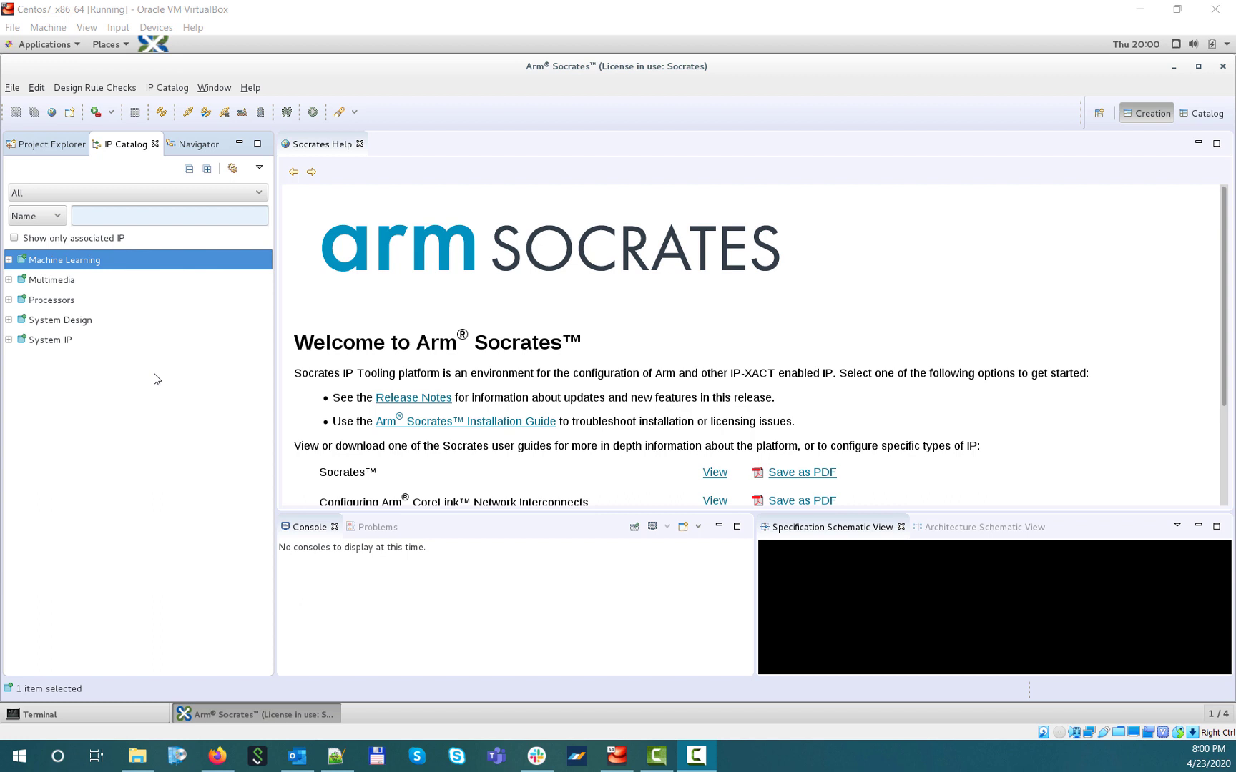
{"action": "mouse_move", "coordinate": [40, 323]}
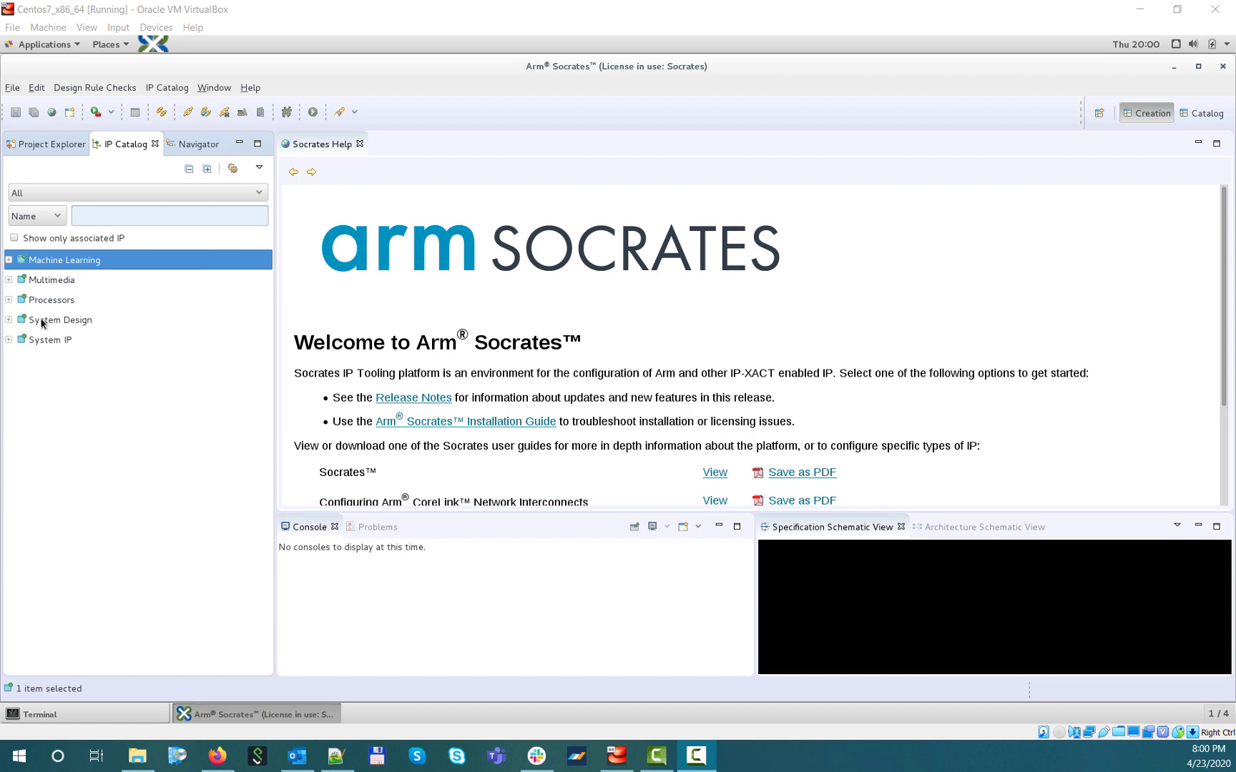
- Expand Processors > Cortex-A Series > Cortex-A53 Processor and show the r0p4-52relx parameters
{"action": "left_click", "coordinate": [9, 300]}
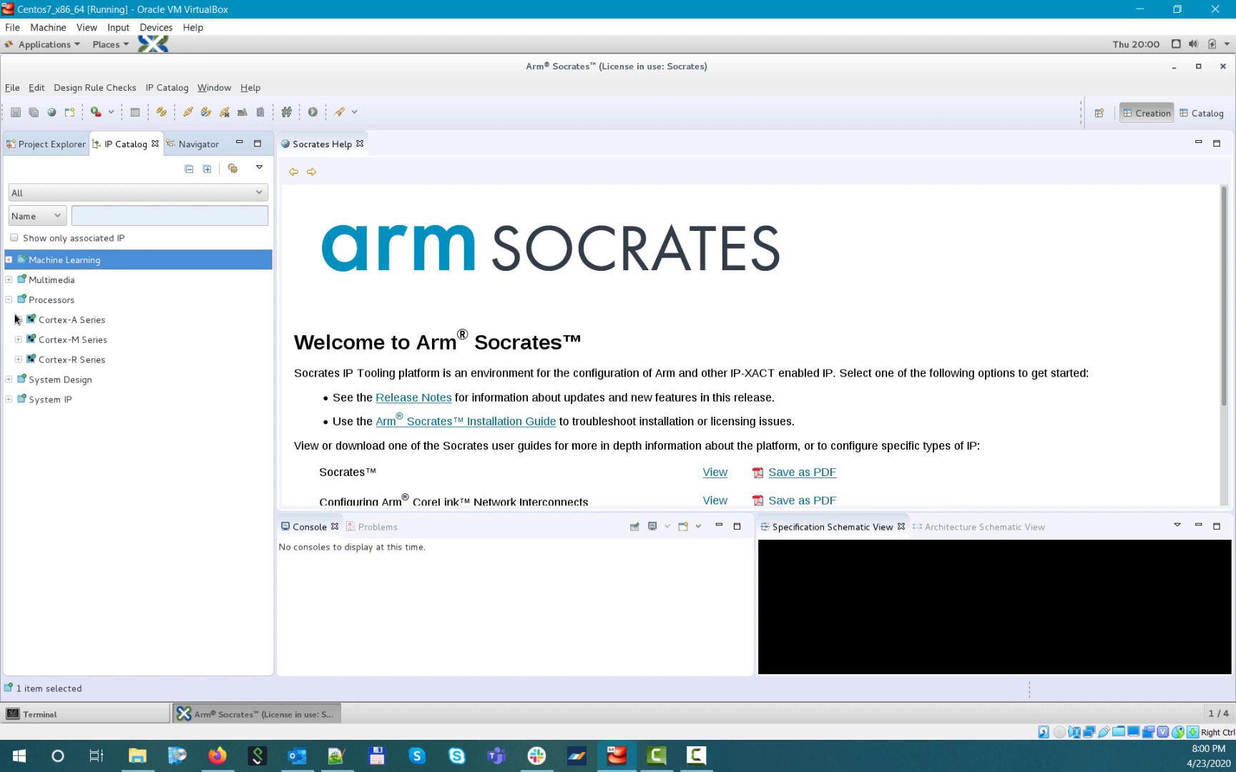
{"action": "left_click", "coordinate": [17, 321]}
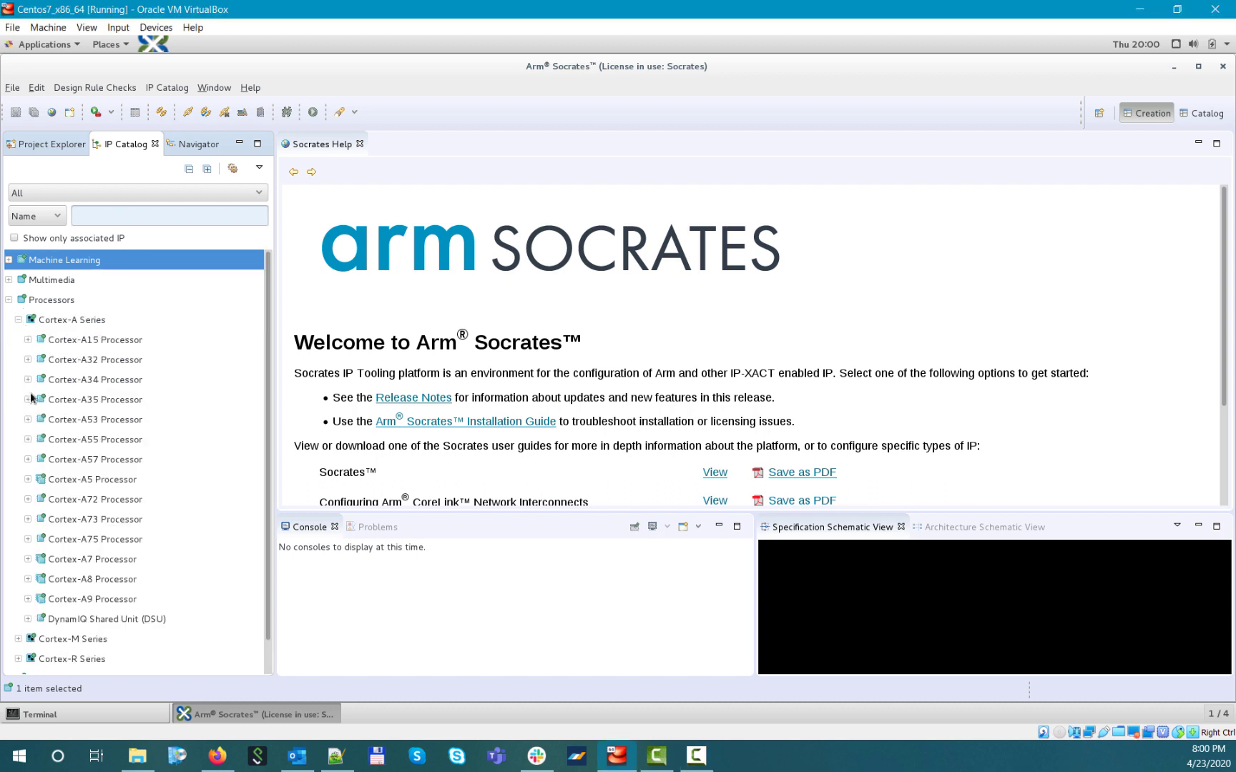
{"action": "left_click", "coordinate": [27, 419]}
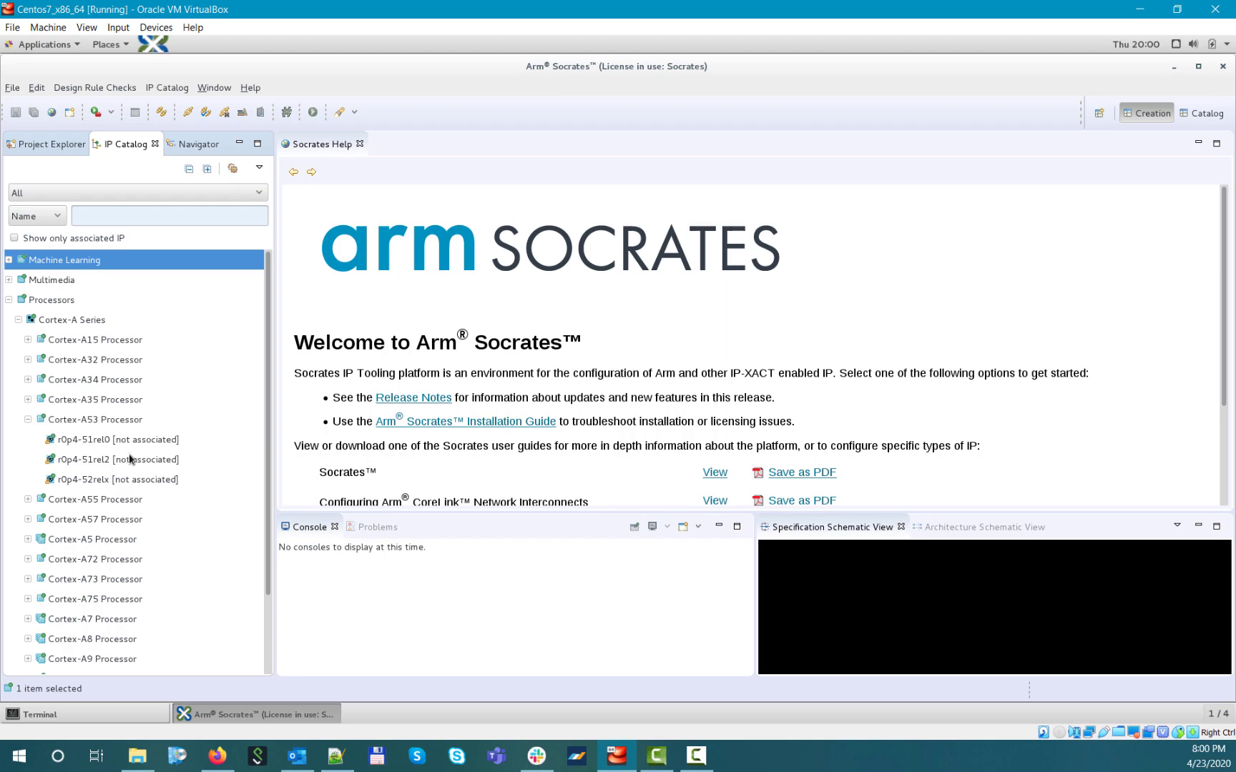
{"action": "left_click", "coordinate": [114, 479]}
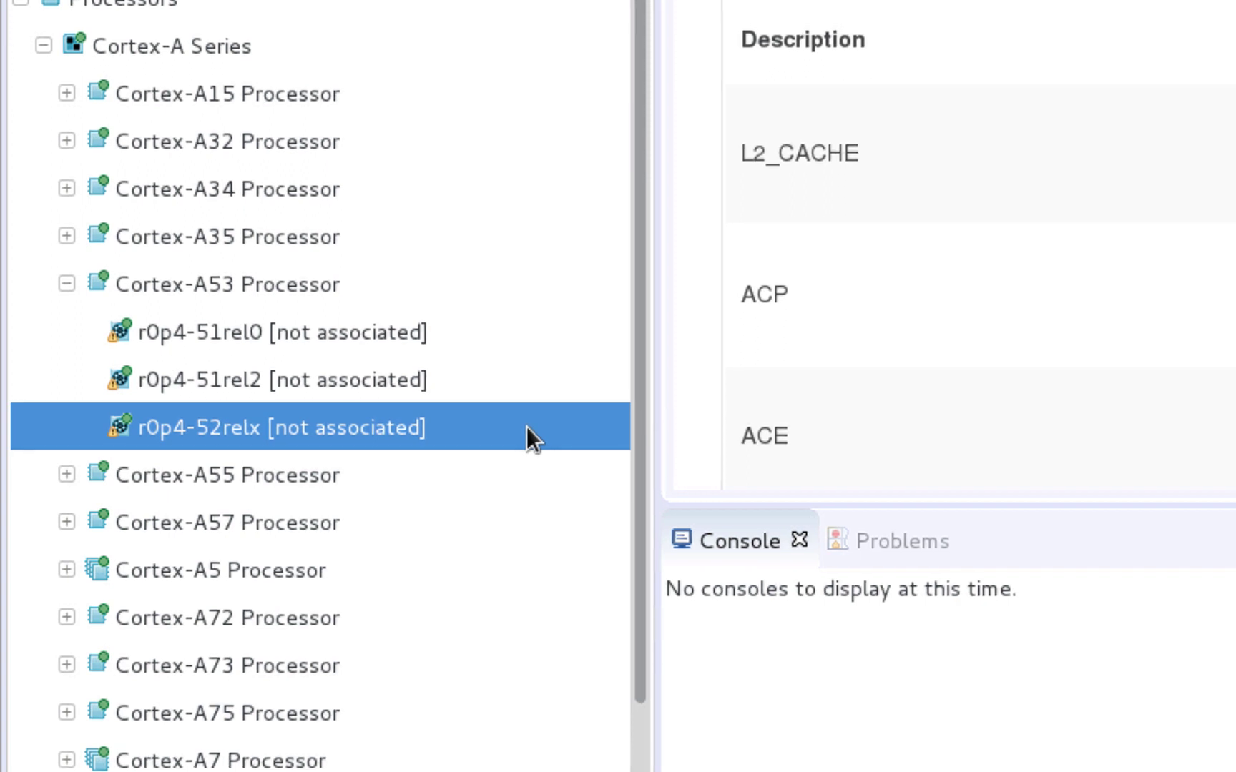
{"action": "right_click", "coordinate": [277, 426]}
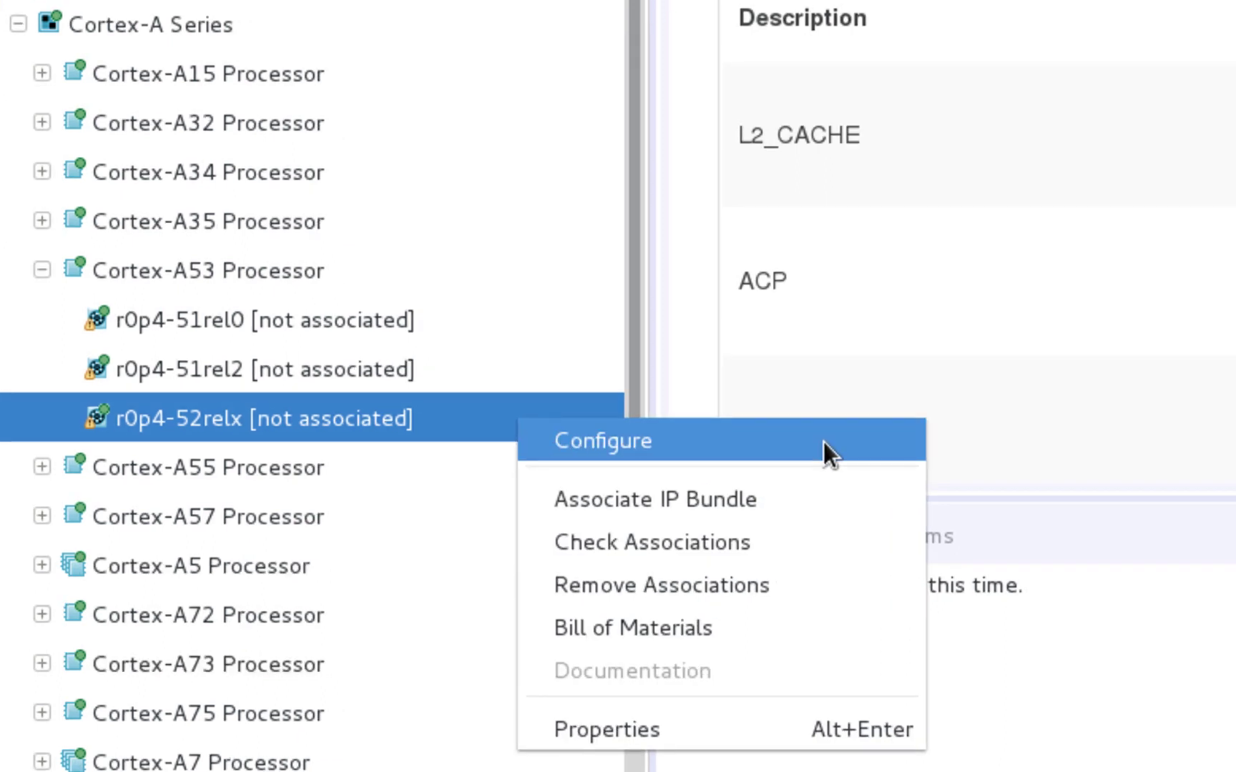
{"action": "mouse_move", "coordinate": [844, 502]}
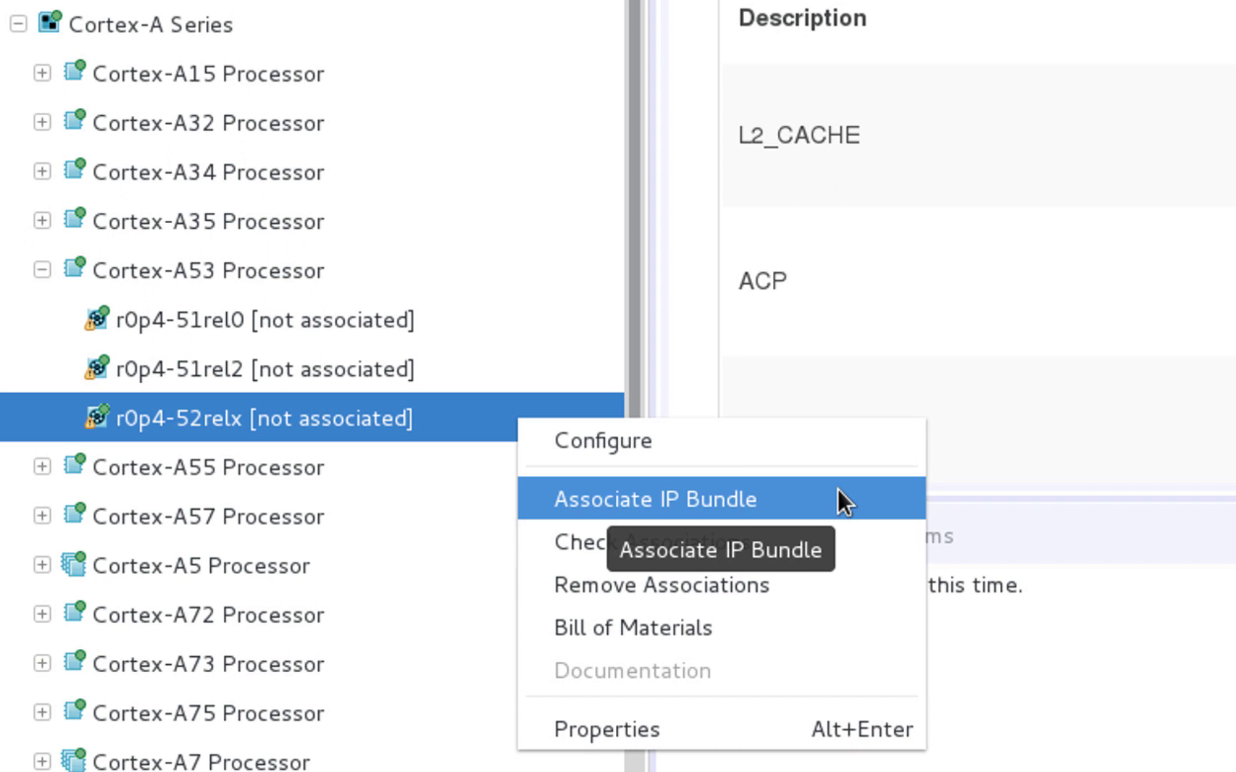
{"action": "mouse_move", "coordinate": [847, 544]}
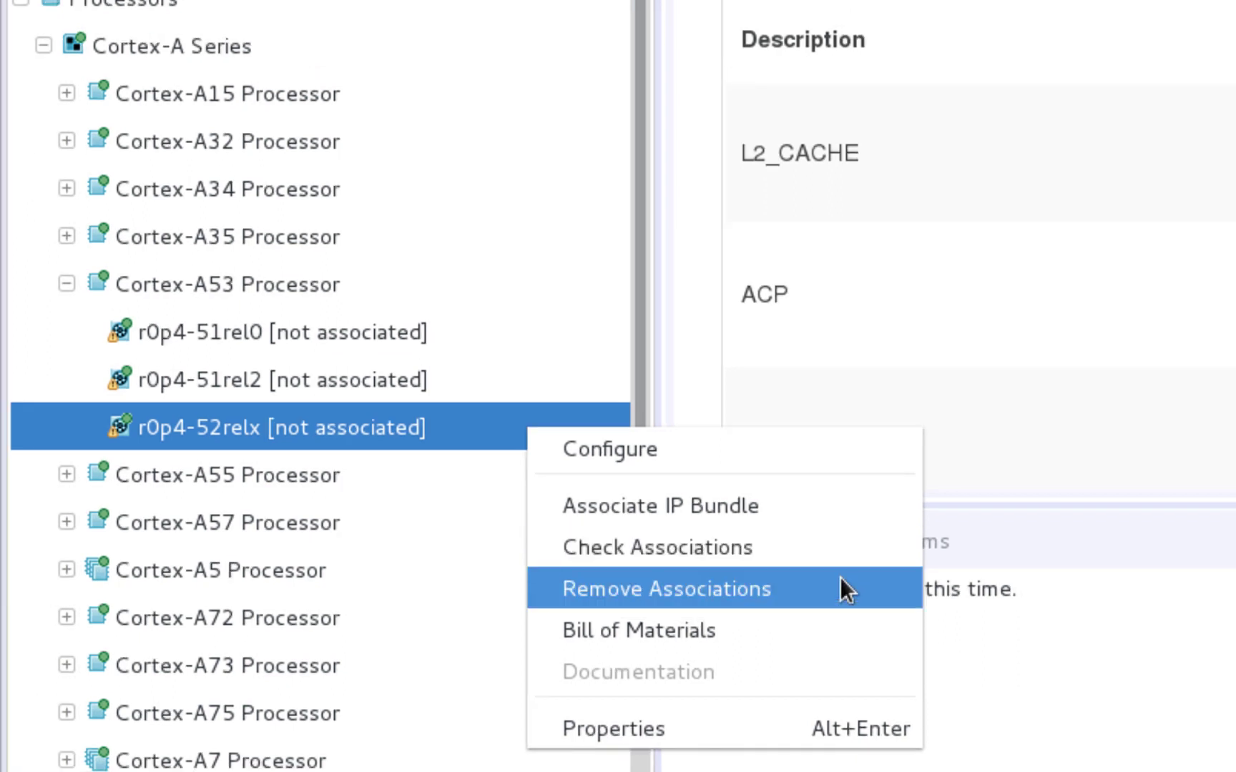
{"action": "mouse_move", "coordinate": [843, 595]}
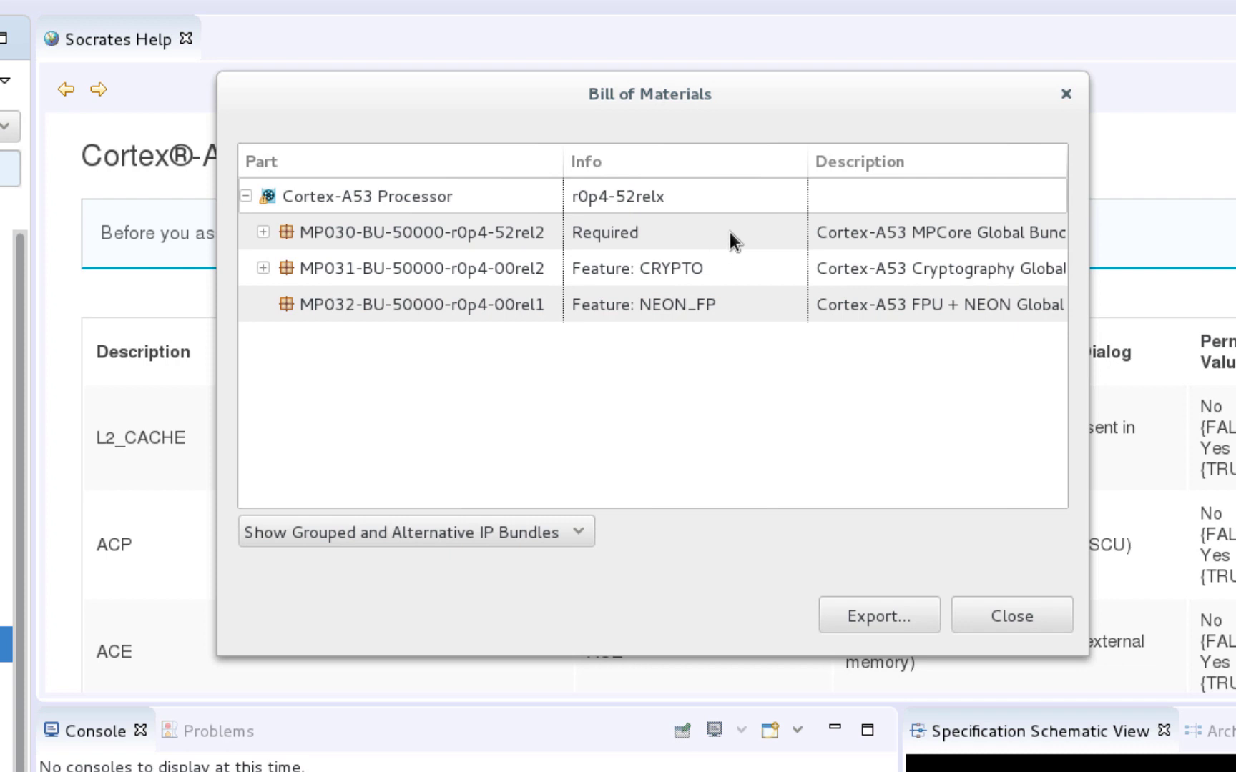
{"action": "mouse_move", "coordinate": [749, 276]}
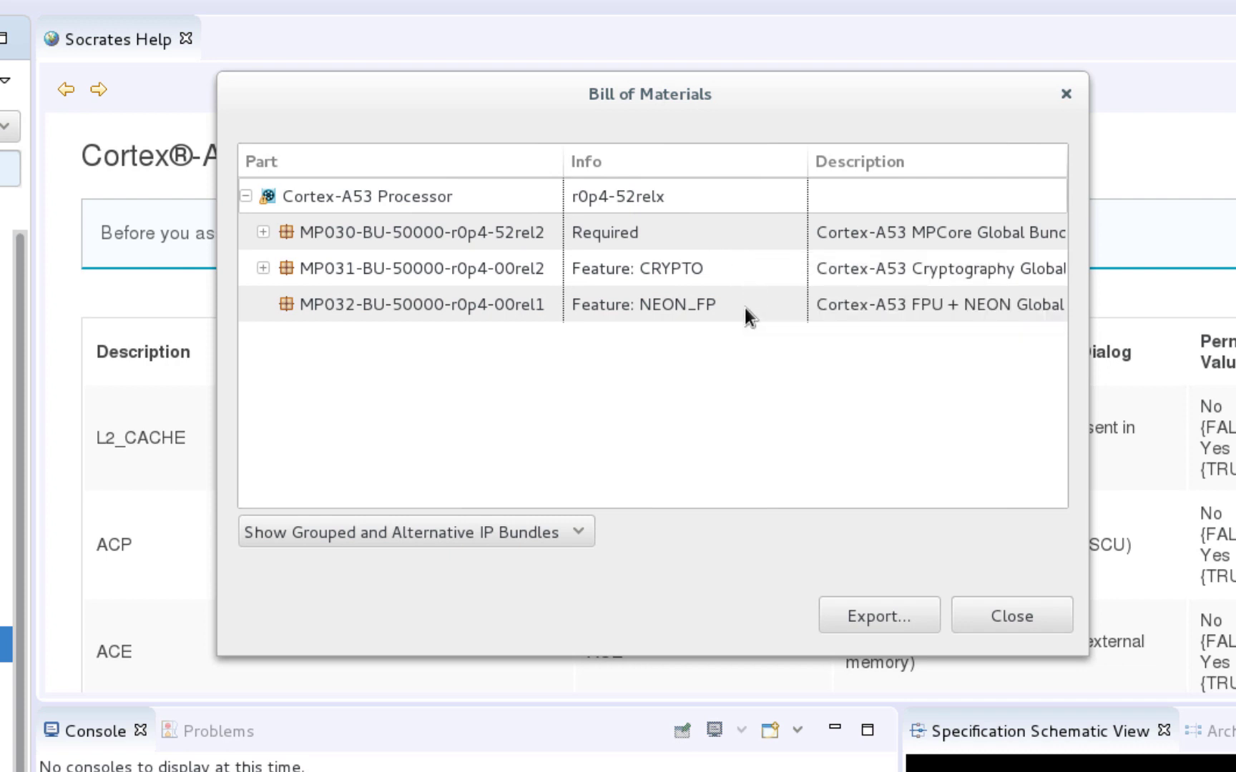
{"action": "mouse_move", "coordinate": [749, 318]}
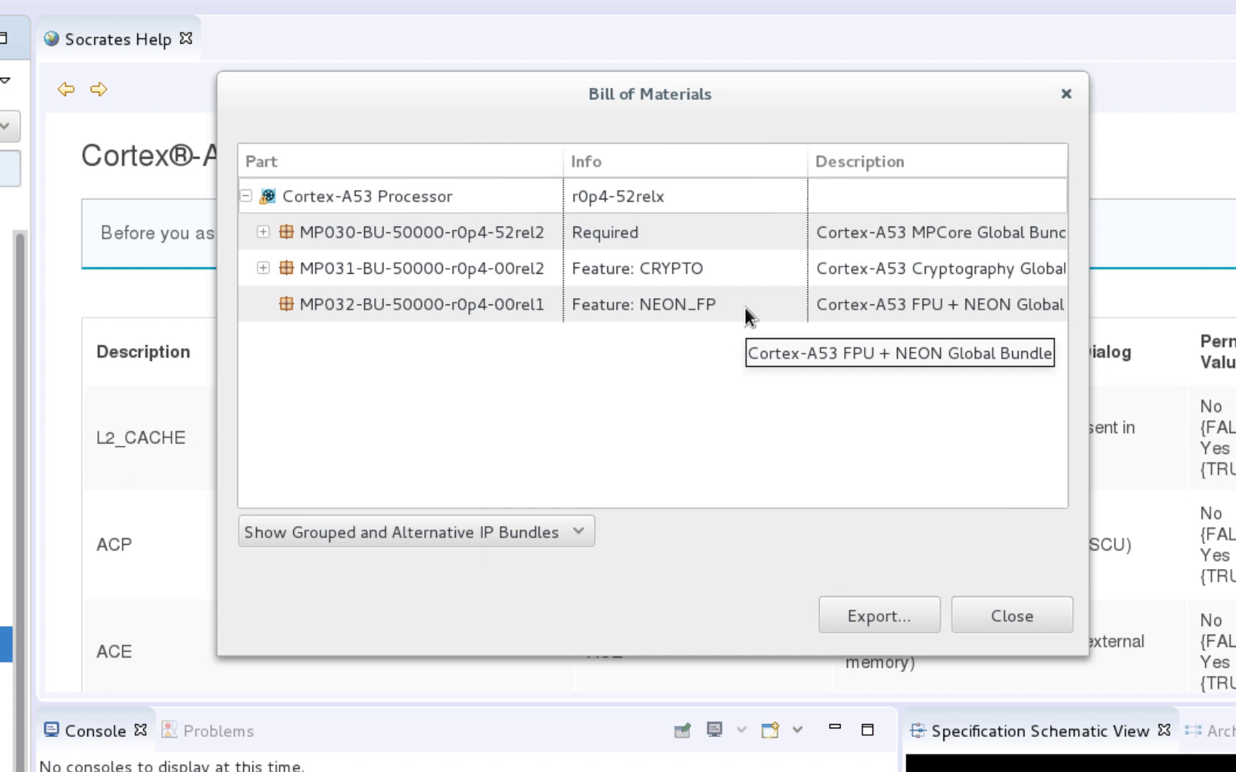
{"action": "mouse_move", "coordinate": [1030, 630]}
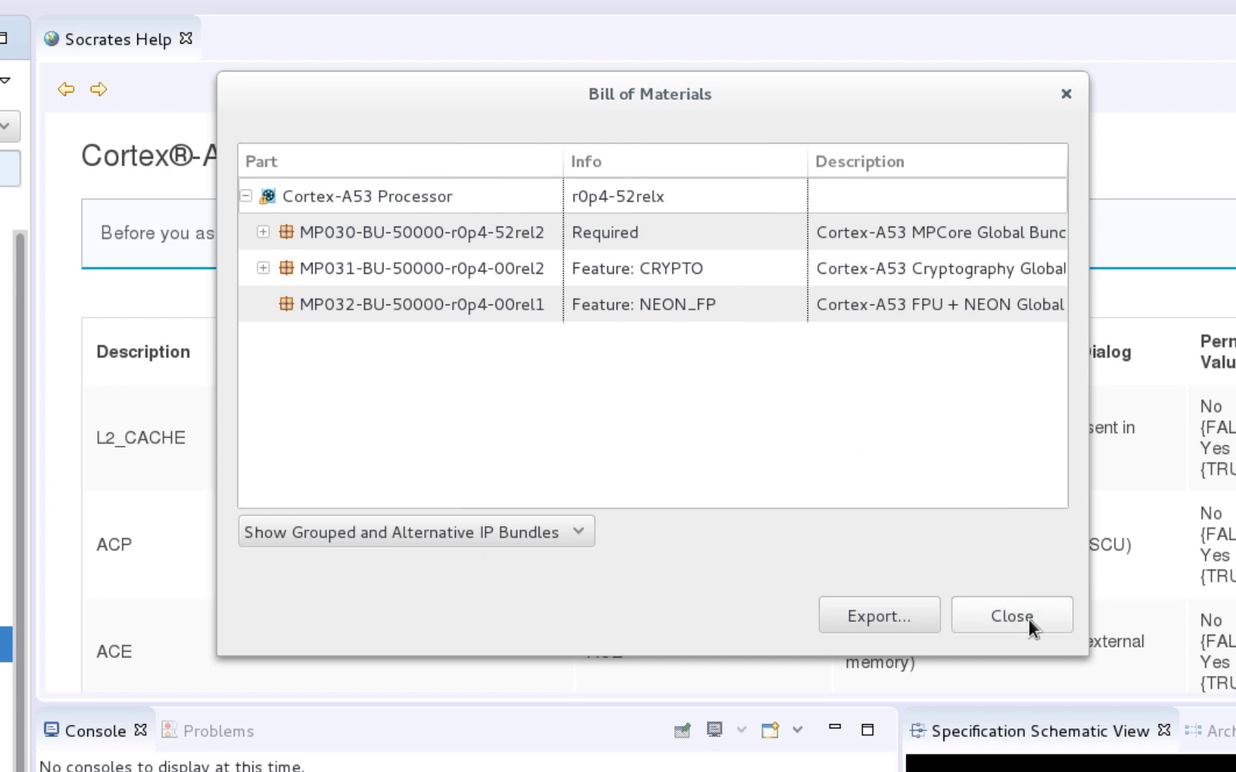
{"action": "left_click", "coordinate": [1012, 616]}
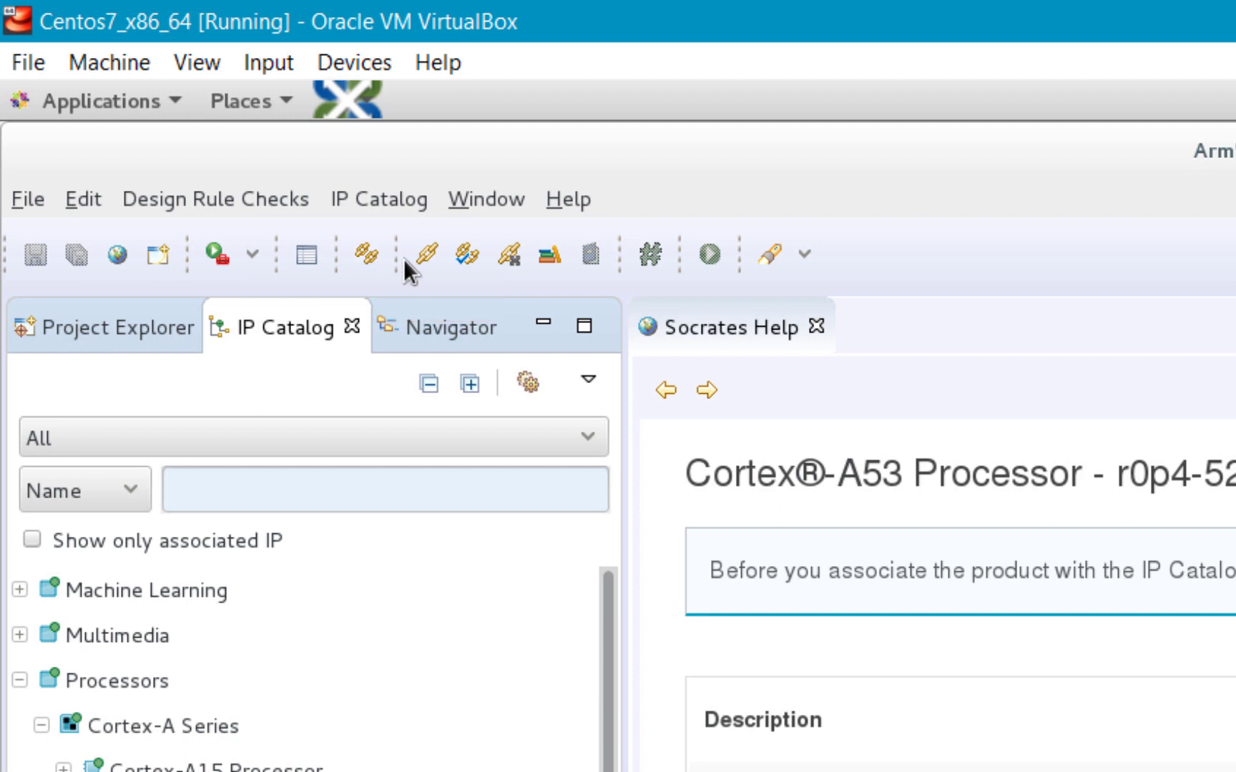
{"action": "mouse_move", "coordinate": [464, 254]}
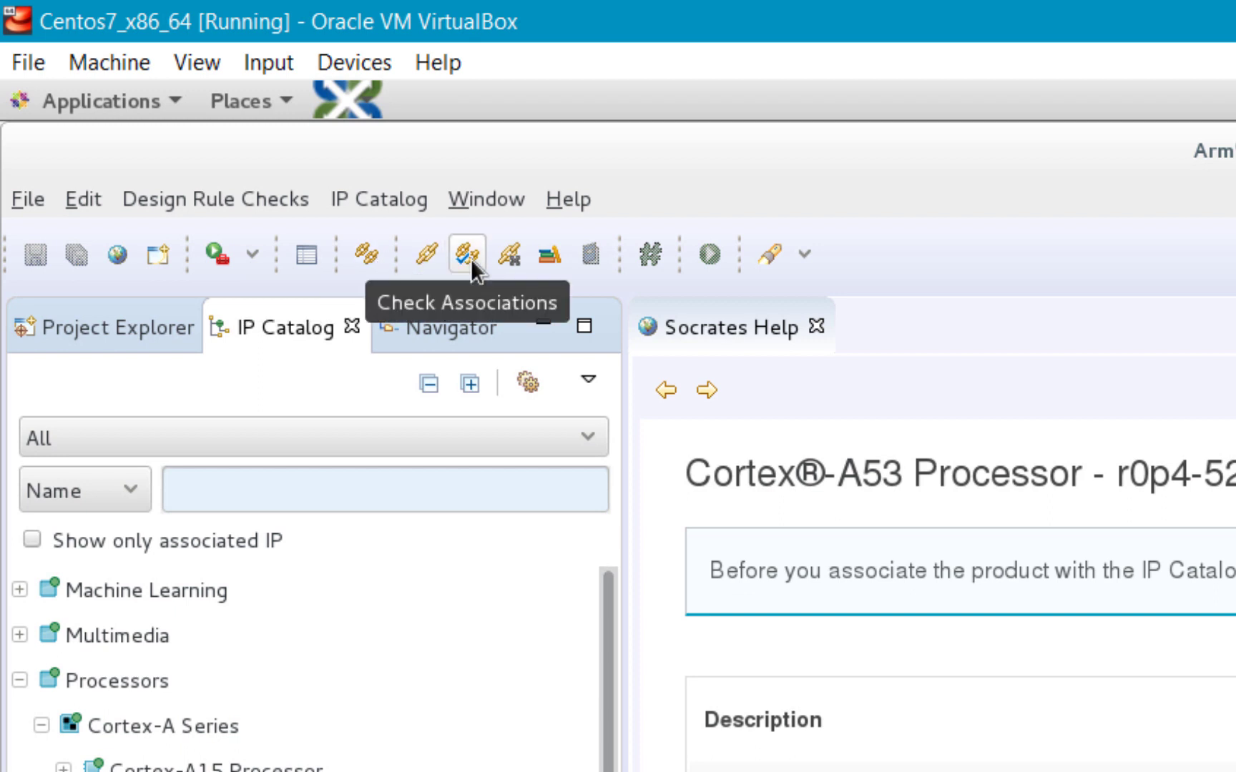
{"action": "mouse_move", "coordinate": [549, 257]}
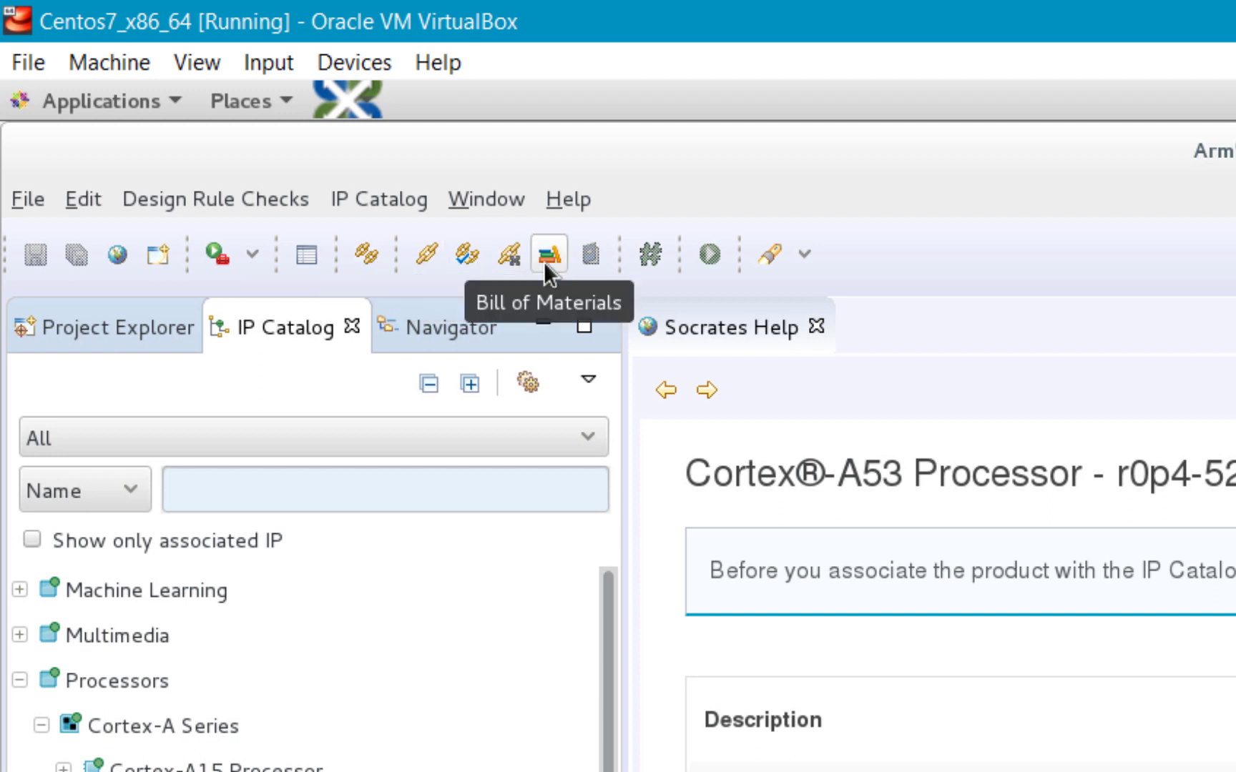
{"action": "mouse_move", "coordinate": [474, 229]}
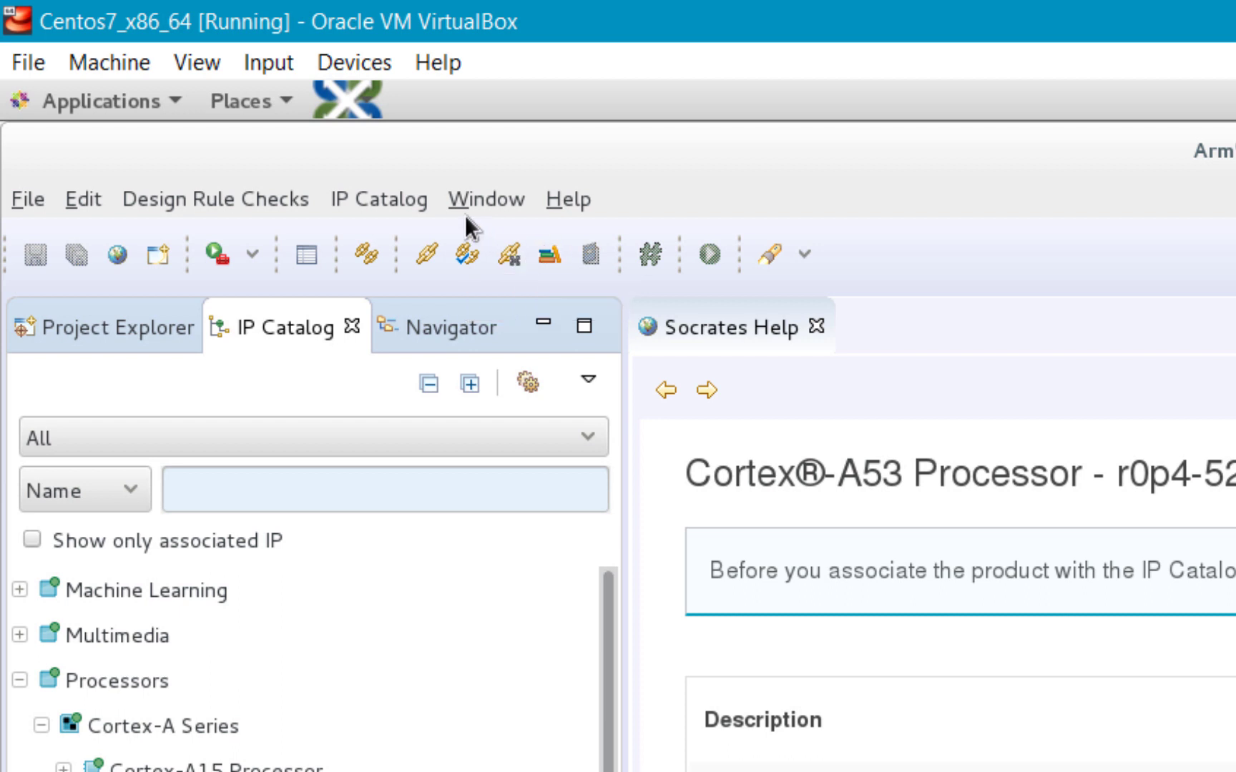
{"action": "left_click", "coordinate": [378, 199]}
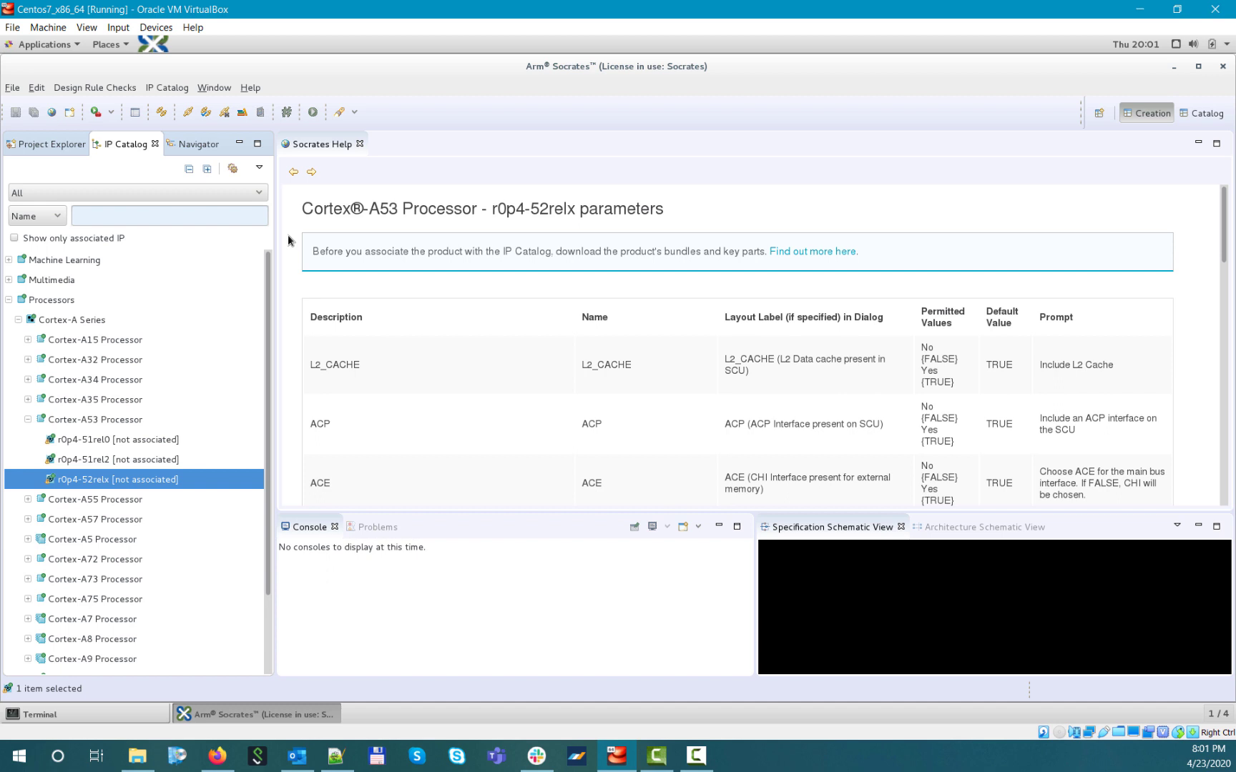
{"action": "mouse_move", "coordinate": [277, 279]}
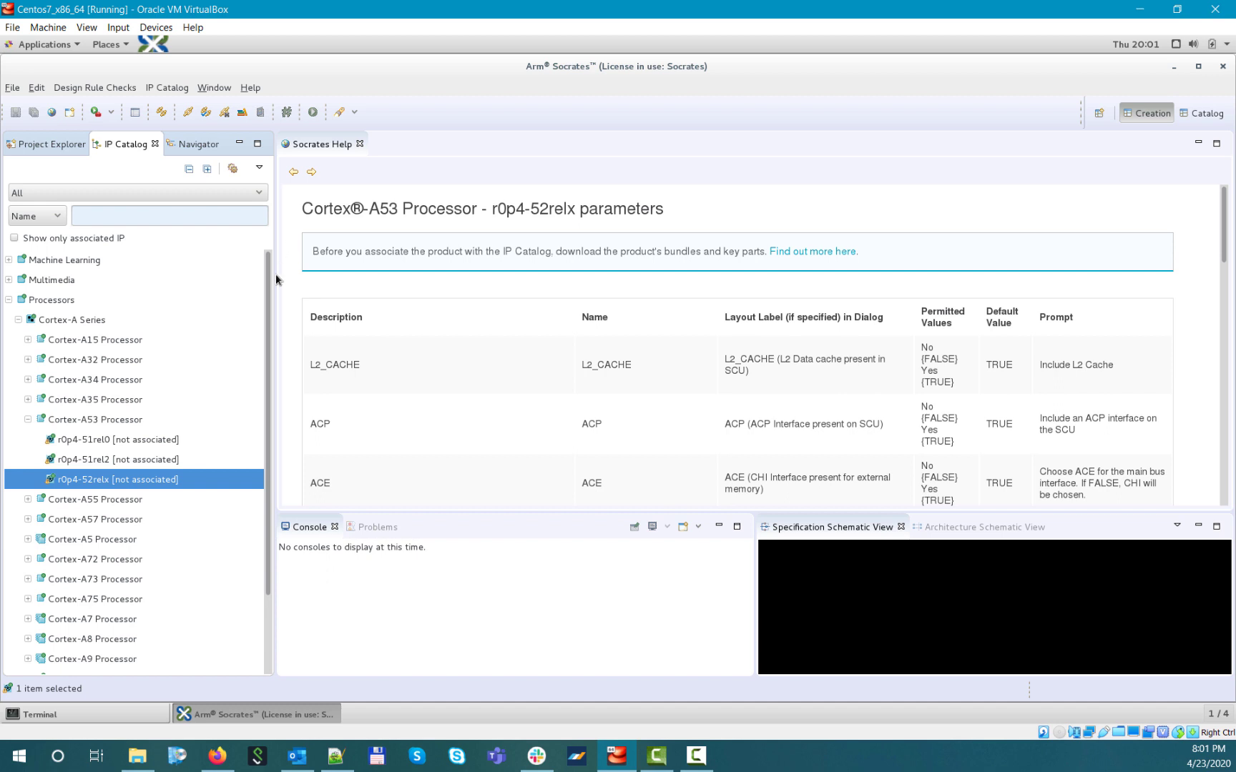
- Start Associate IP Bundle for r0p4-52relx and choose Cortex-A53/A53_CPU_bundle_only as the bundle location
{"action": "right_click", "coordinate": [107, 479]}
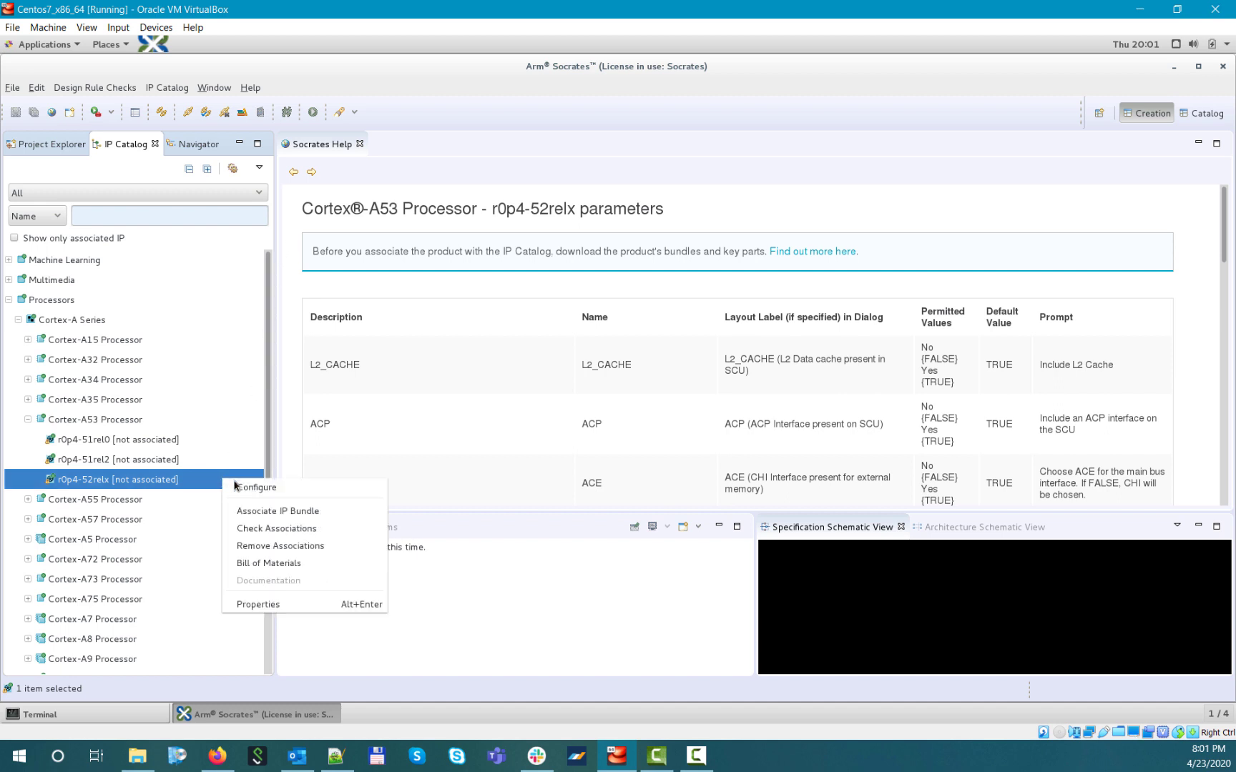
{"action": "left_click", "coordinate": [277, 511]}
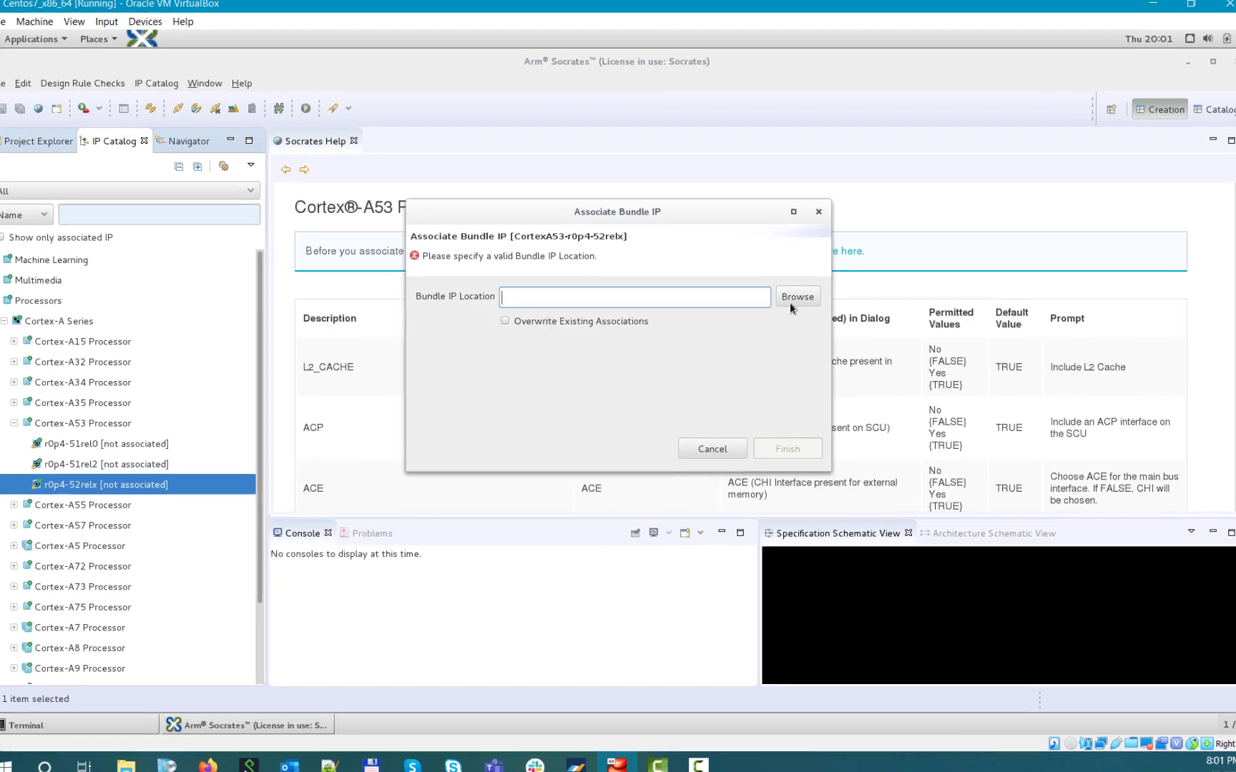
{"action": "left_click", "coordinate": [798, 296]}
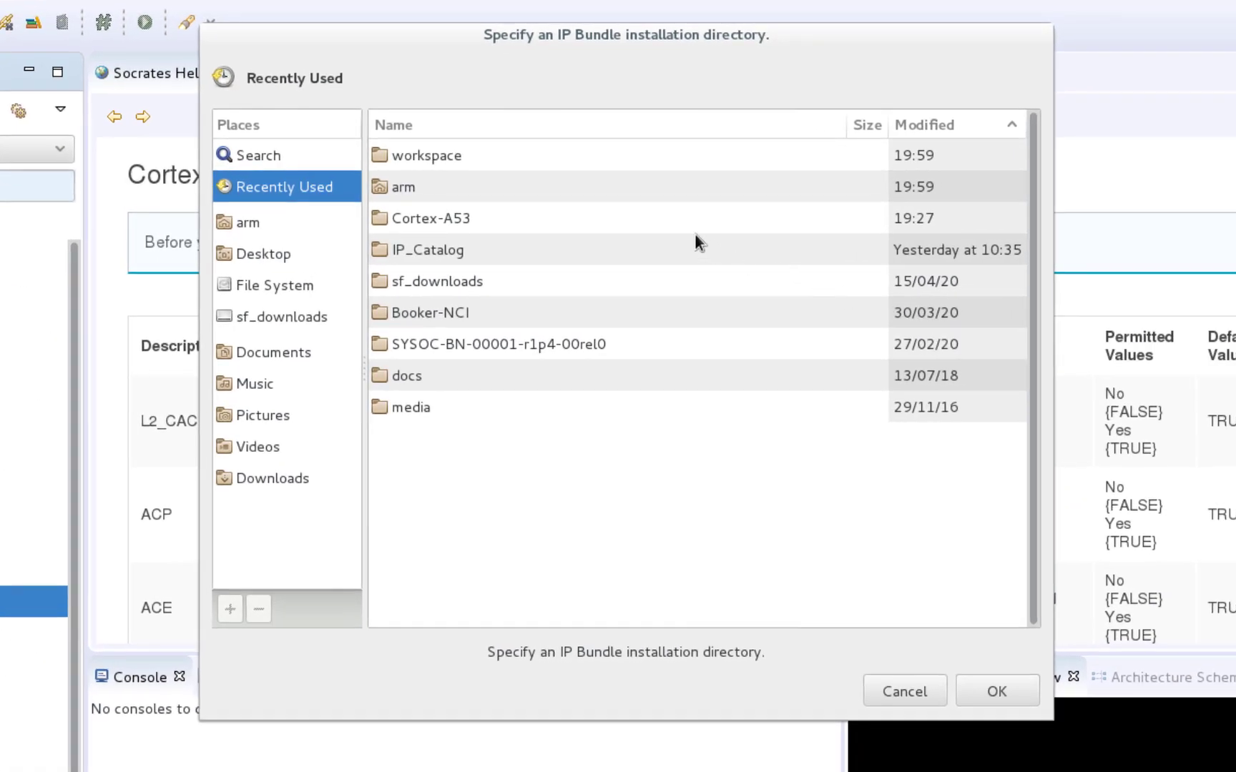
{"action": "double_click", "coordinate": [432, 219]}
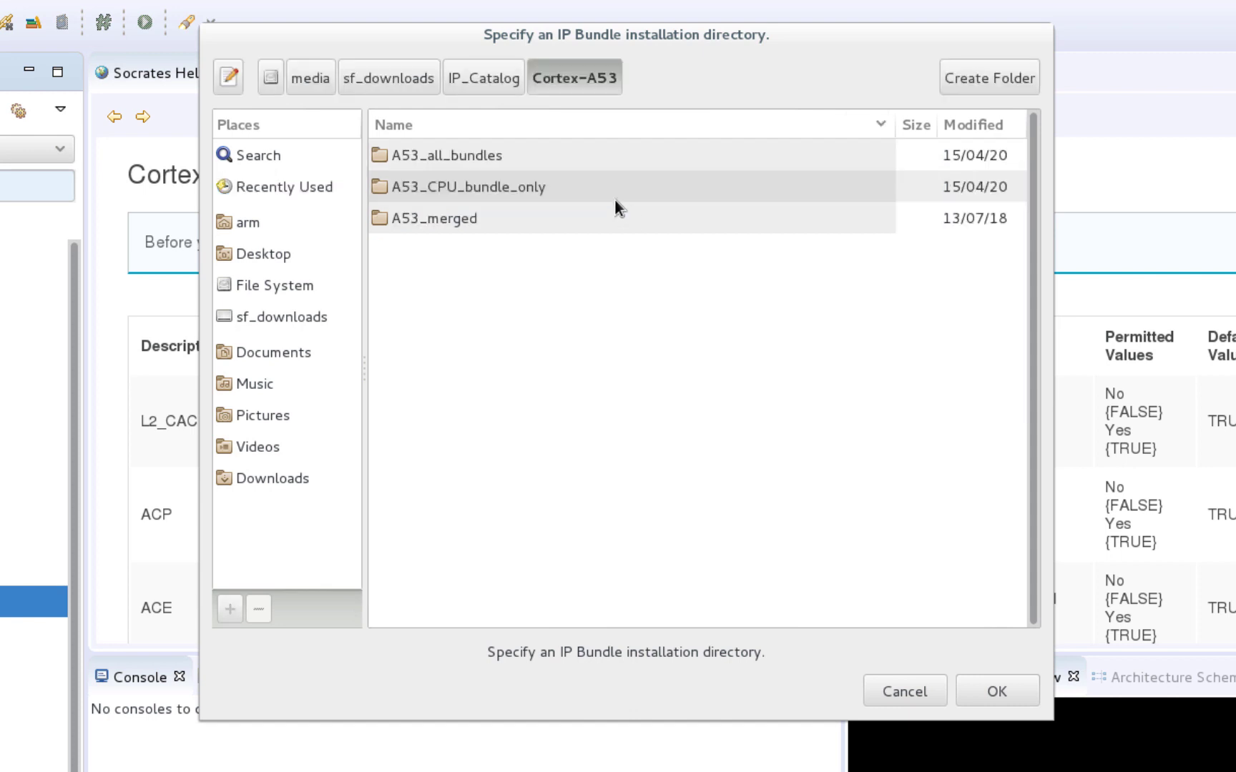
{"action": "double_click", "coordinate": [466, 186]}
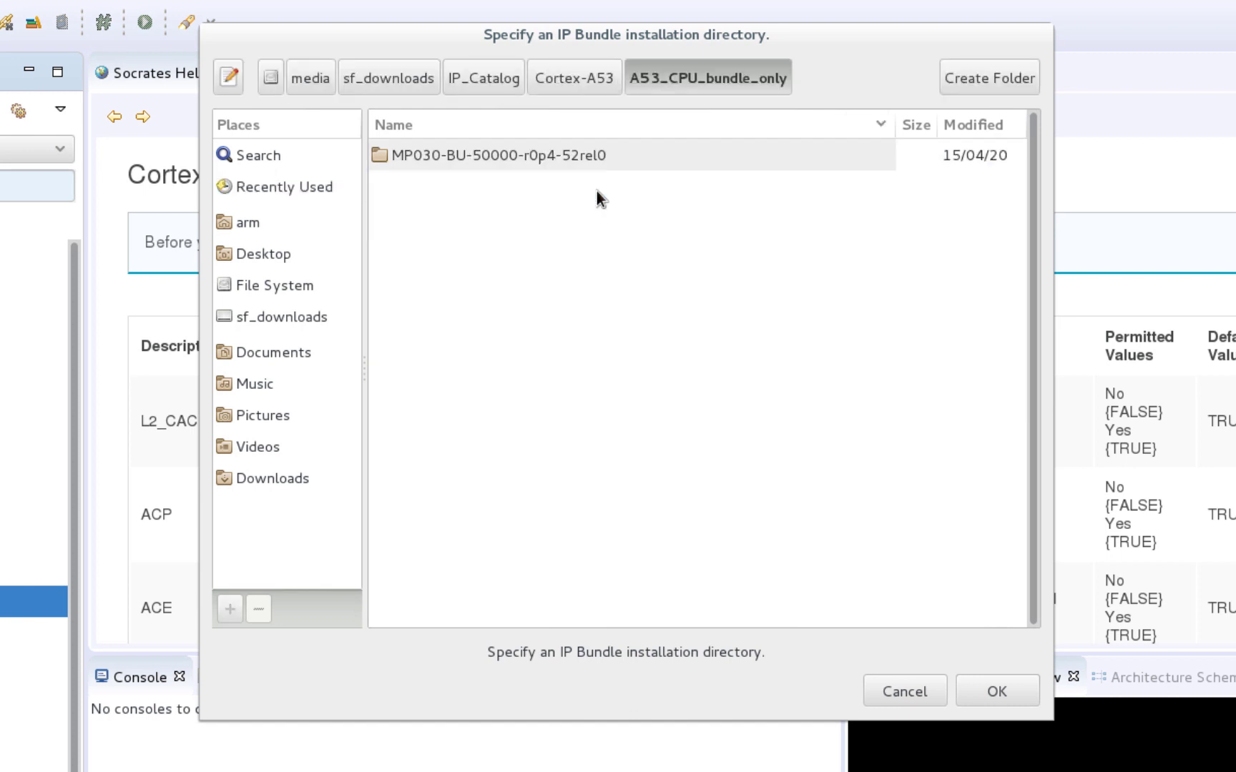
{"action": "left_click", "coordinate": [491, 154]}
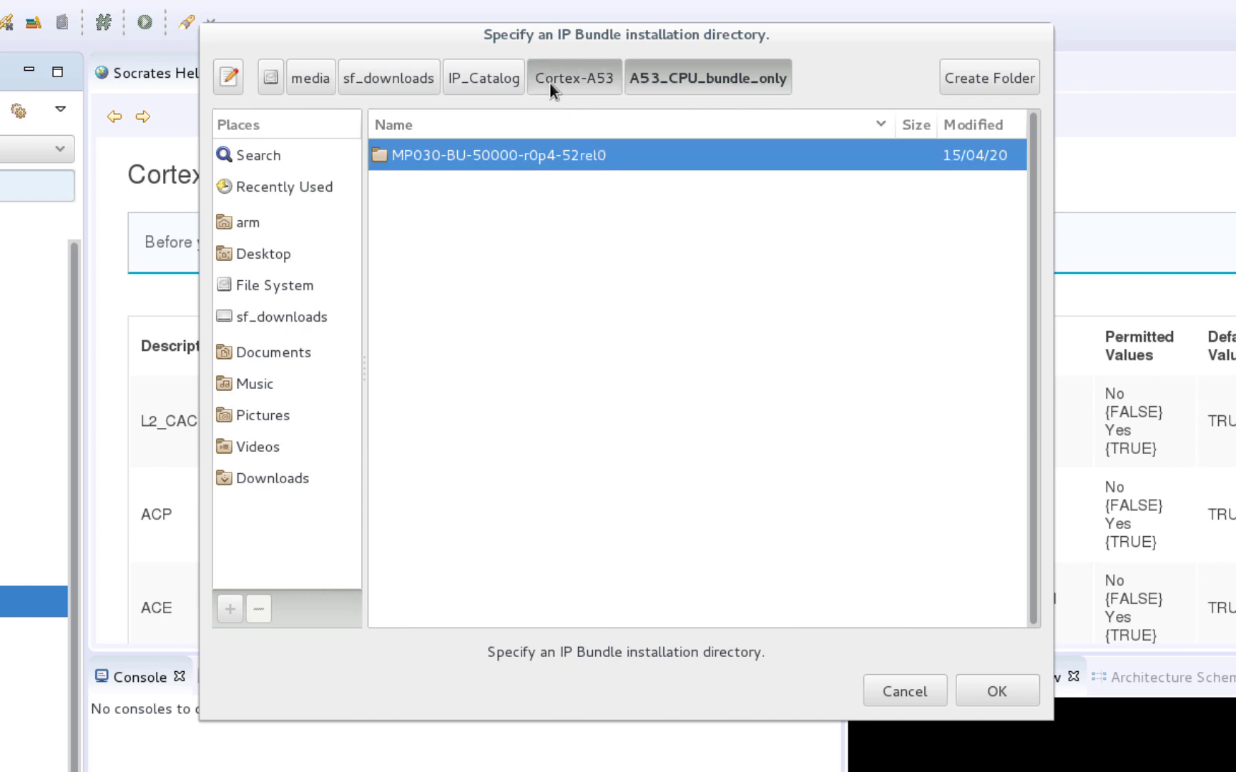
{"action": "left_click", "coordinate": [572, 79]}
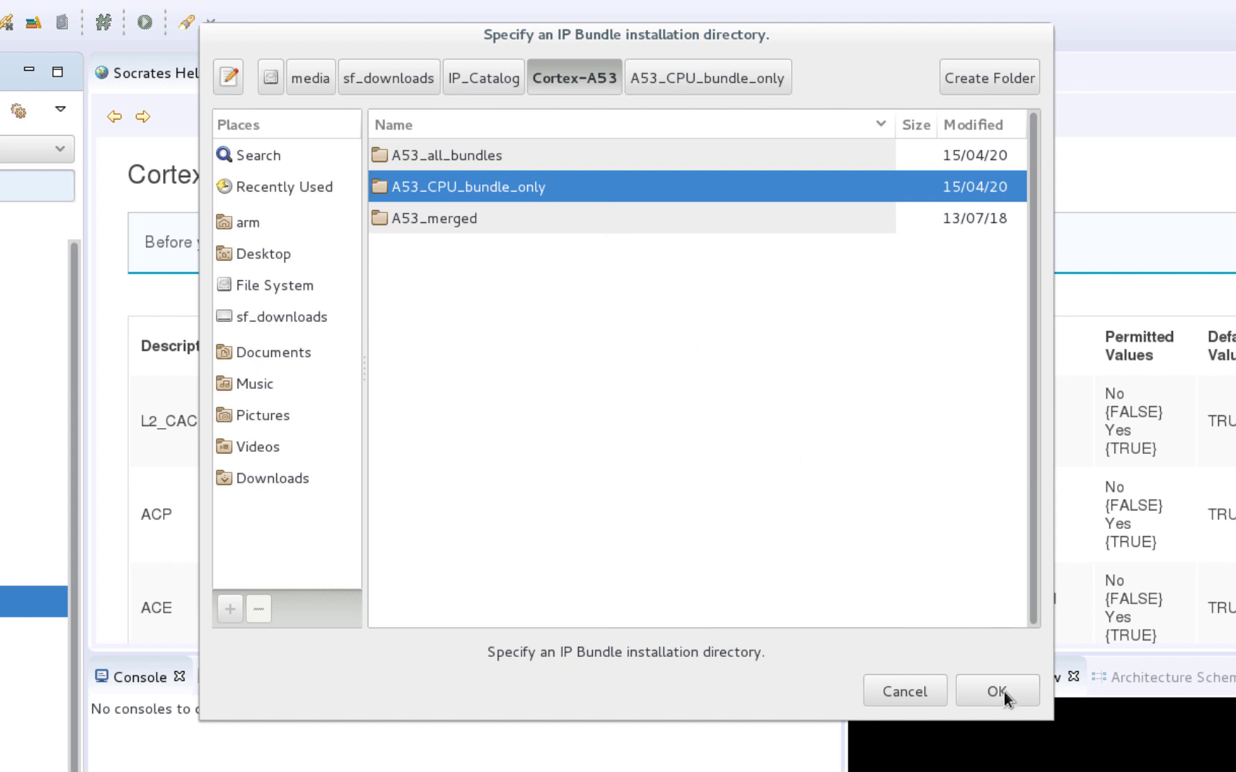
{"action": "left_click", "coordinate": [999, 692]}
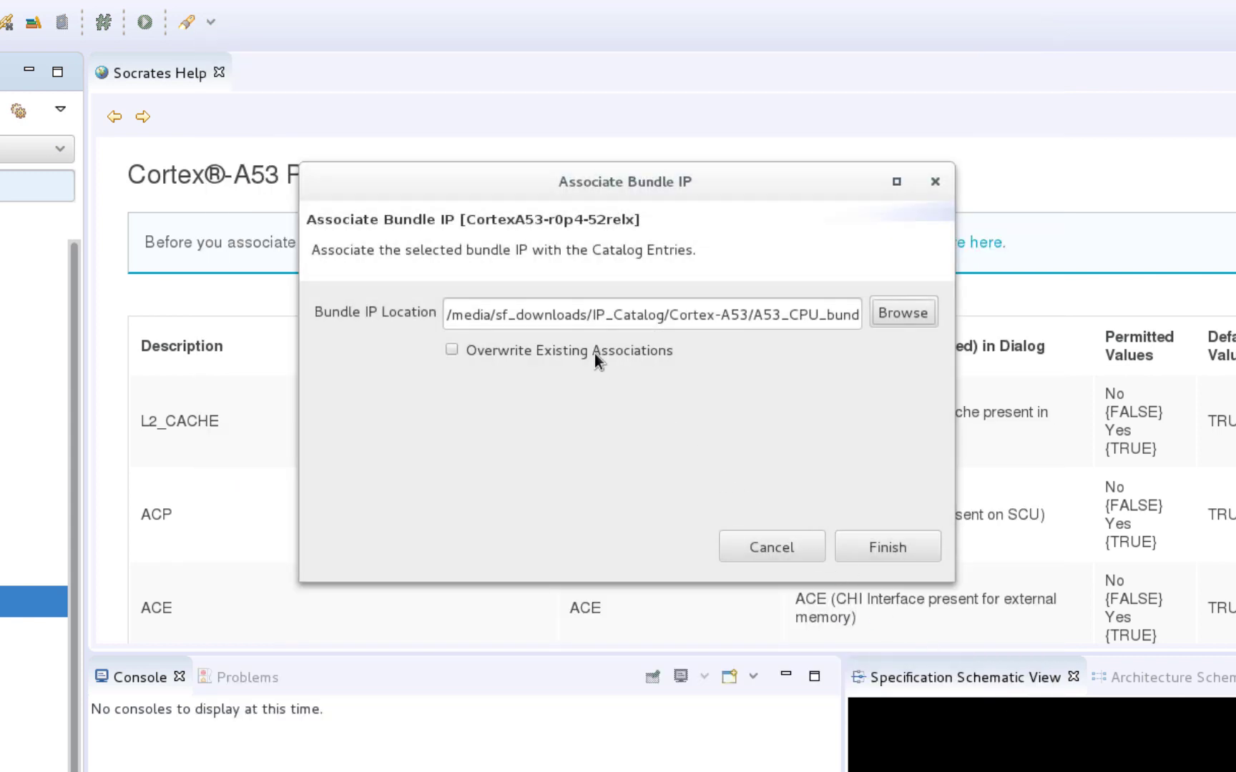
- Enable Overwrite Existing Associations and run the bundle association
{"action": "left_click", "coordinate": [452, 350]}
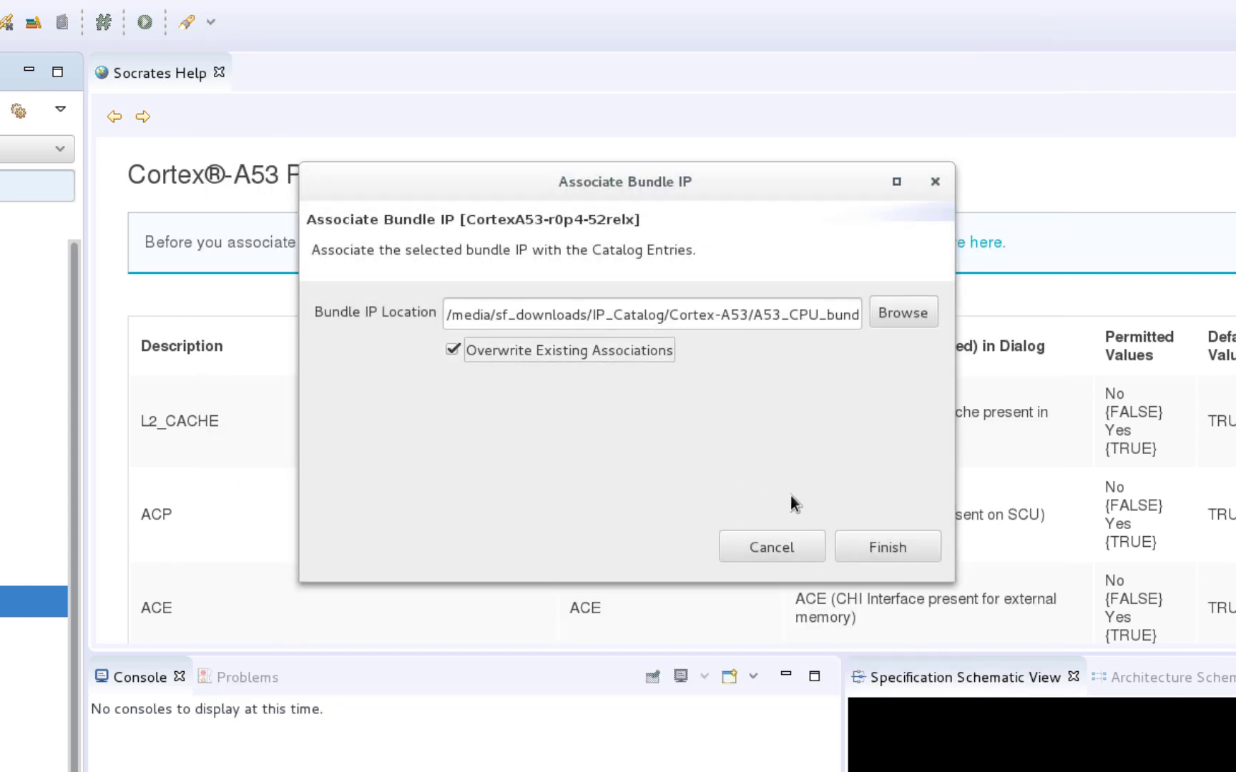
{"action": "left_click", "coordinate": [886, 546]}
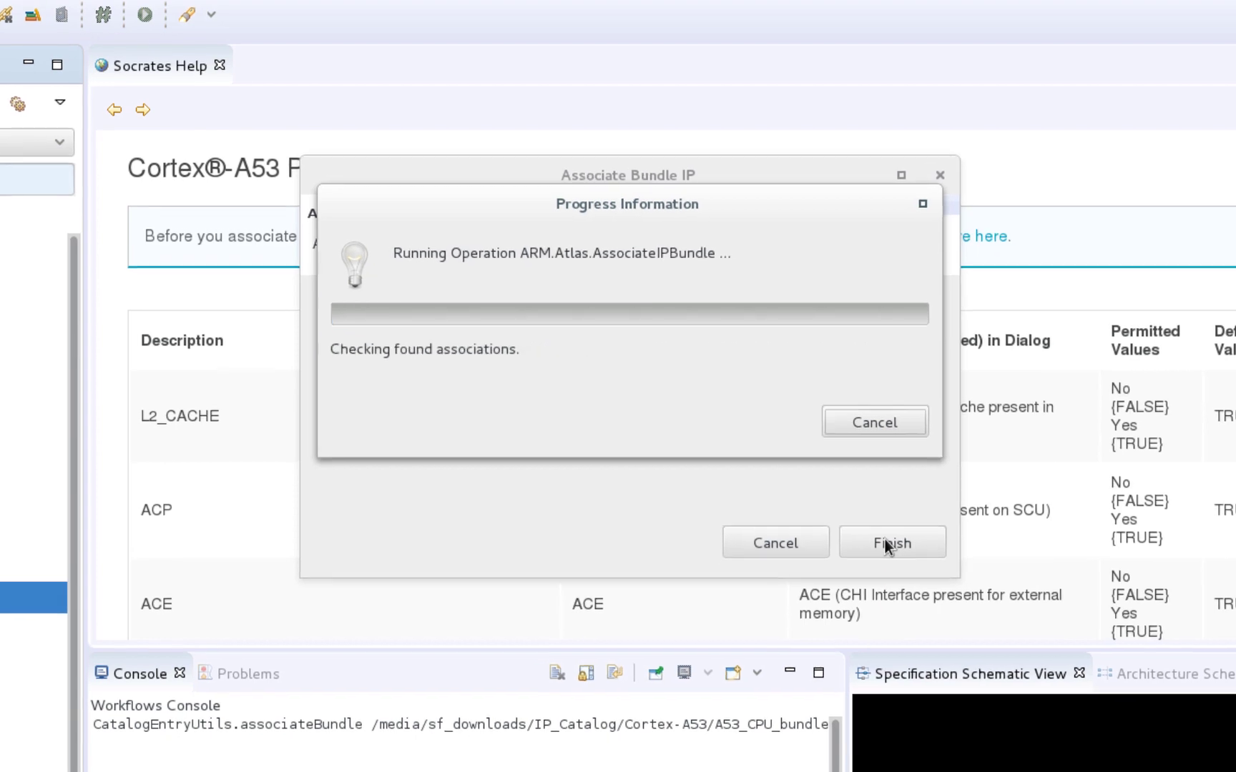
- Let the CPU bundle association finish and review the console output
{"action": "left_click", "coordinate": [893, 542]}
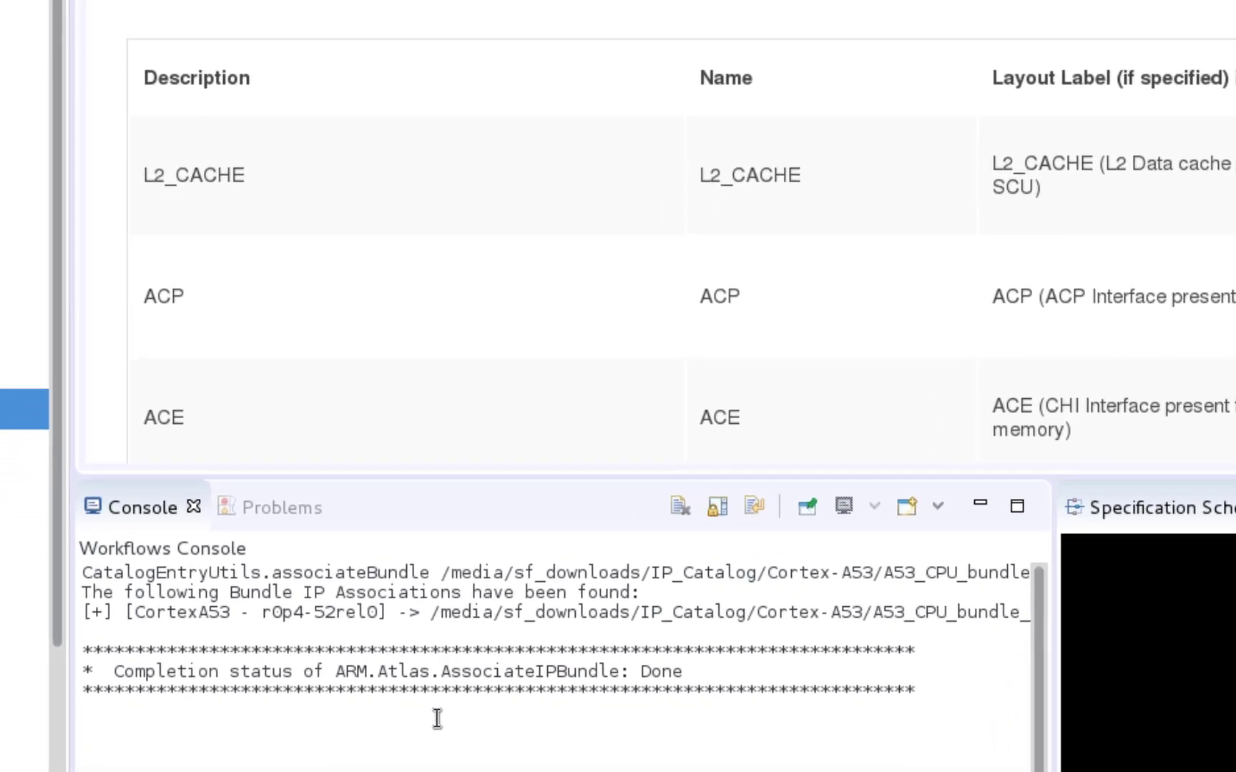
{"action": "scroll", "scroll_direction": "down", "scroll_amount": 3}
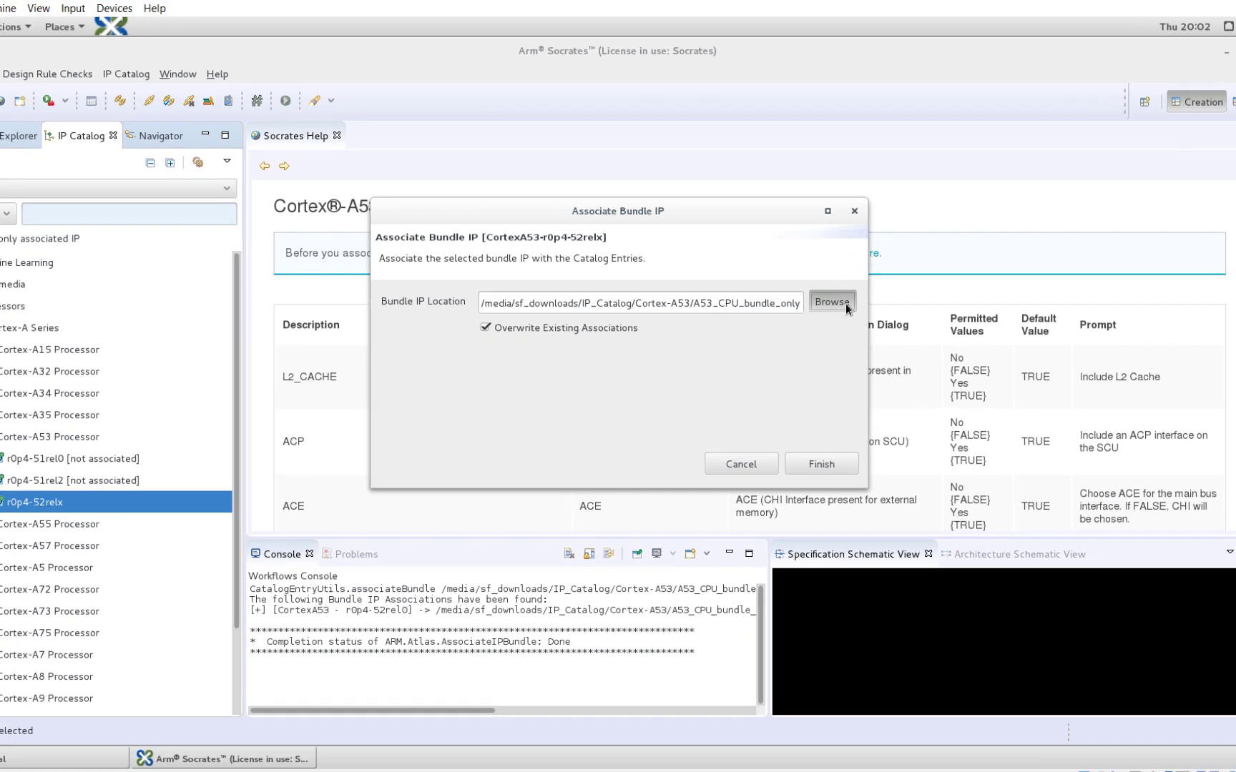
- Browse the A53_all_bundles subfolders and set Cortex-A53/A53_all_bundles as the bundle location
{"action": "left_click", "coordinate": [832, 301]}
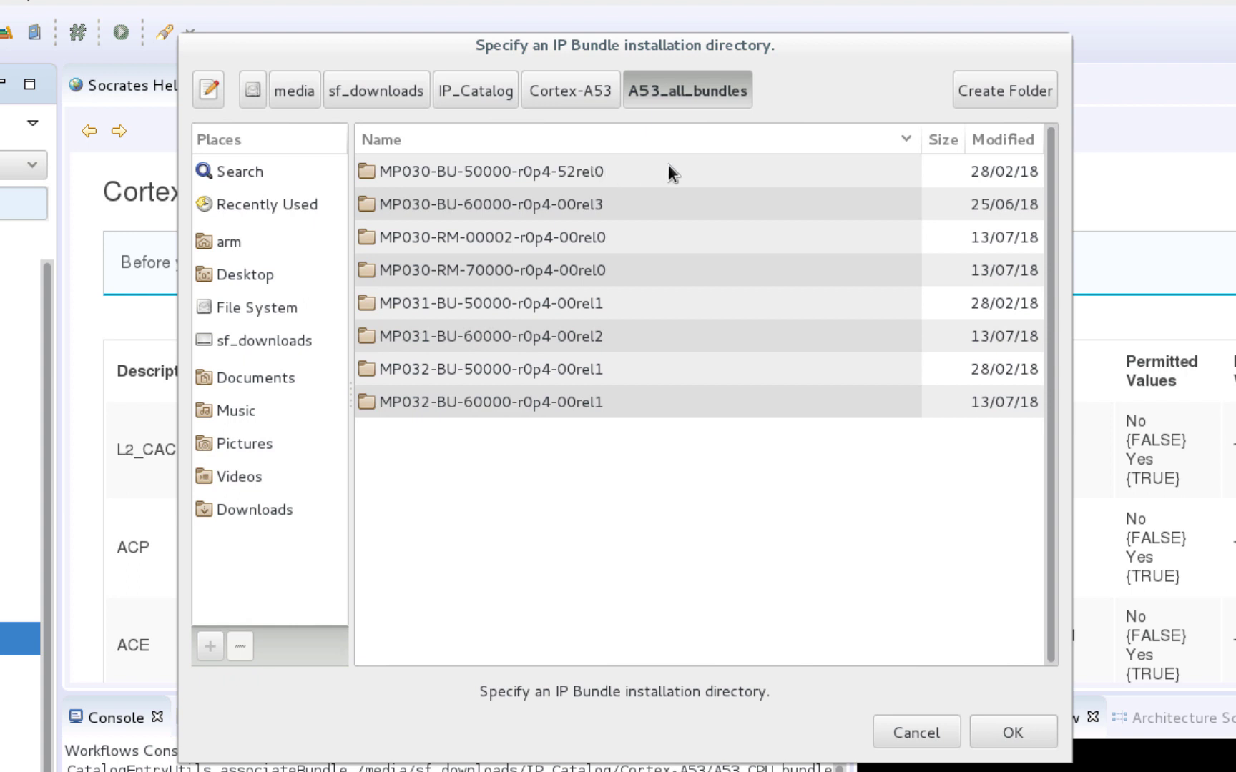
{"action": "left_click", "coordinate": [487, 171]}
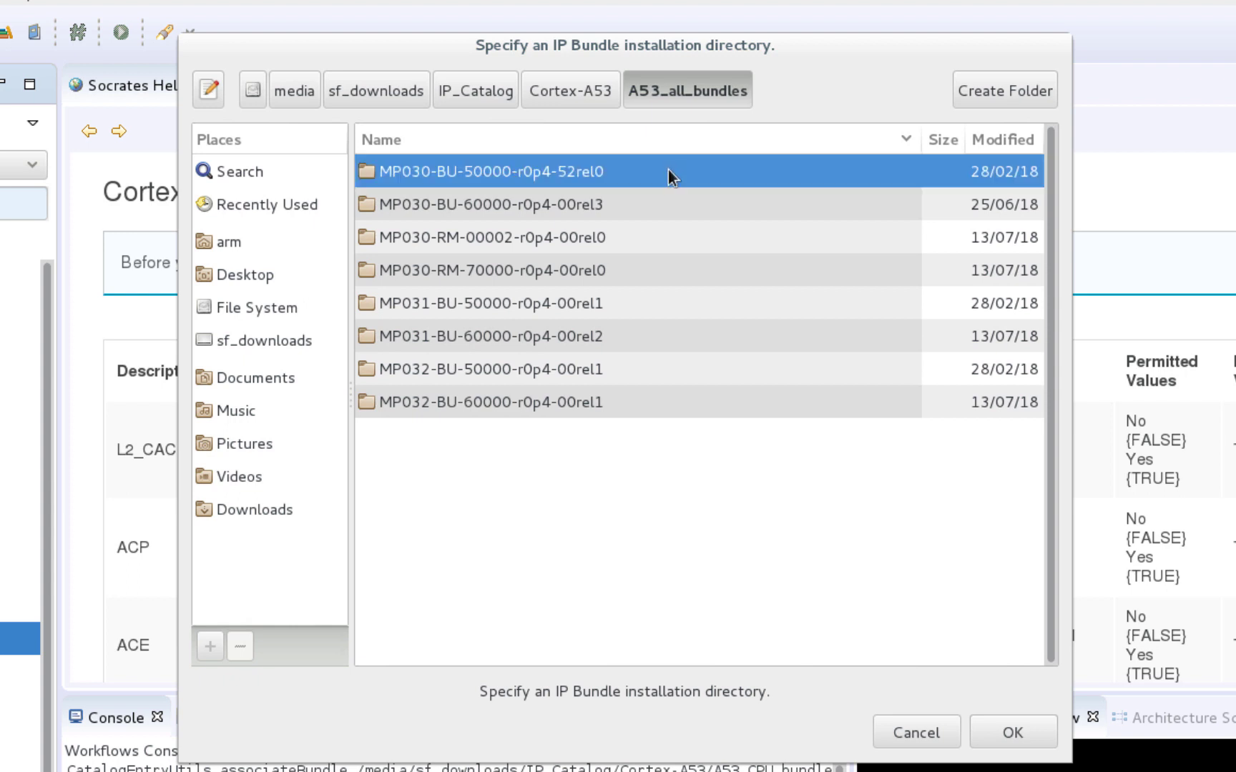
{"action": "left_click", "coordinate": [499, 303]}
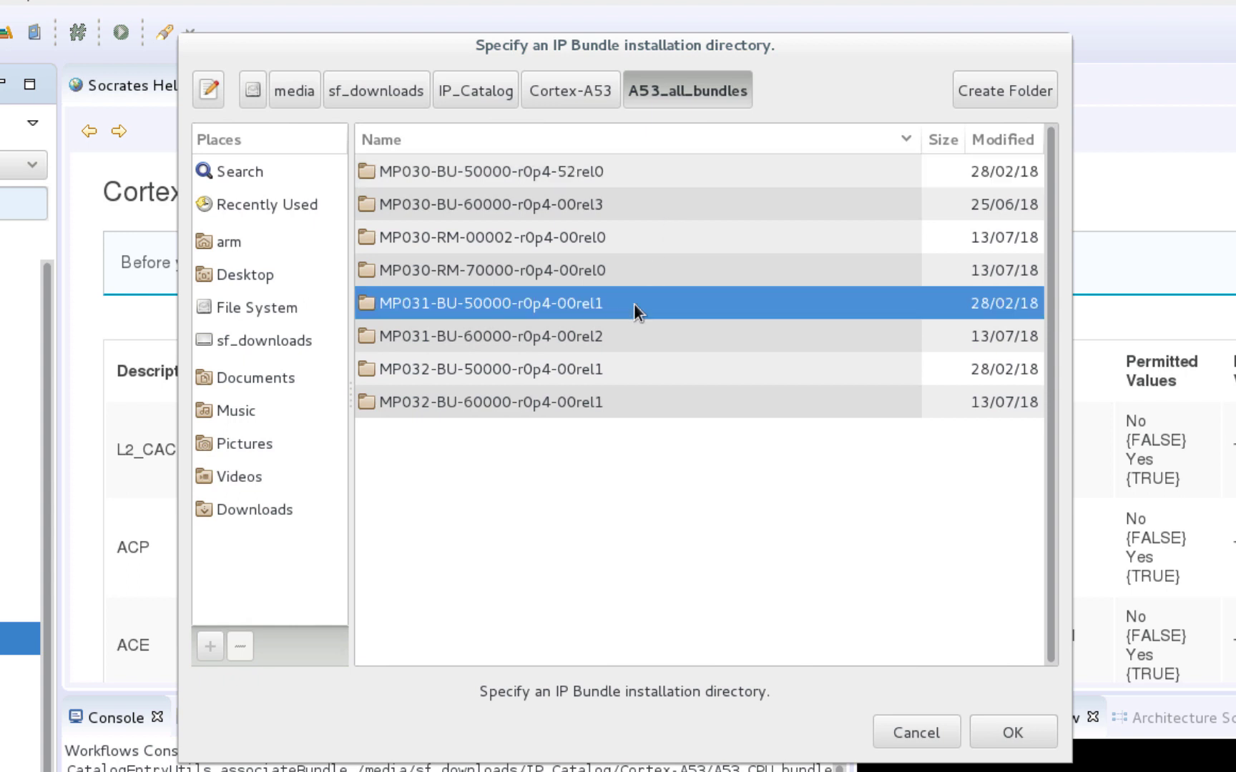
{"action": "mouse_move", "coordinate": [652, 389]}
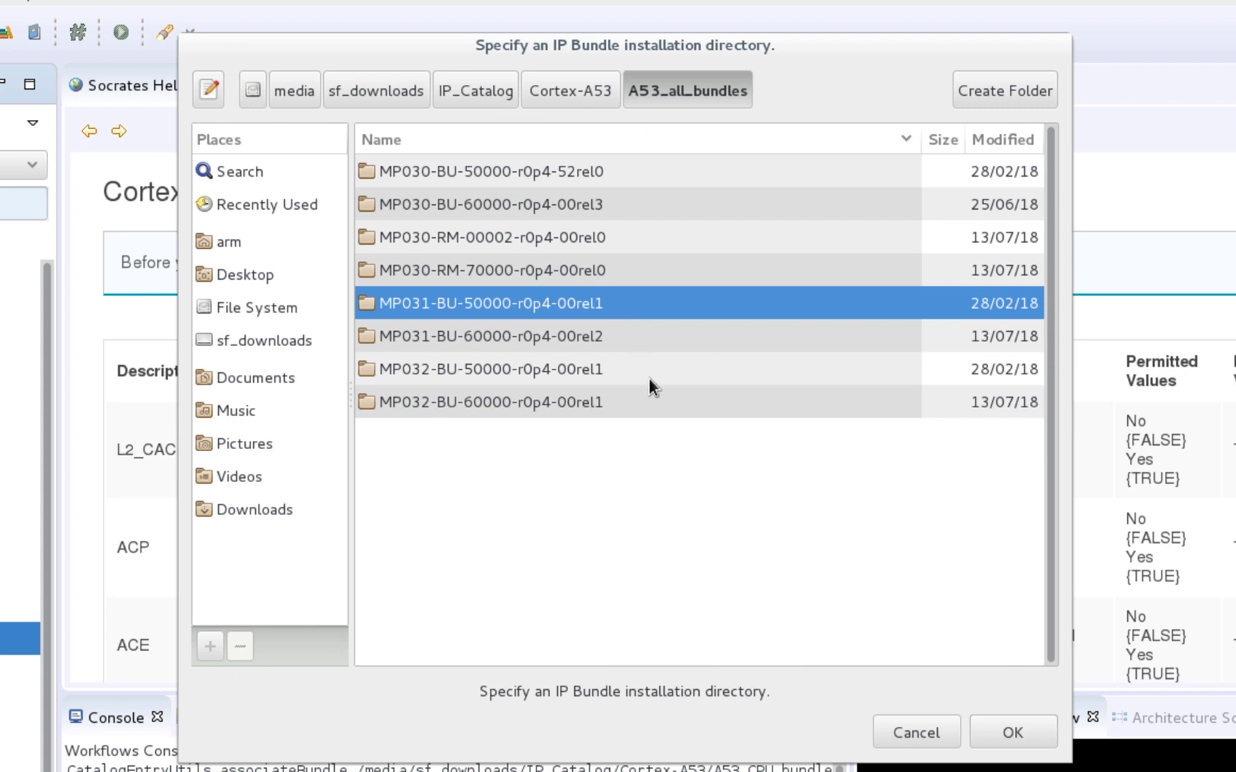
{"action": "left_click", "coordinate": [491, 369]}
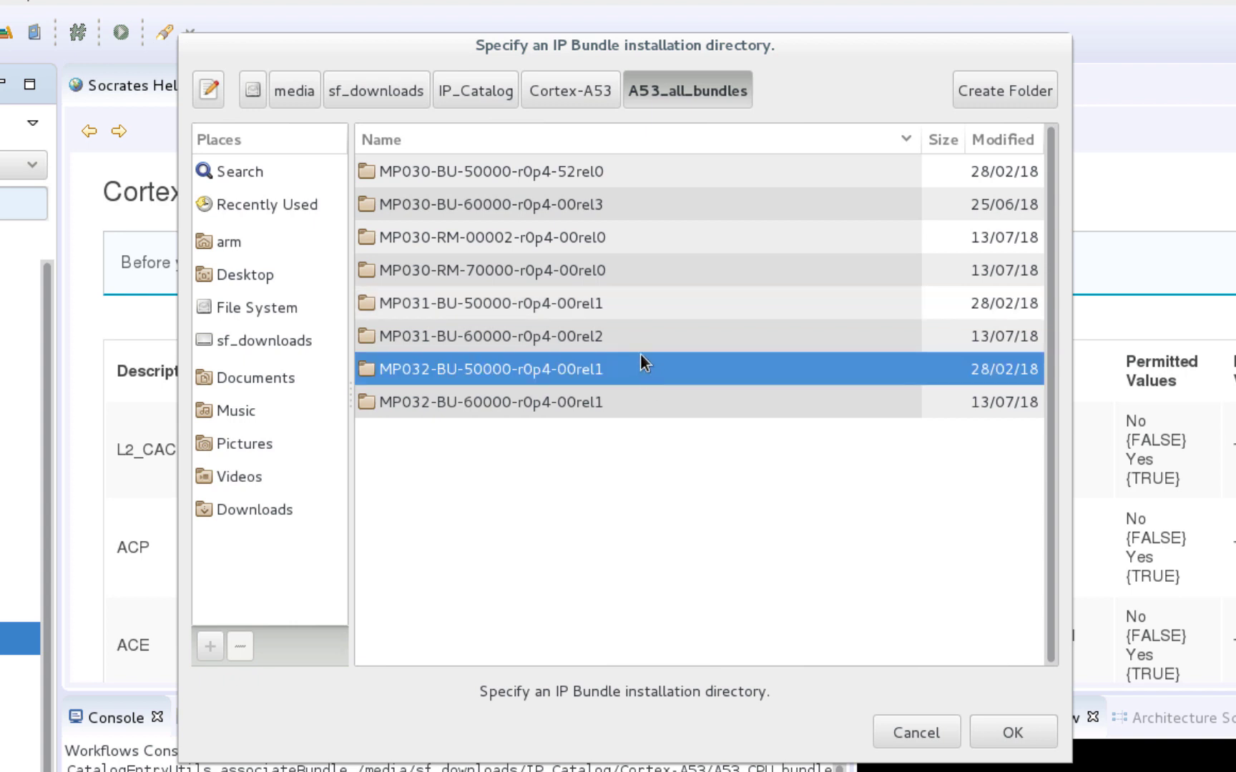
{"action": "left_click", "coordinate": [571, 90]}
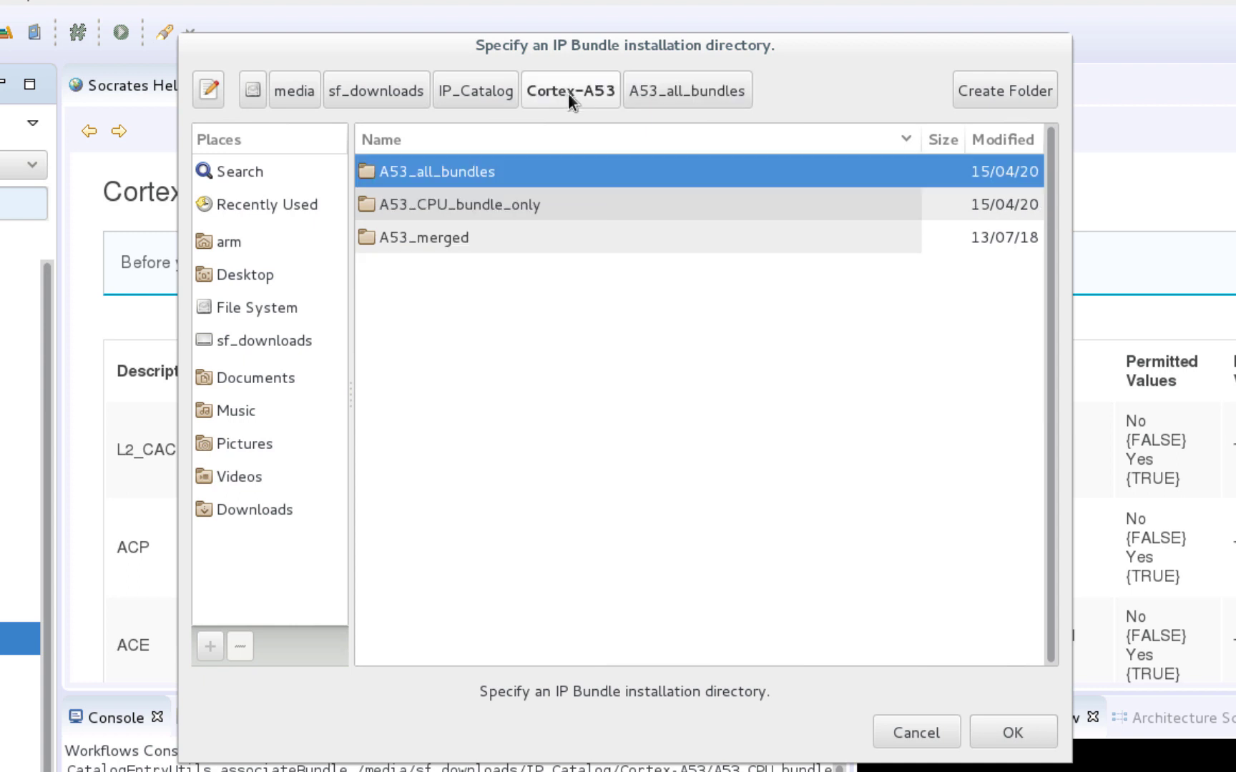
{"action": "mouse_move", "coordinate": [649, 180]}
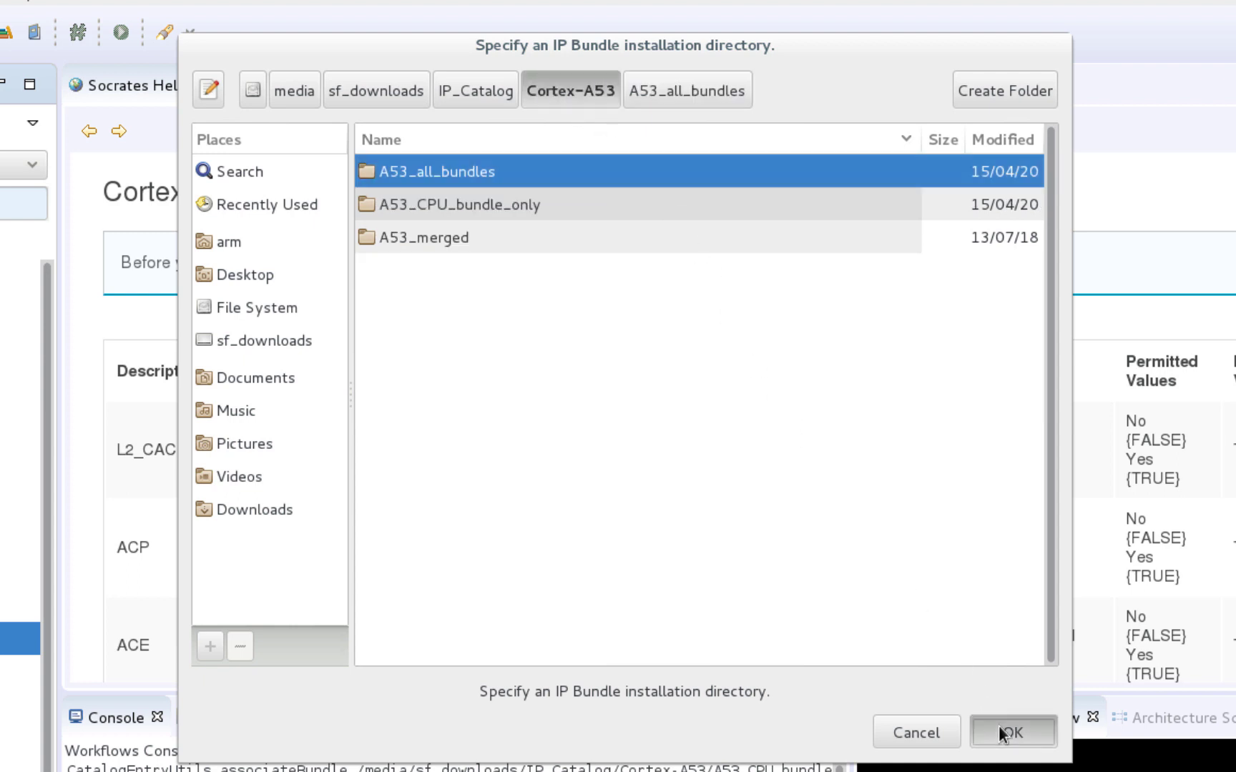
{"action": "left_click", "coordinate": [1012, 752]}
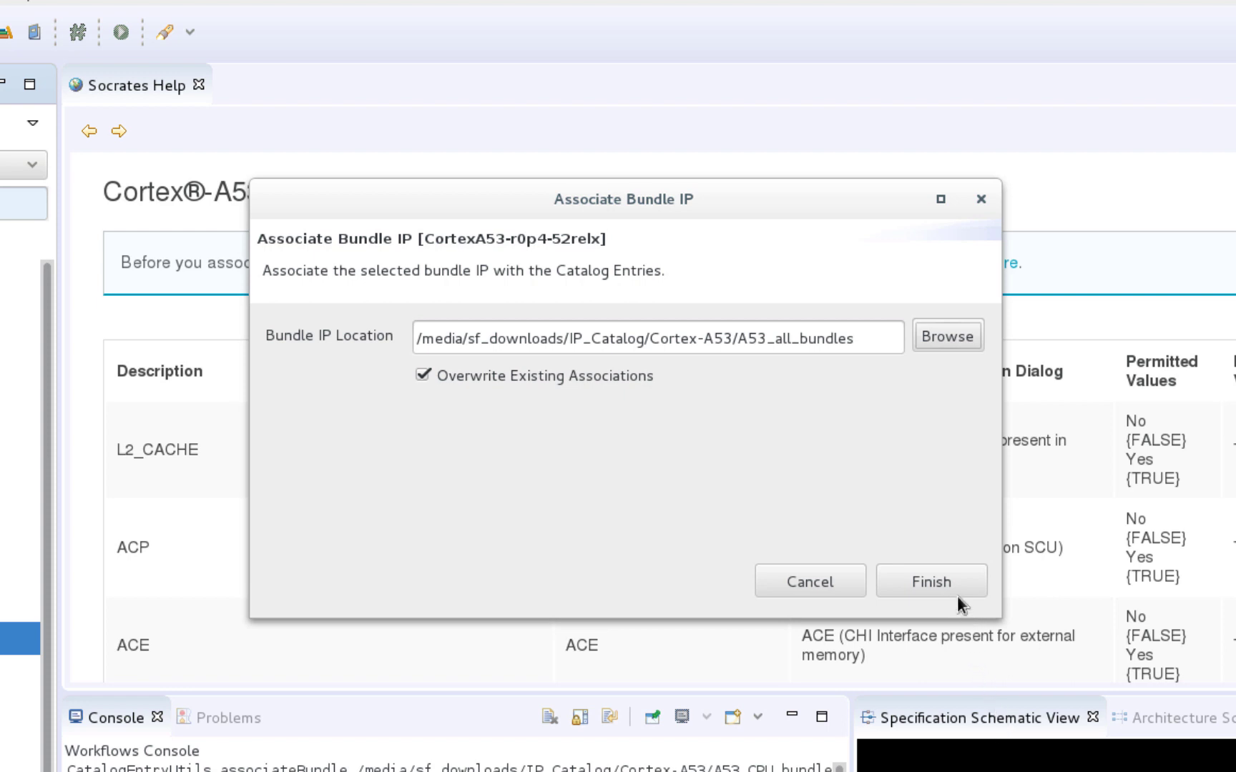
- Run the association with A53_all_bundles, keeping Overwrite Existing Associations checked
{"action": "left_click", "coordinate": [931, 581]}
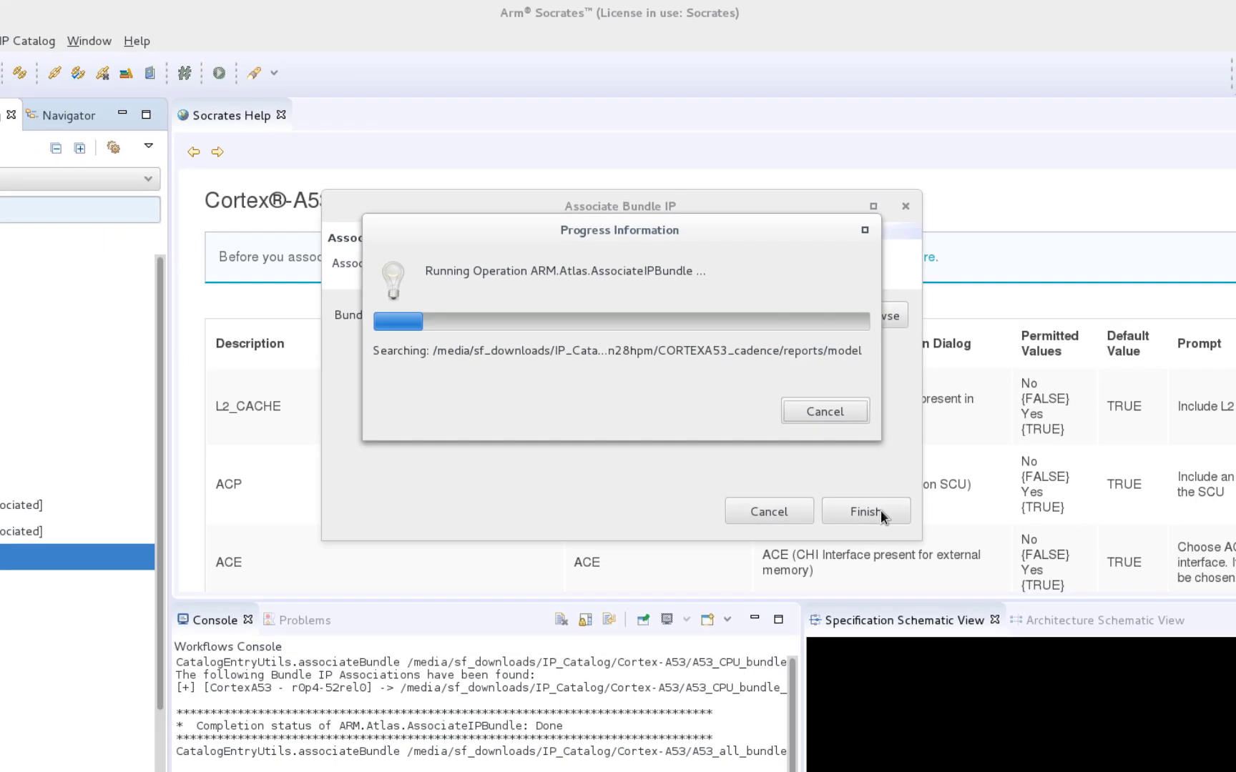
{"action": "left_click", "coordinate": [866, 512]}
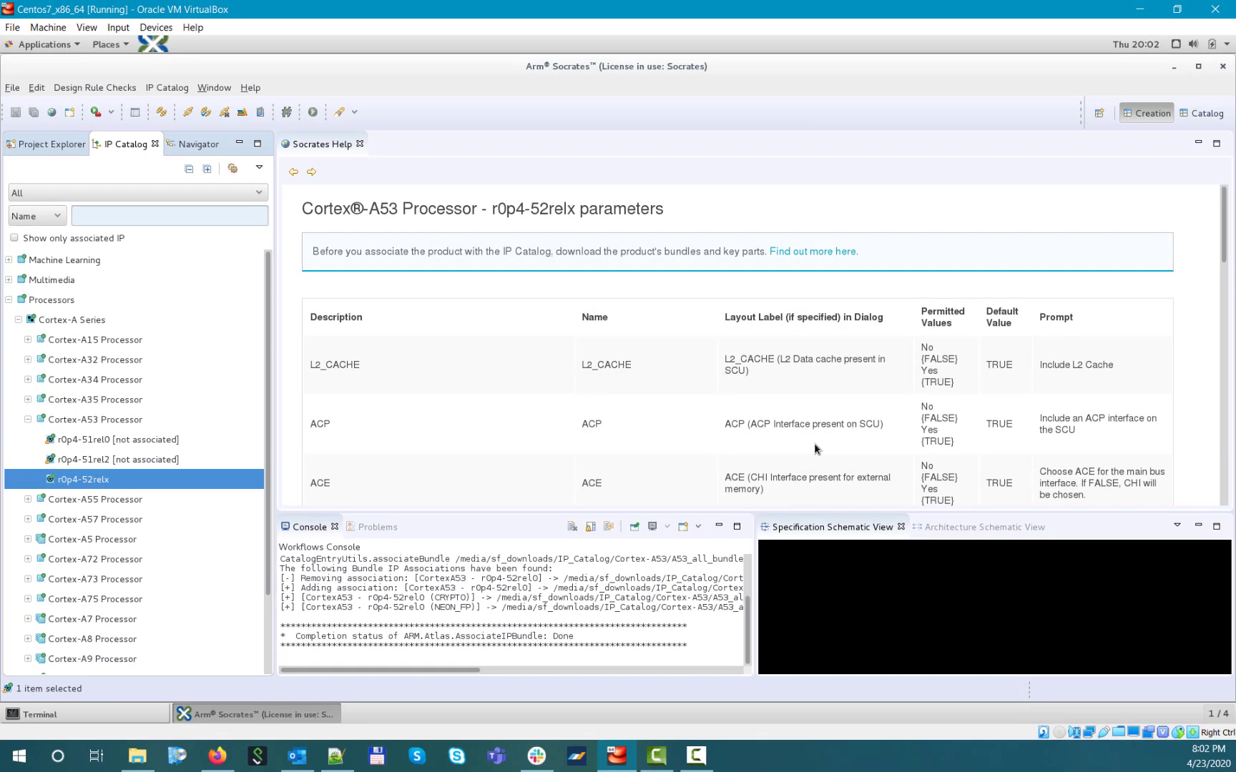
{"action": "mouse_move", "coordinate": [565, 606]}
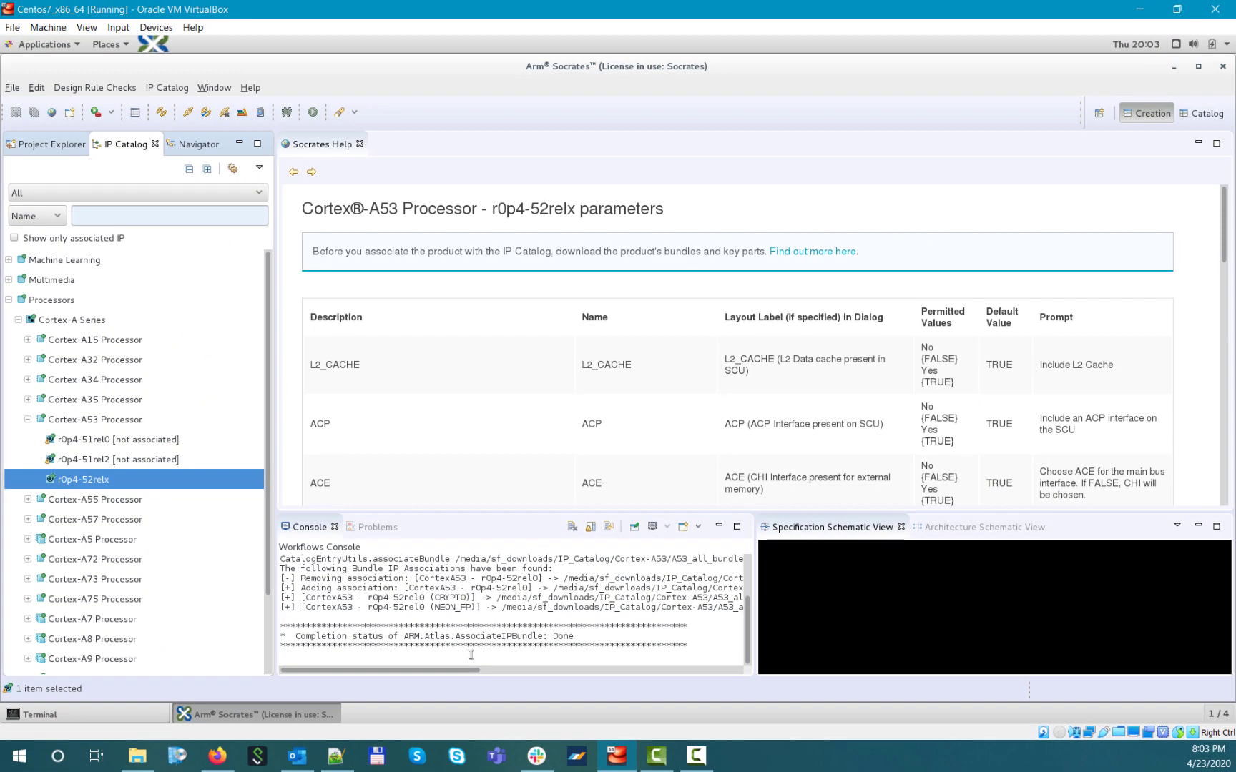
{"action": "right_click", "coordinate": [78, 479]}
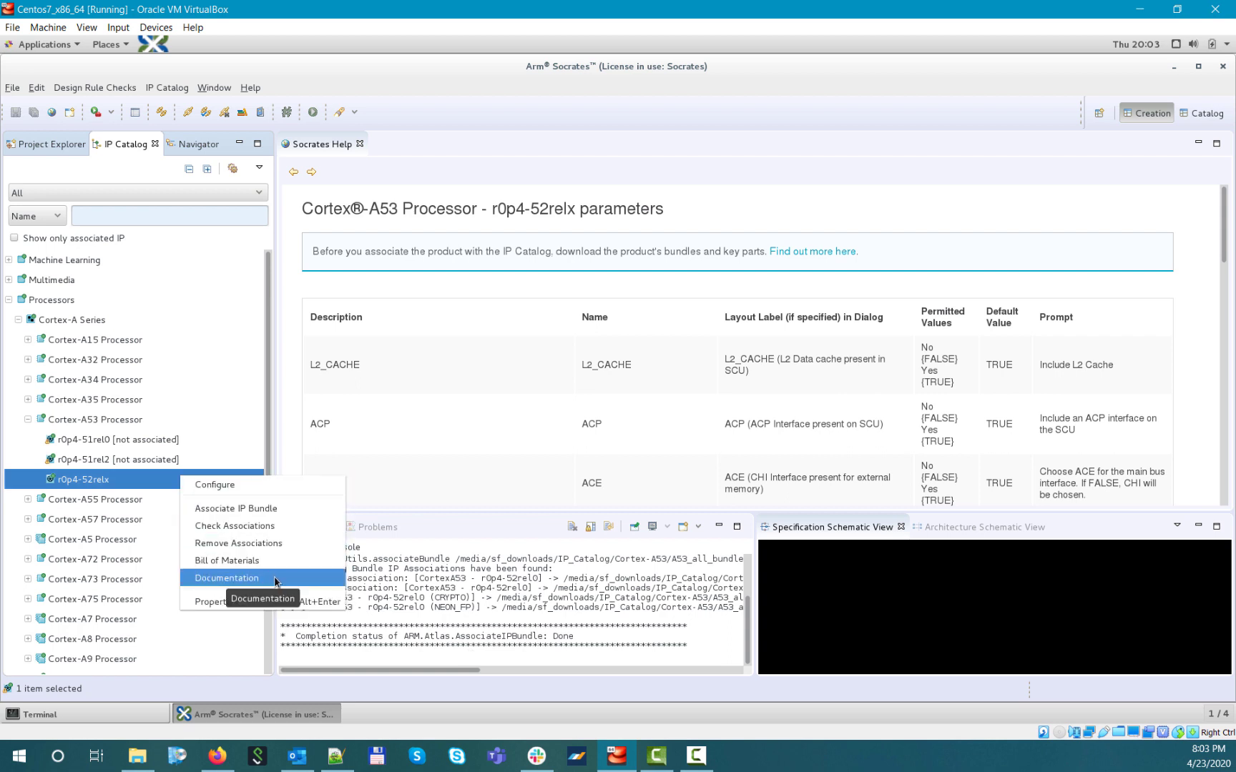
{"action": "left_click", "coordinate": [226, 578]}
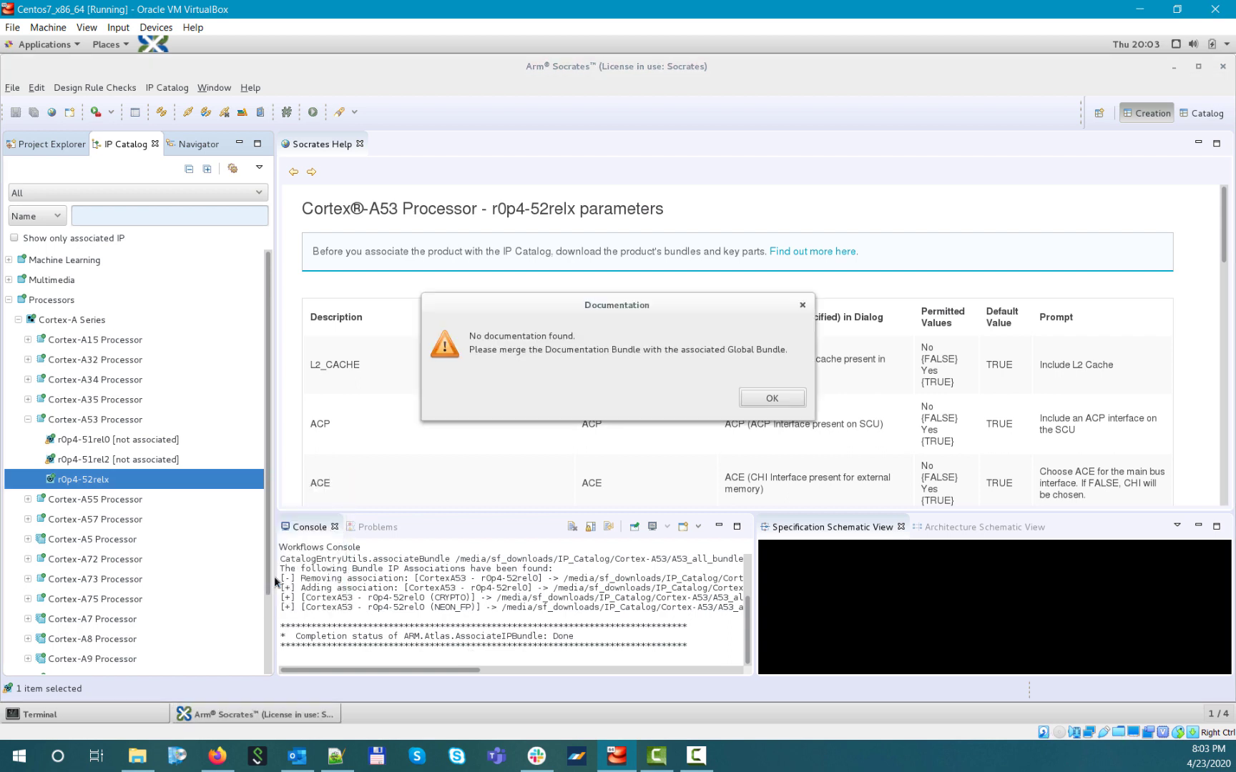
{"action": "mouse_move", "coordinate": [585, 386]}
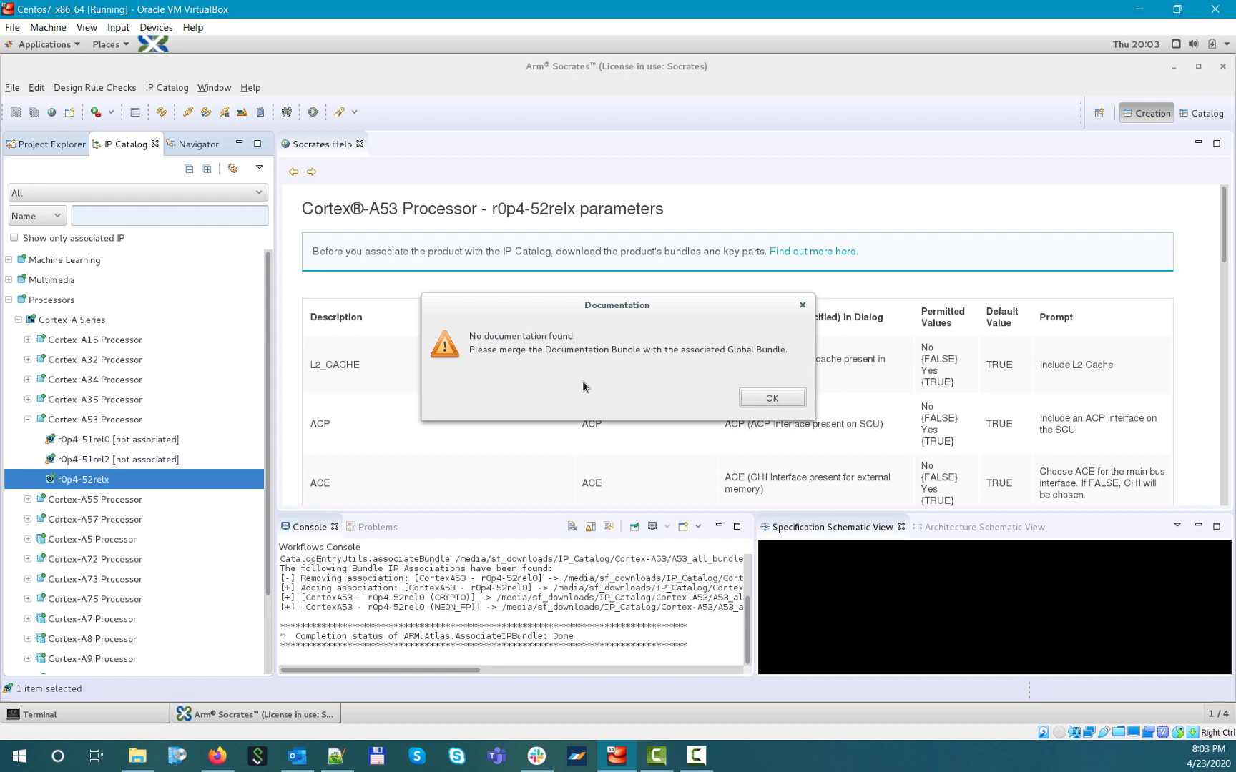
{"action": "mouse_move", "coordinate": [699, 396]}
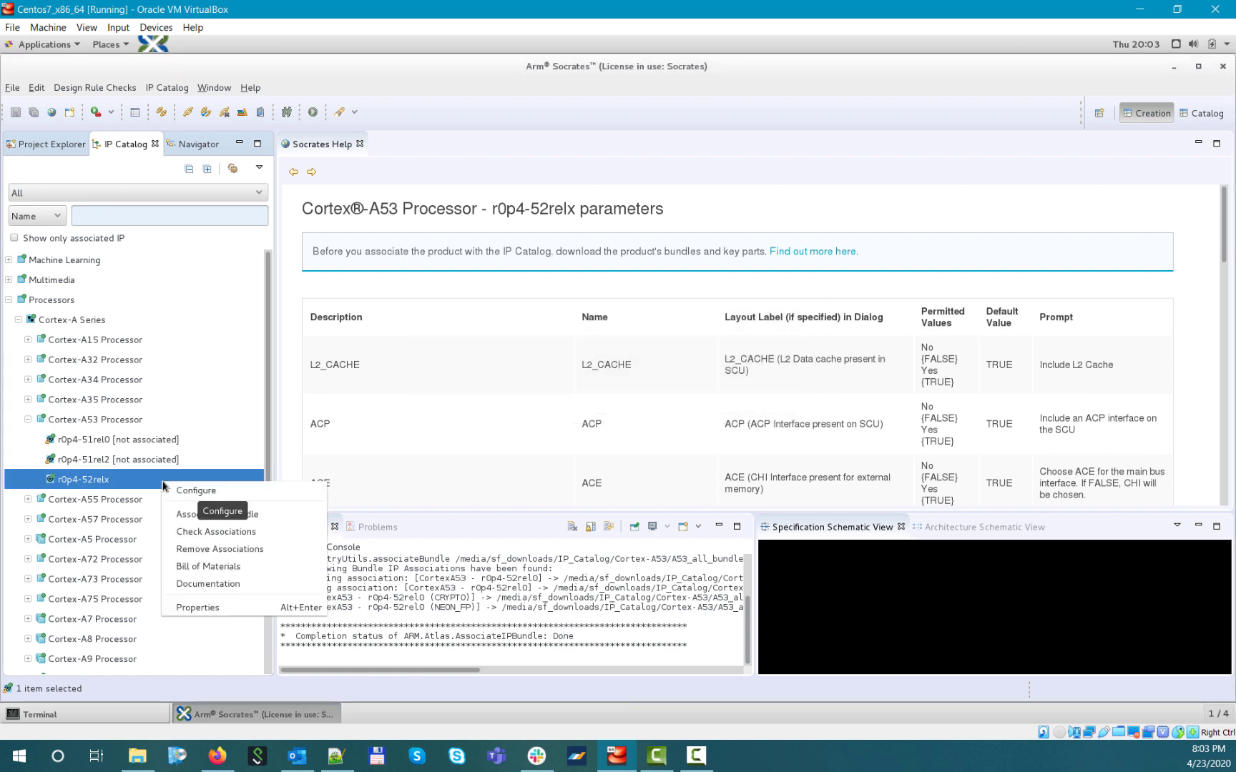
- Associate r0p4-52relx with the Cortex-A53/A53_merged bundle folder and run the association
{"action": "left_click", "coordinate": [222, 512]}
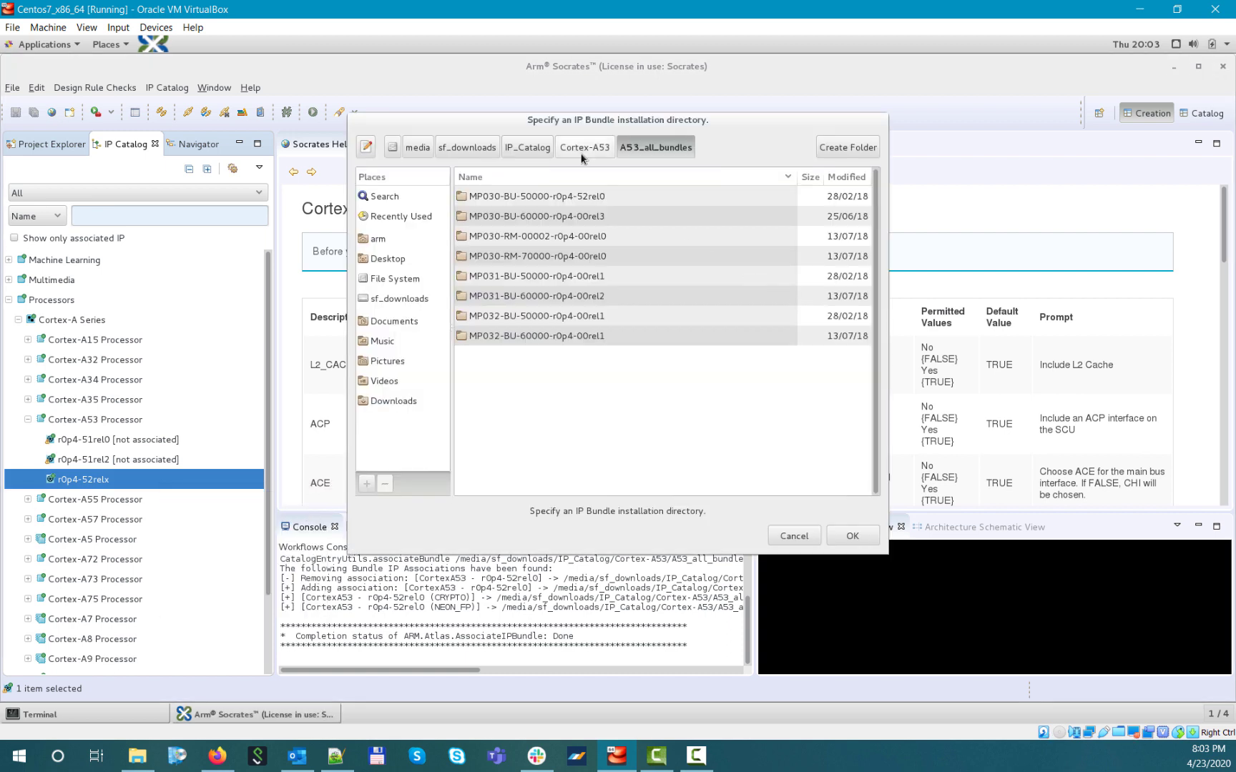
{"action": "left_click", "coordinate": [648, 145]}
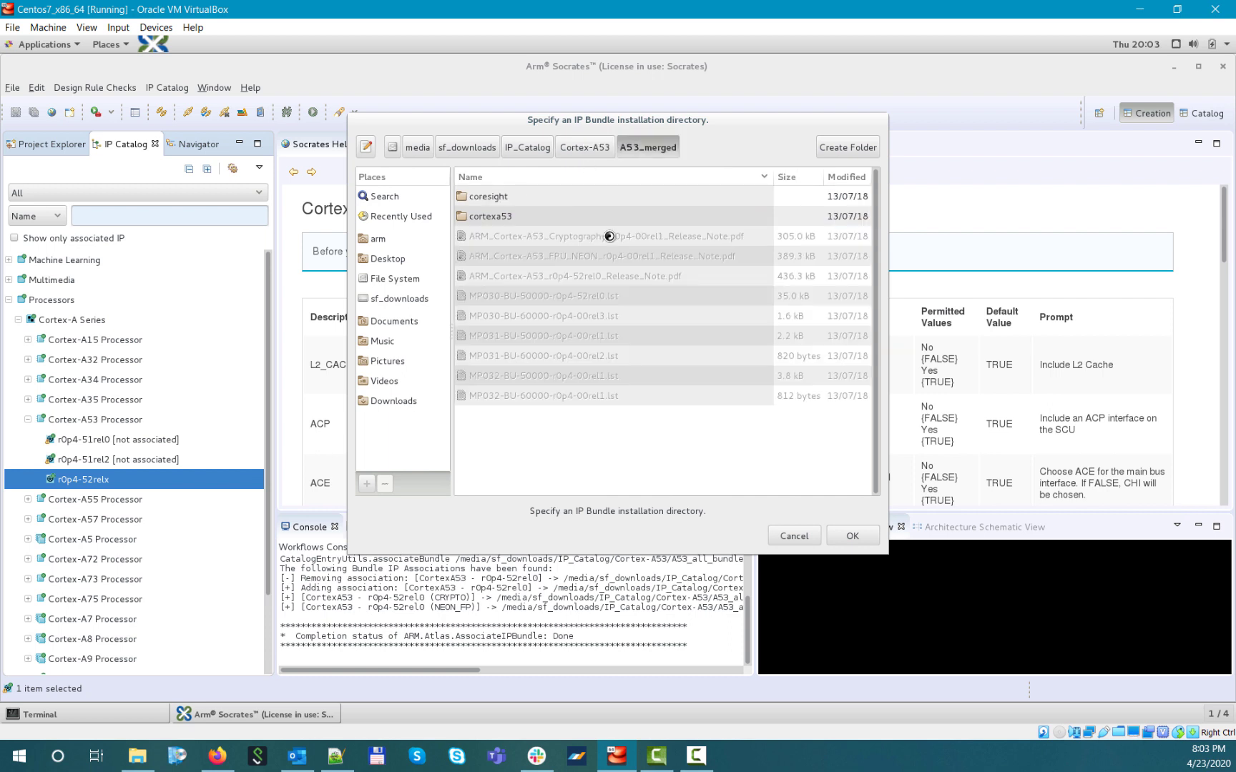
{"action": "left_click", "coordinate": [585, 145]}
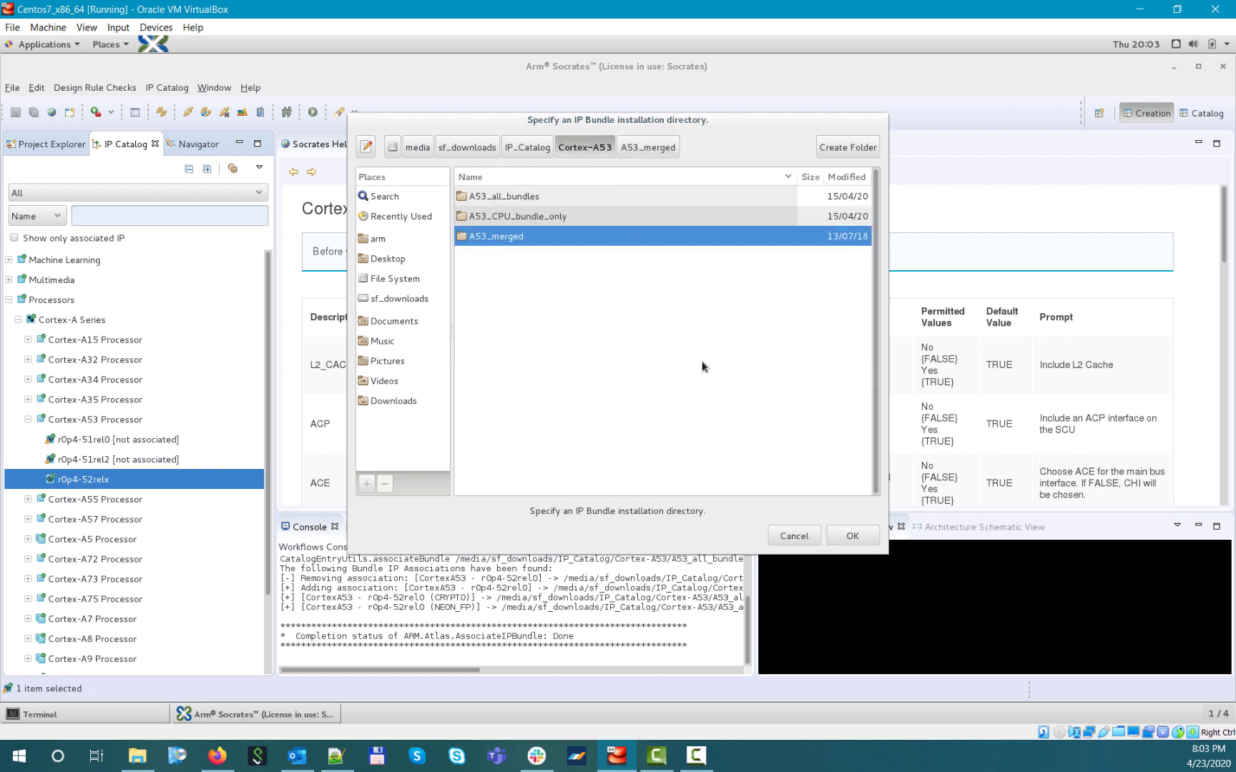
{"action": "left_click", "coordinate": [852, 536]}
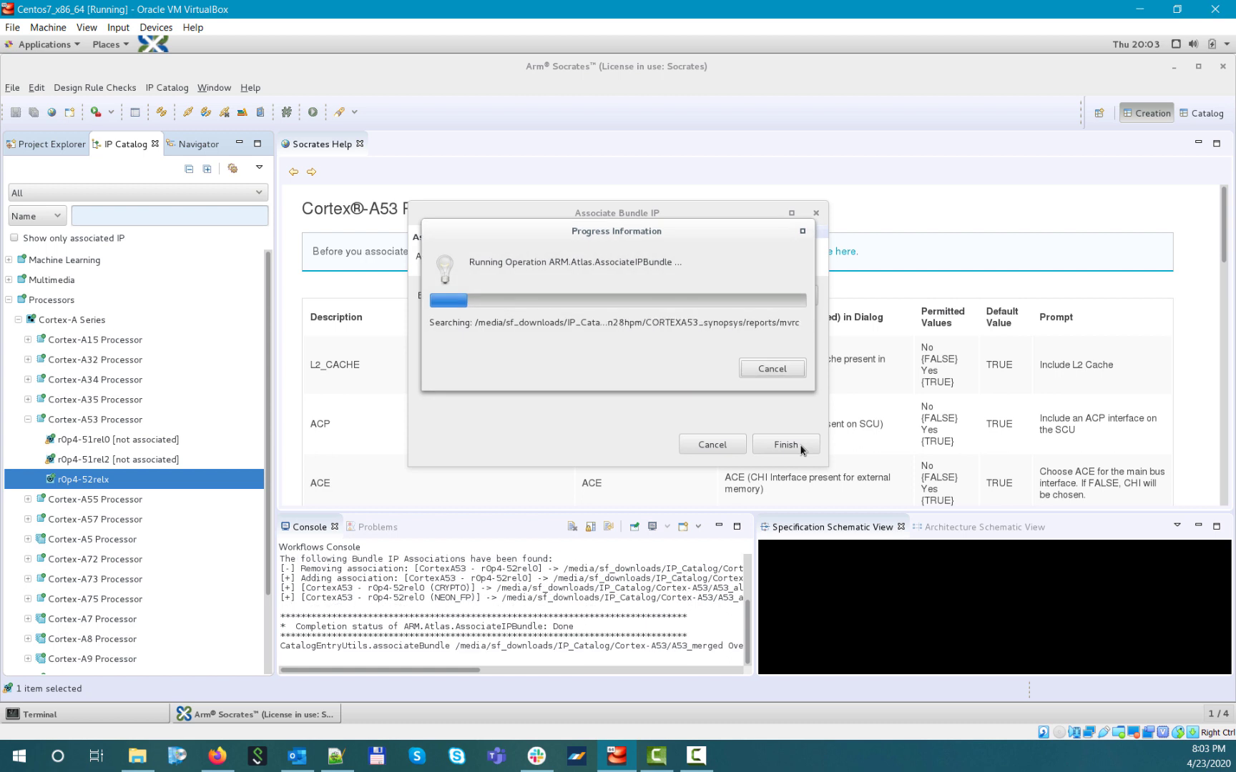
{"action": "left_click", "coordinate": [785, 444]}
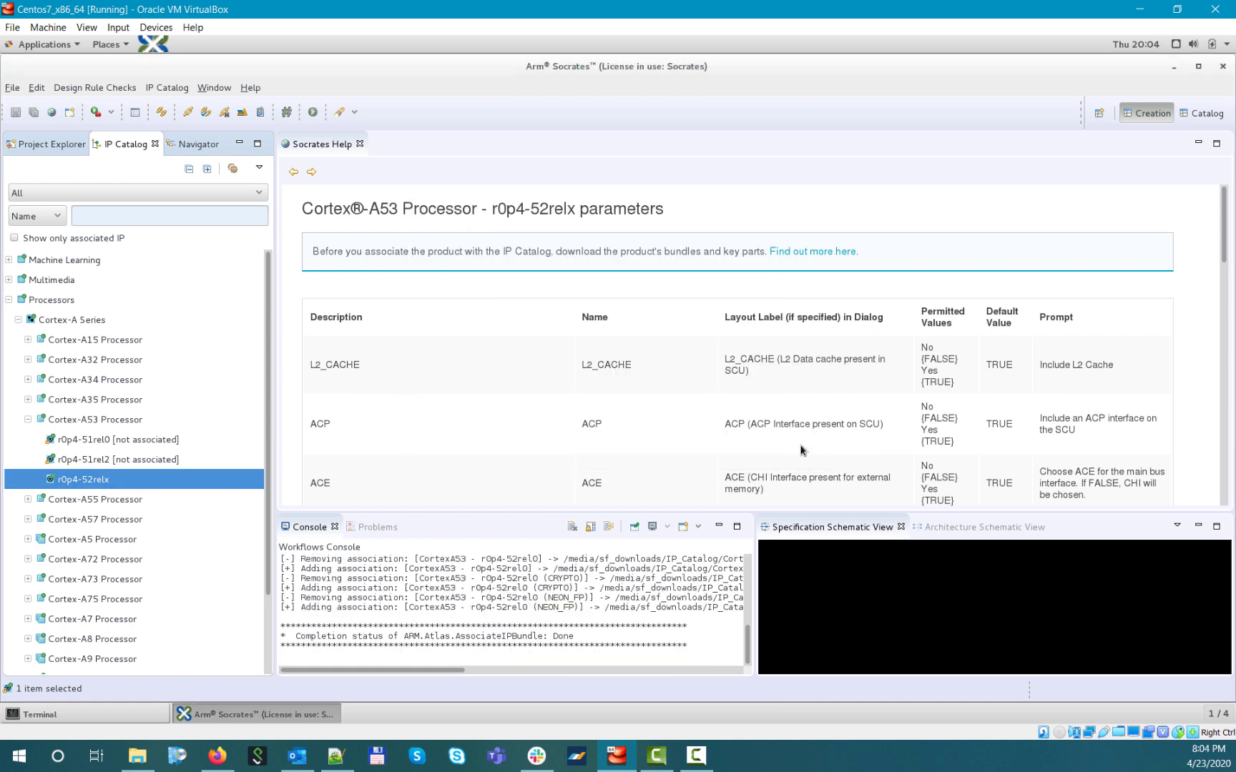
{"action": "mouse_move", "coordinate": [250, 479]}
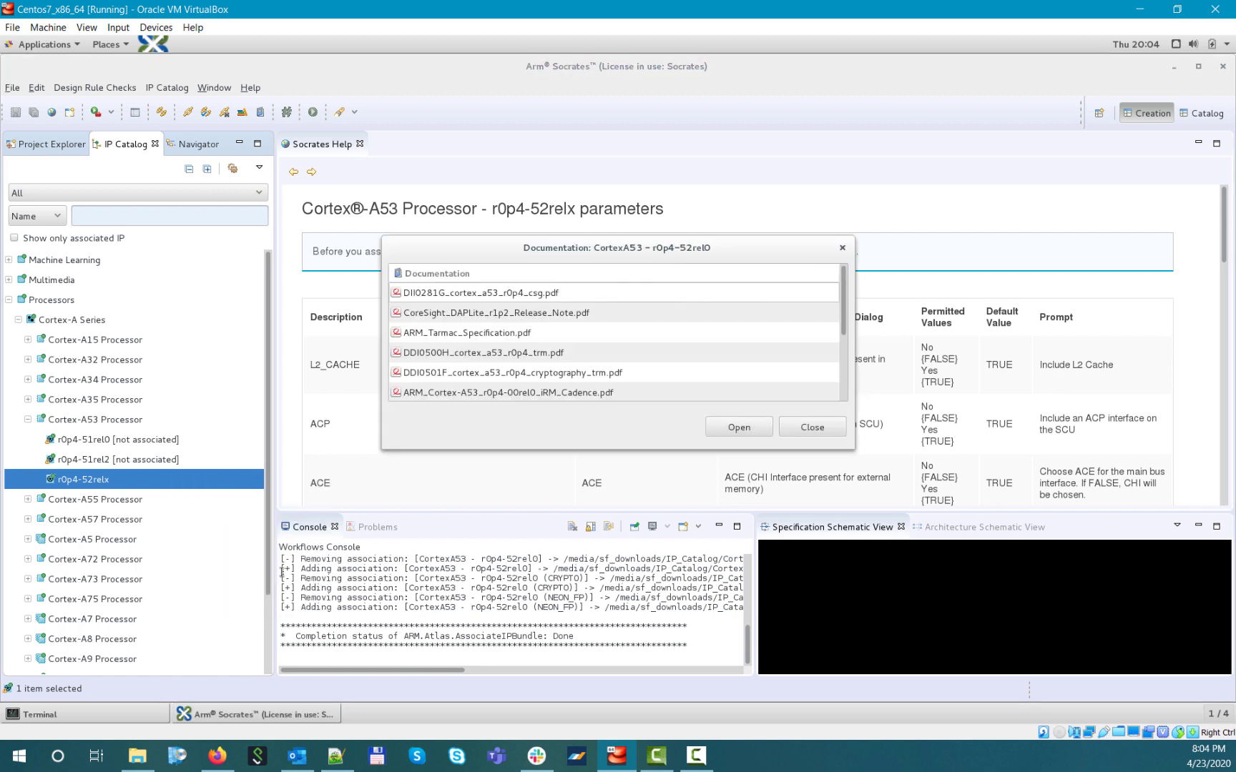
{"action": "mouse_move", "coordinate": [839, 309]}
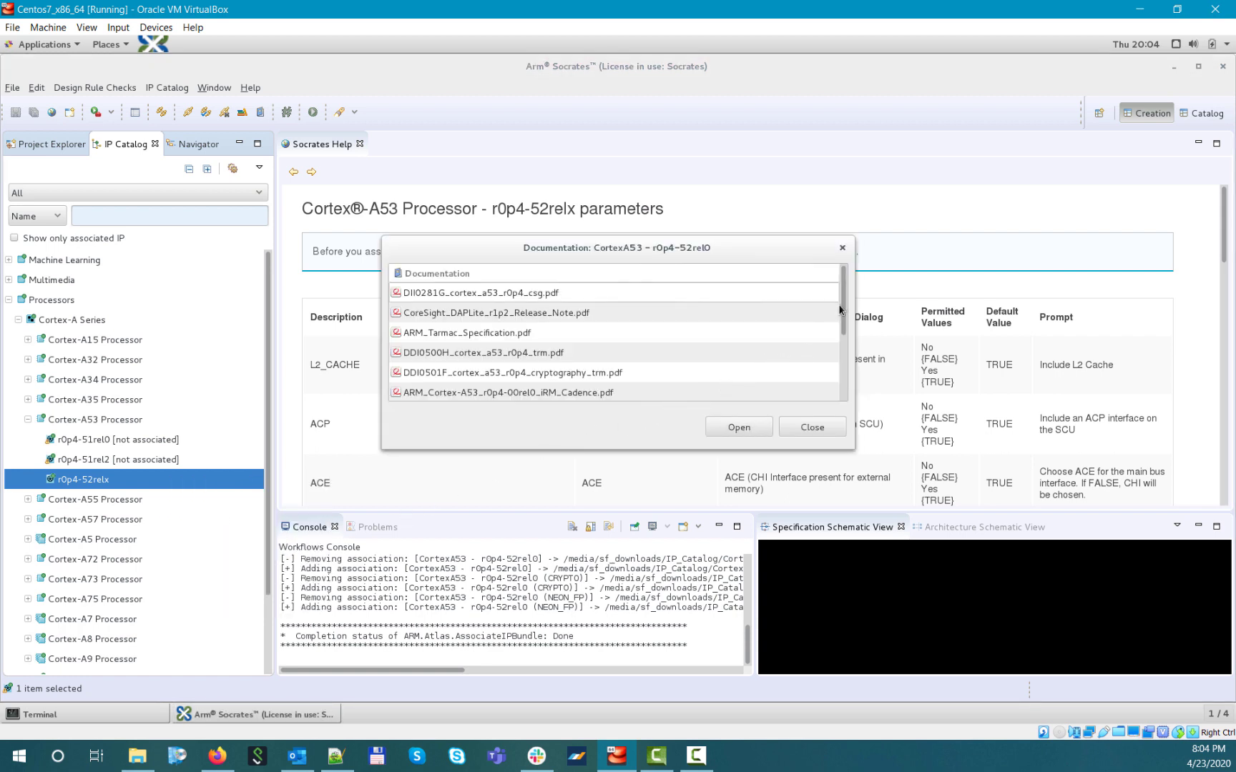
- Select DIT0036F_cortex_a53_r0p4_im.pdf from the documentation list, open it, and minimize Socrates
{"action": "scroll", "scroll_direction": "down", "scroll_amount": 3}
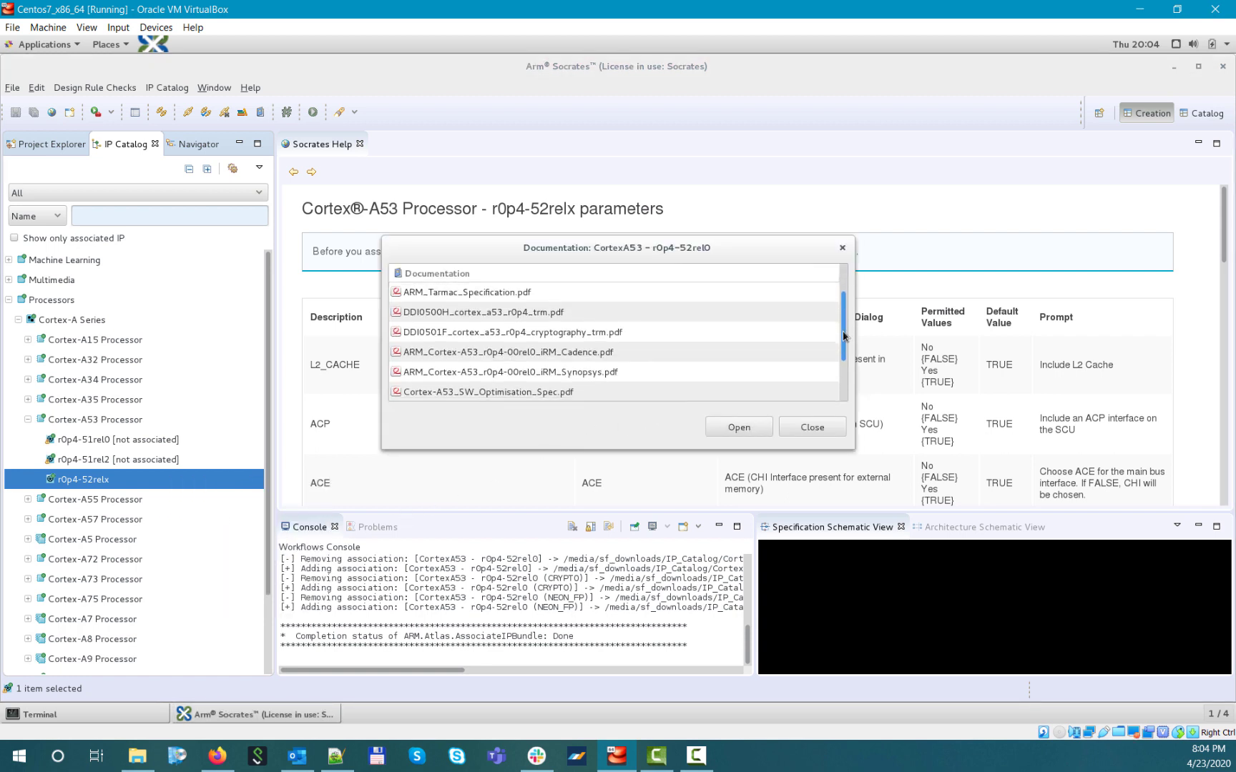
{"action": "scroll", "scroll_direction": "down", "scroll_amount": 3}
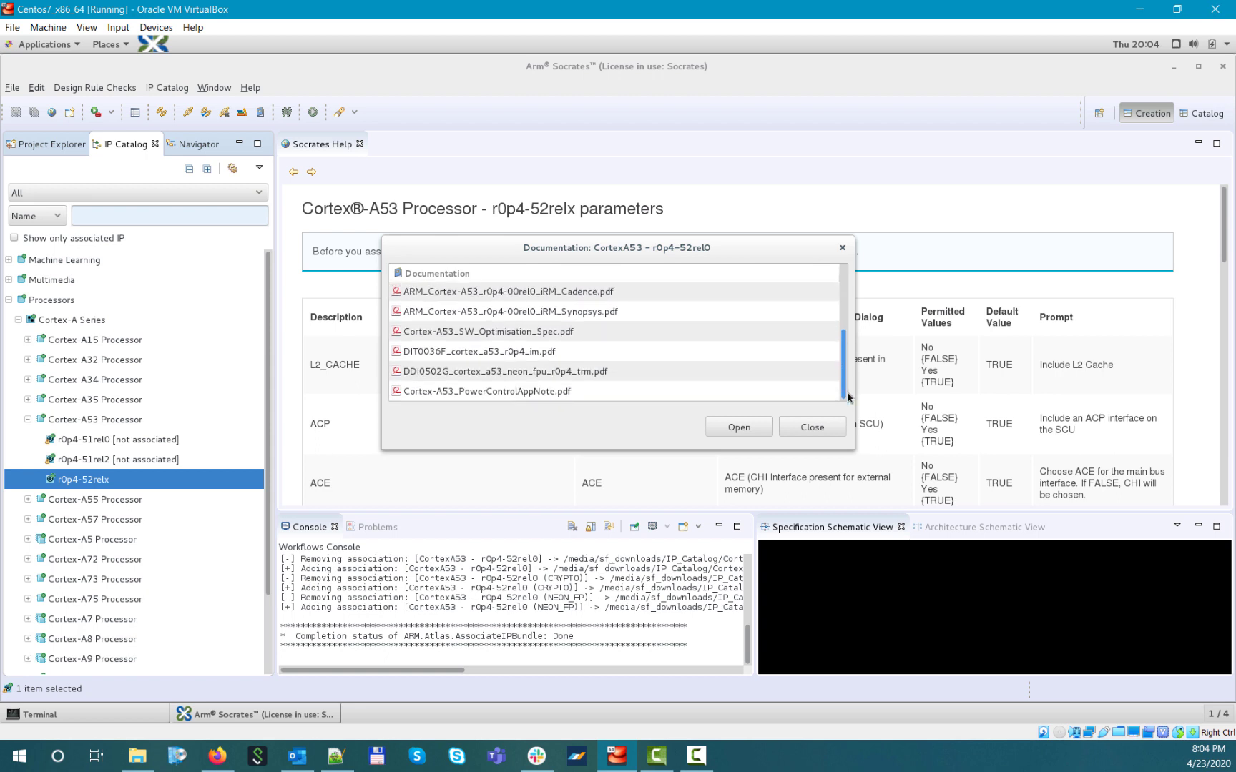
{"action": "left_click", "coordinate": [487, 352]}
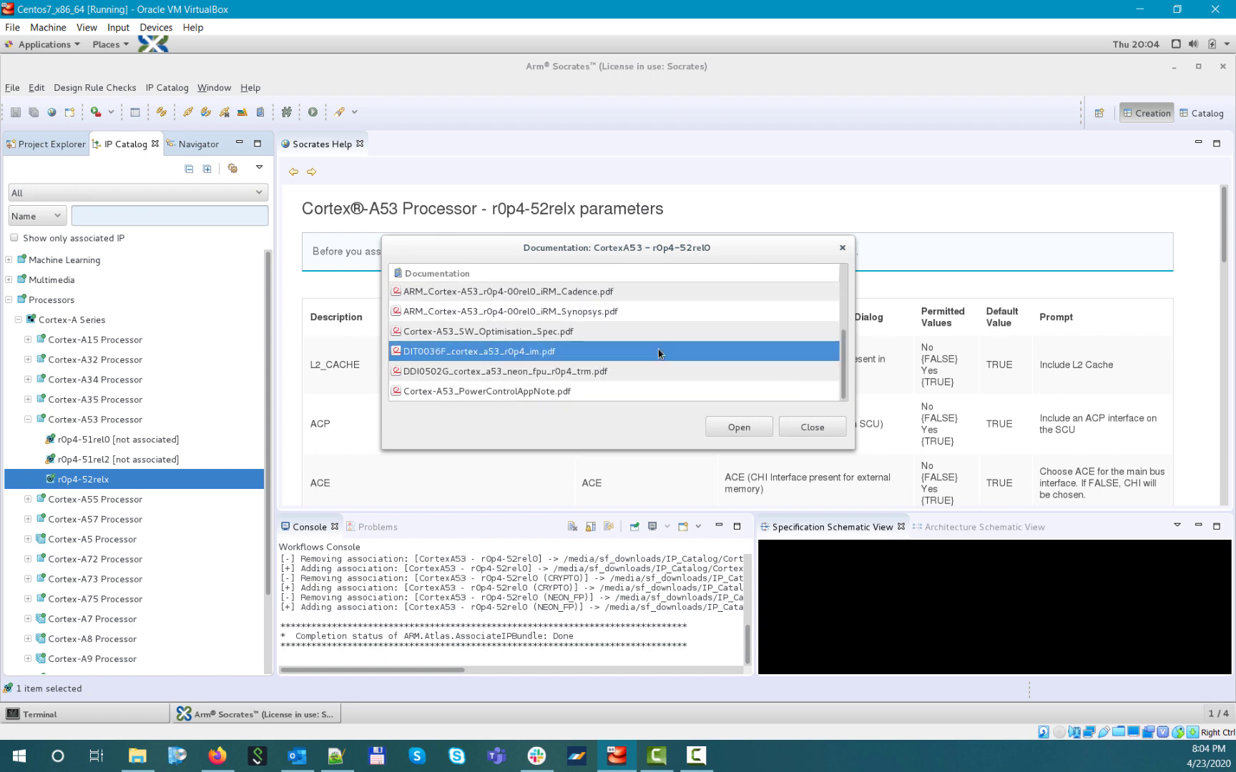
{"action": "left_click", "coordinate": [739, 426]}
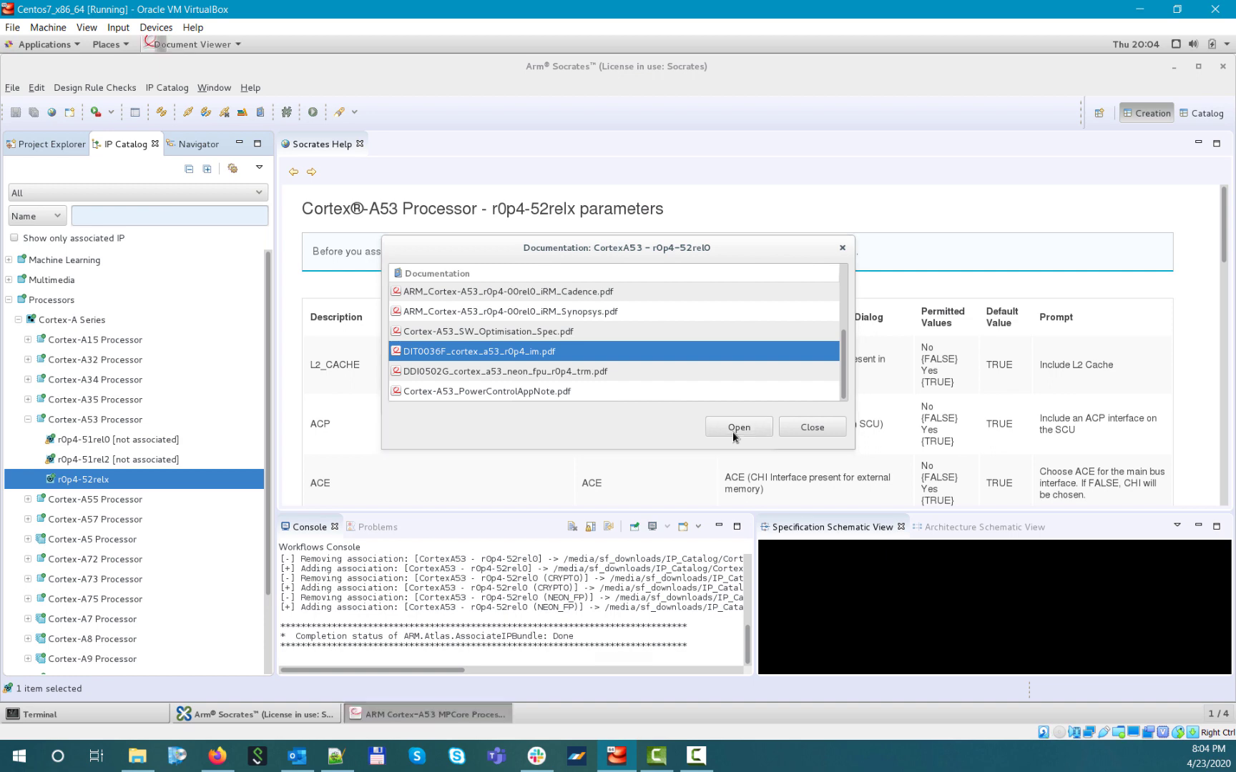
{"action": "left_click", "coordinate": [739, 426]}
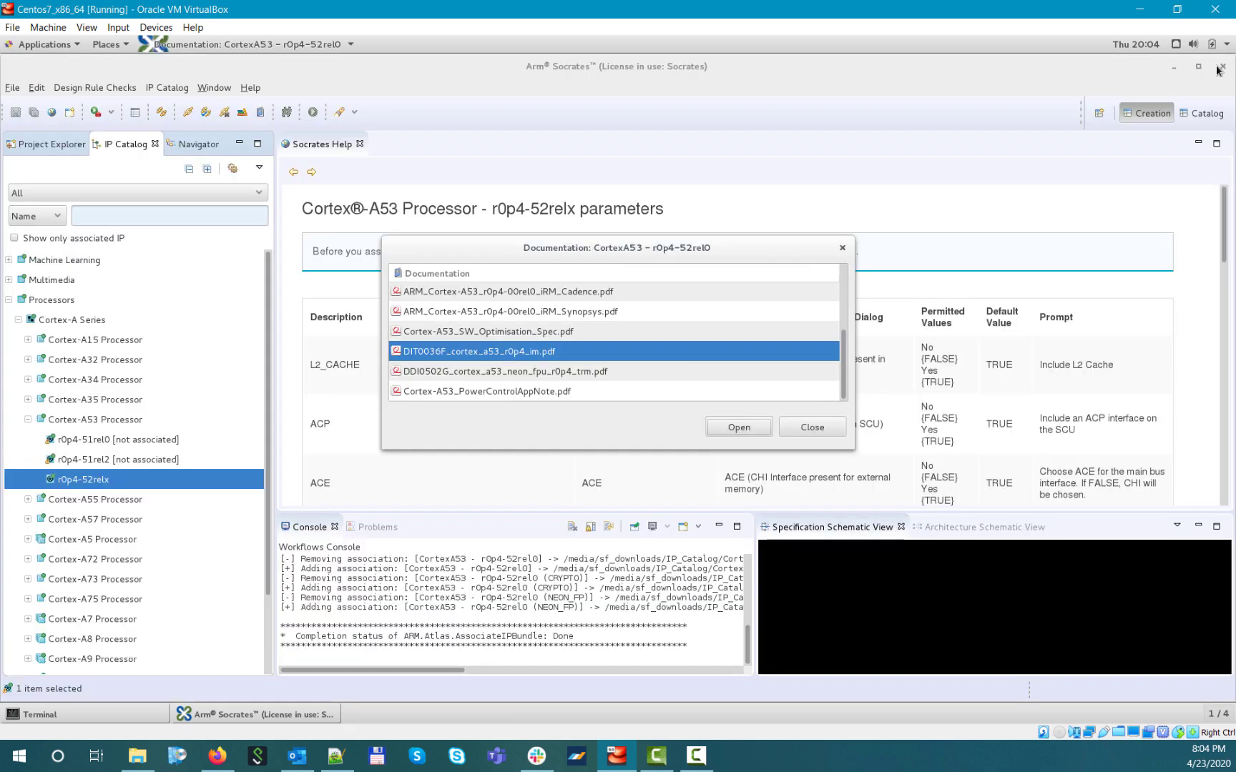
{"action": "left_click", "coordinate": [813, 427]}
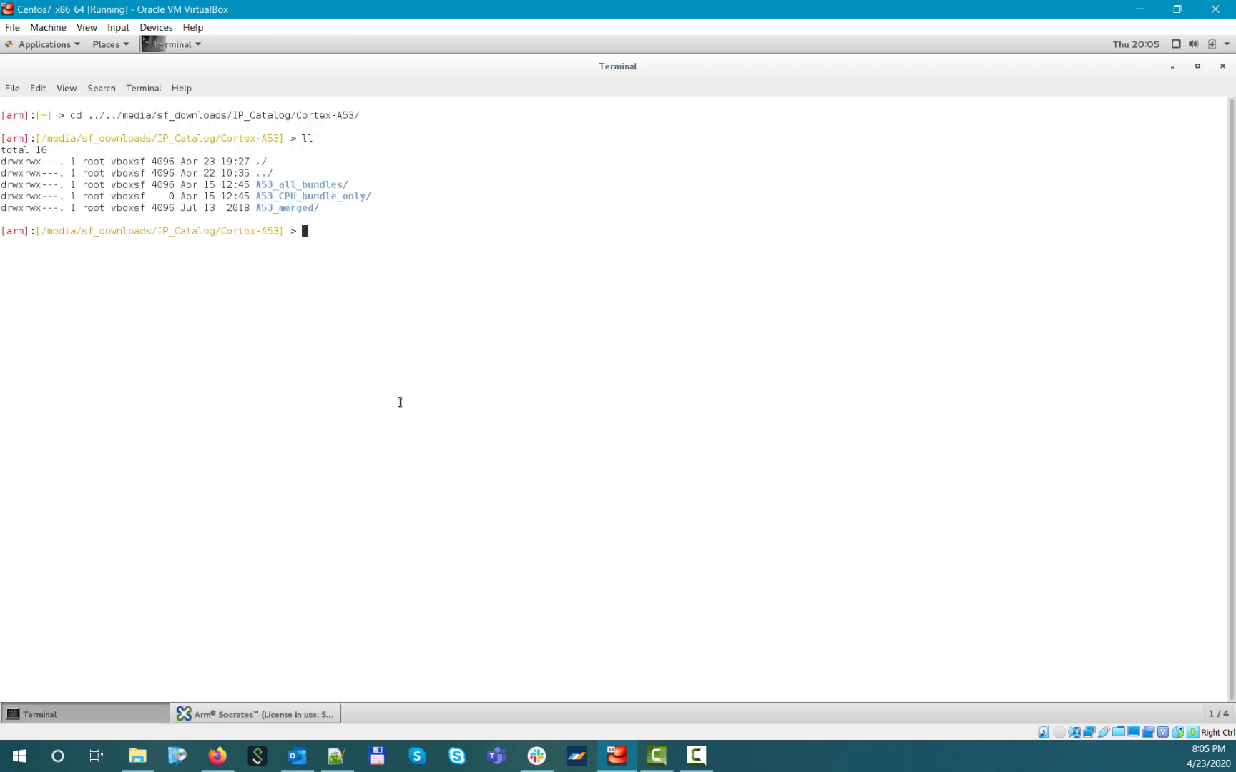
- Rename the A53_merged folder to A53_mergedx with mv A53_merged/ A53_mergedx
{"action": "type", "text": "mv"}
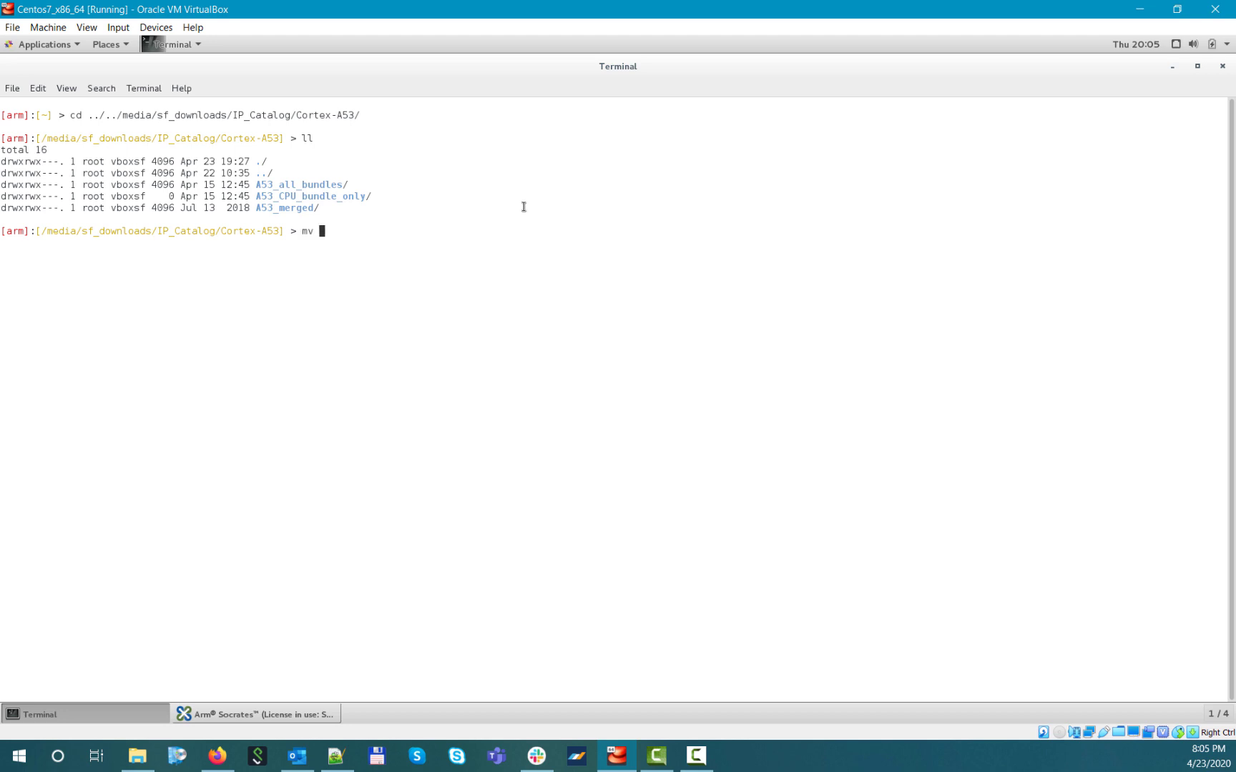
{"action": "type", "text": "A53_merged/ A53_mergedx"}
{"action": "type", "text": "ll"}
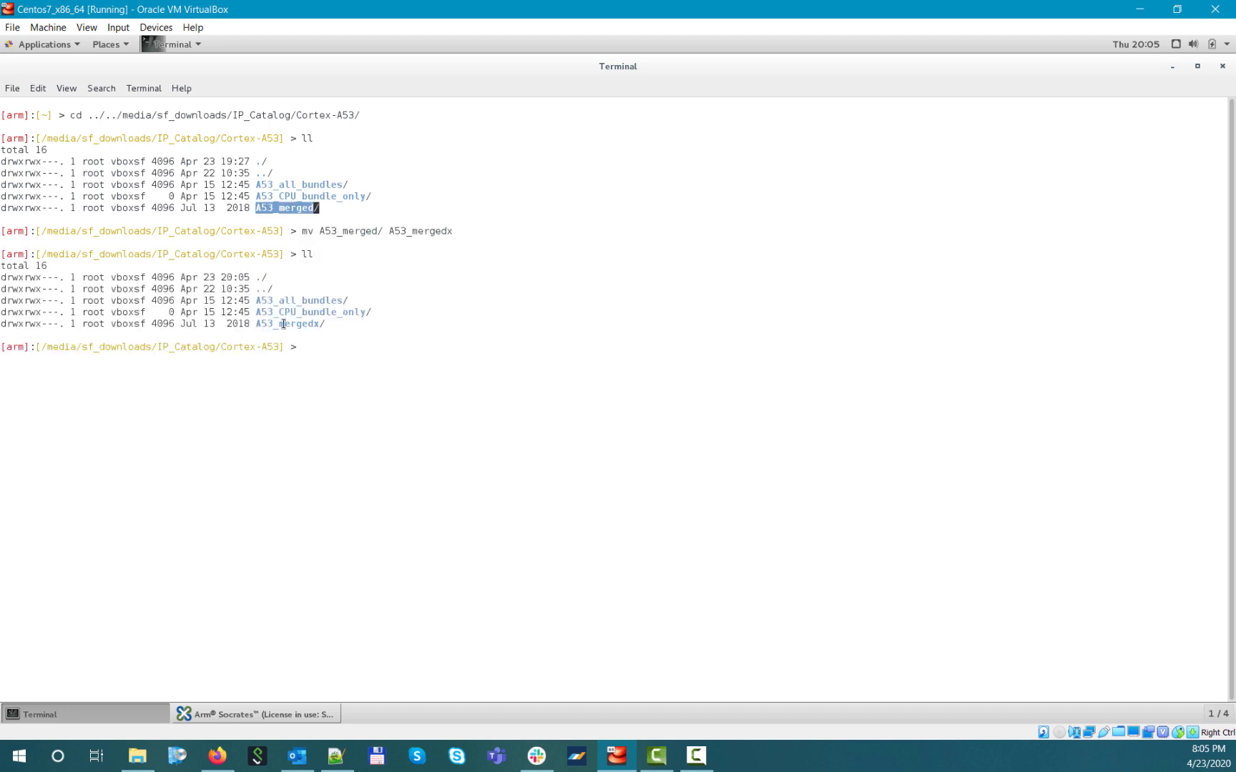
- Return to Socrates and bring up the actions for r0p4-52relx to check its associations
{"action": "left_click", "coordinate": [255, 715]}
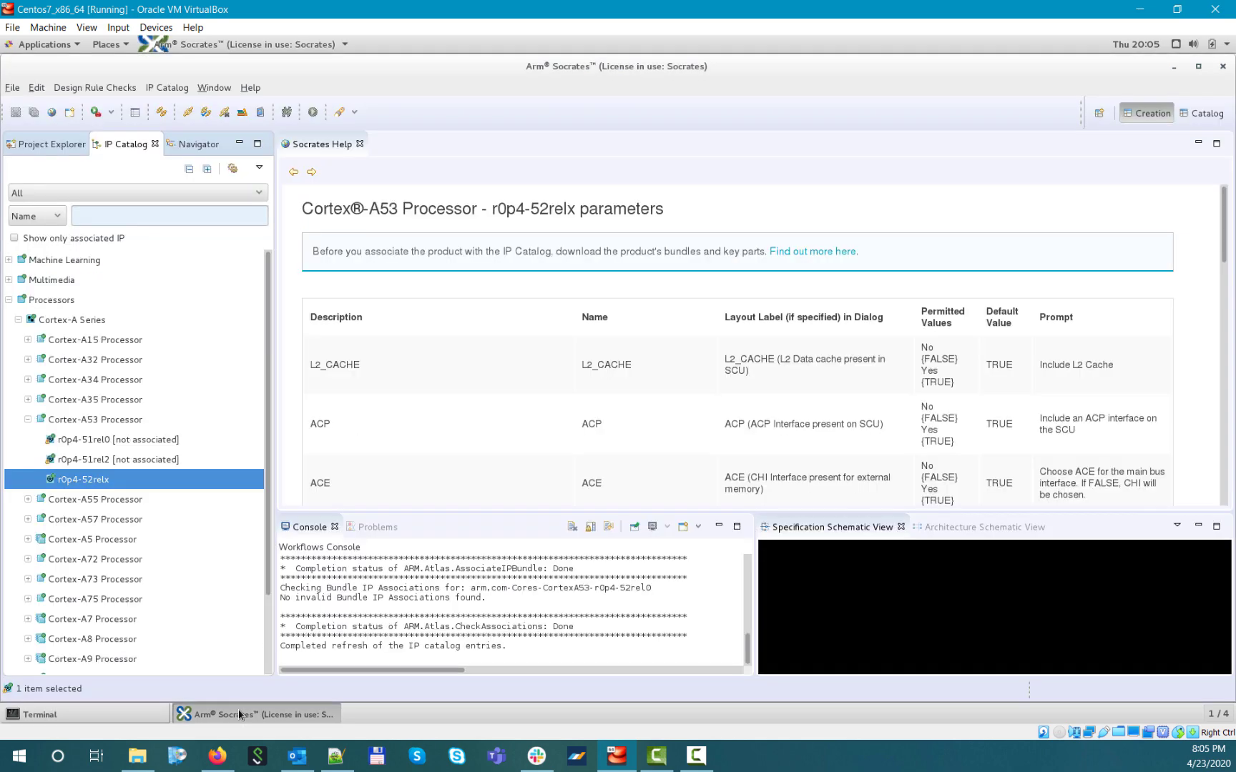
{"action": "right_click", "coordinate": [79, 481]}
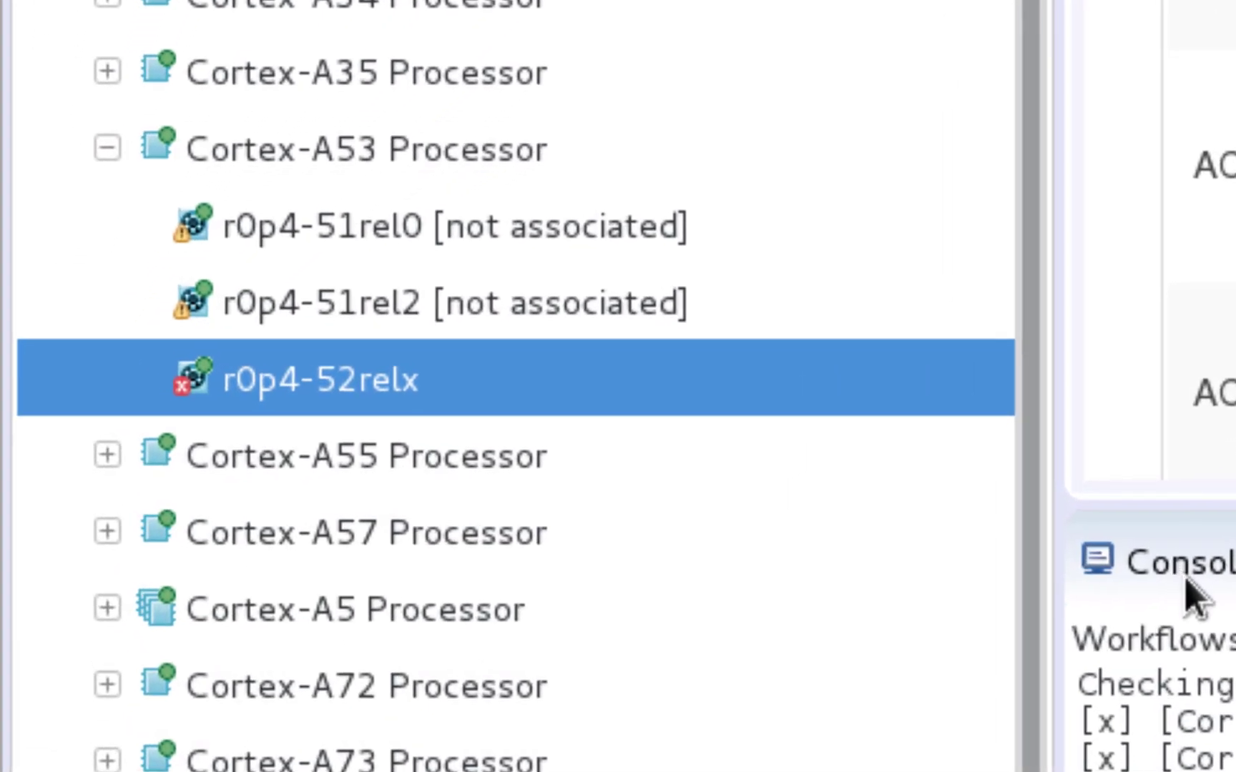
{"action": "mouse_move", "coordinate": [1196, 606]}
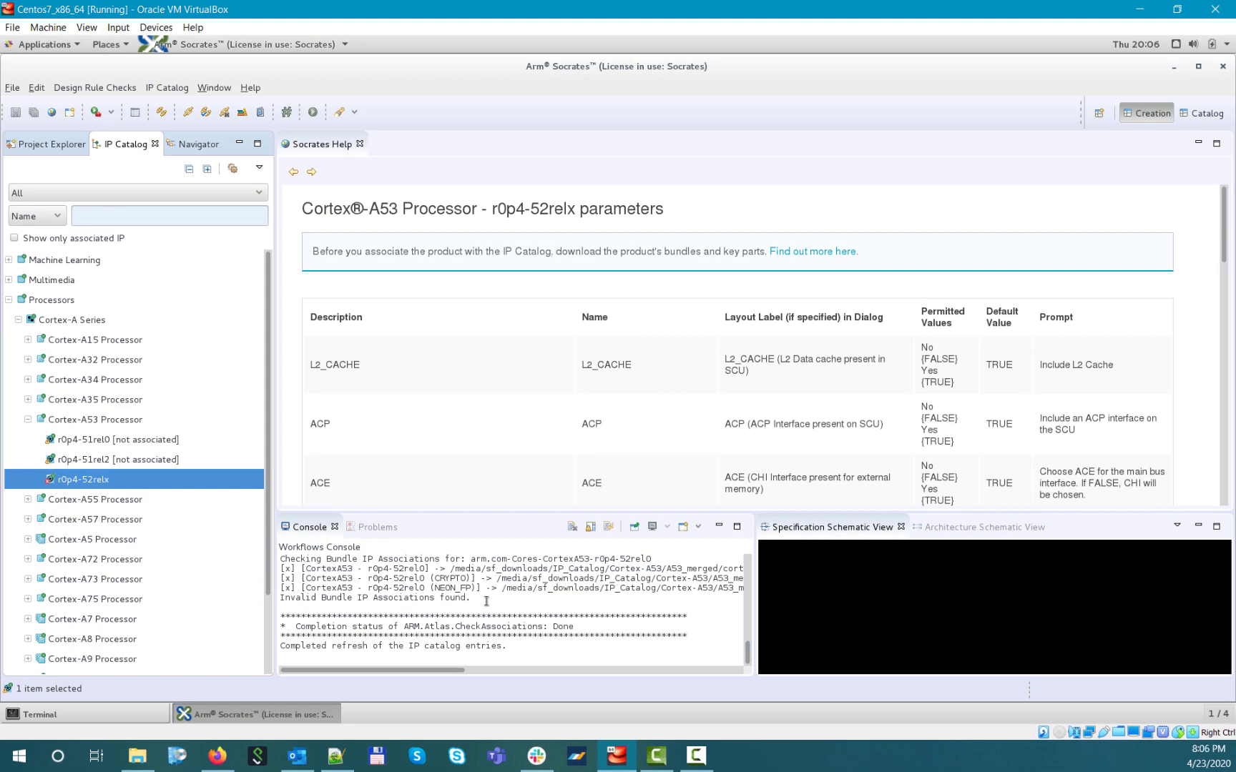
{"action": "mouse_move", "coordinate": [231, 525]}
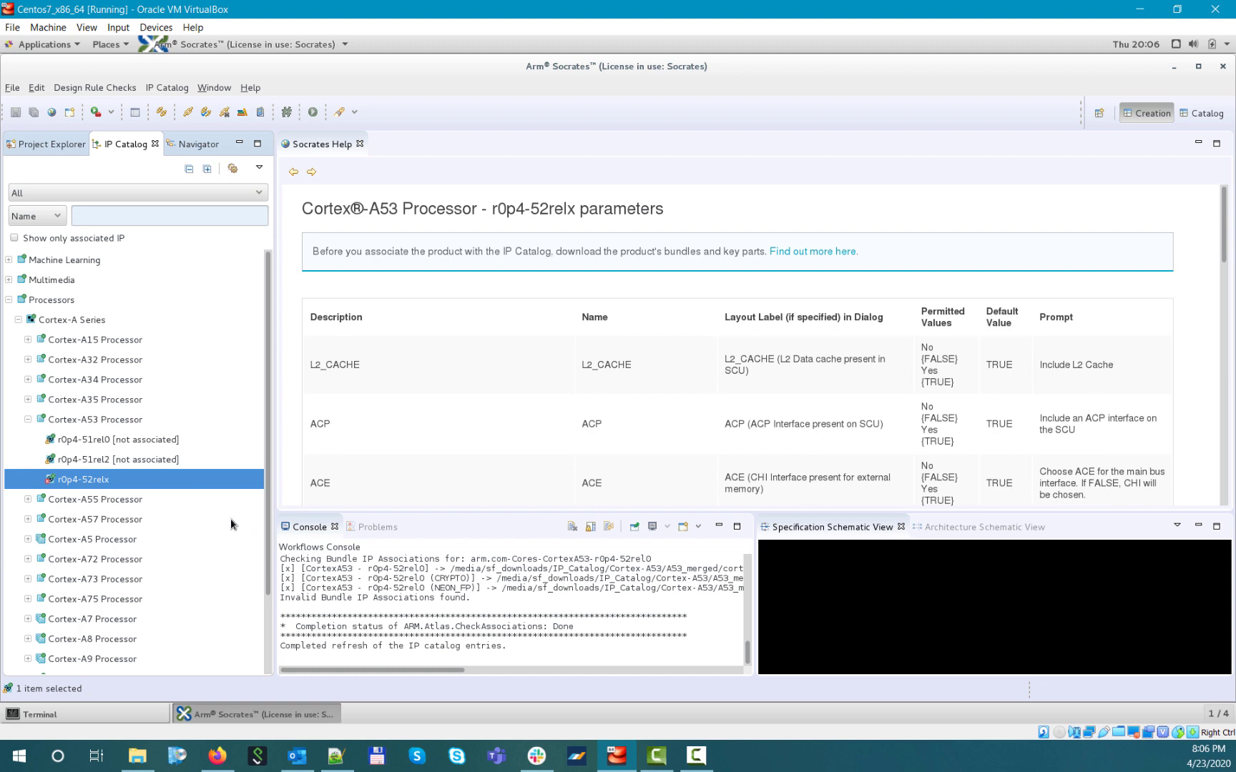
{"action": "mouse_move", "coordinate": [309, 512]}
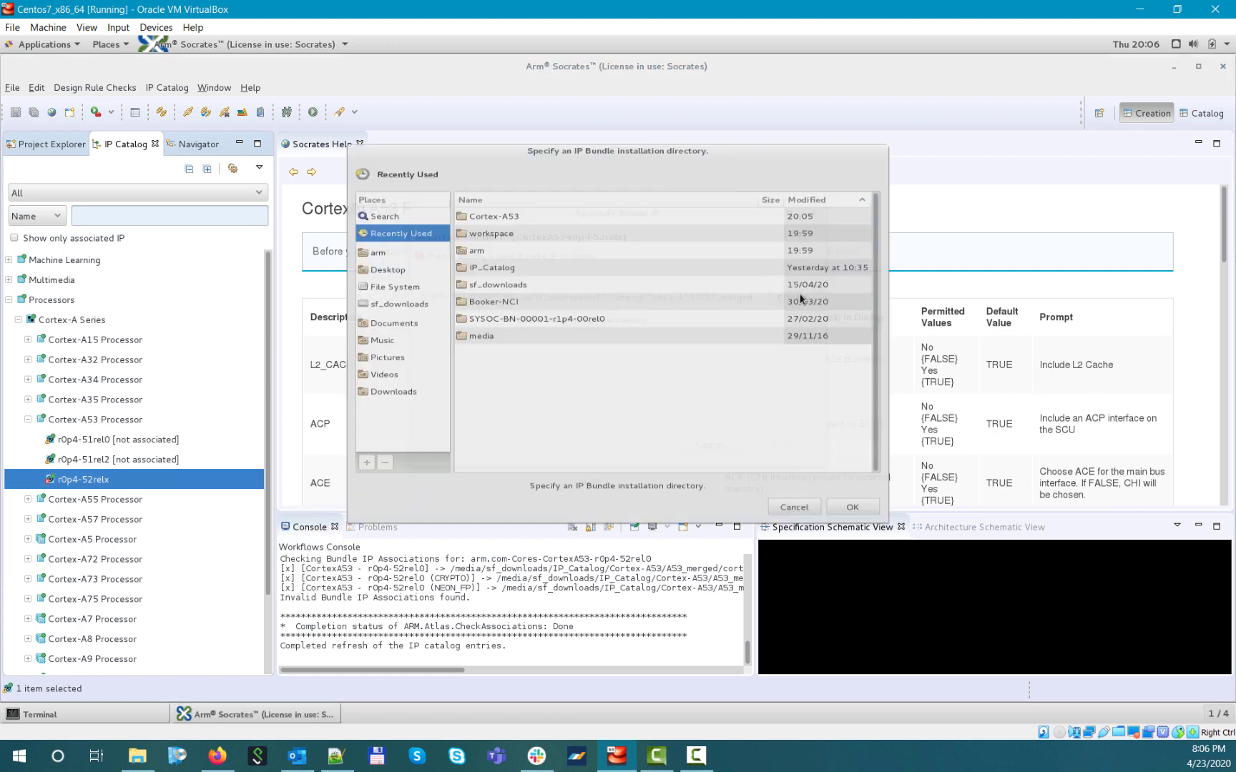
- Associate r0p4-52relx with the renamed Cortex-A53/A53_mergedx folder, overwriting the old associations
{"action": "double_click", "coordinate": [476, 215]}
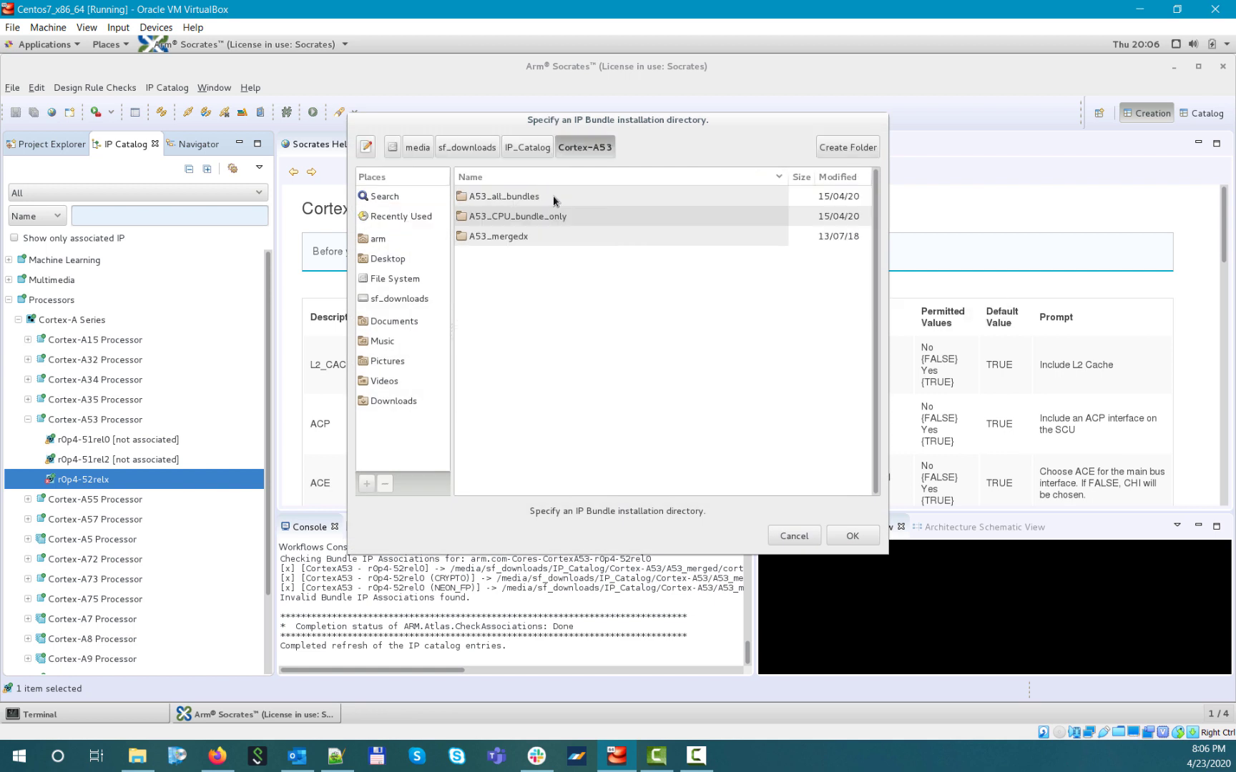
{"action": "left_click", "coordinate": [500, 235]}
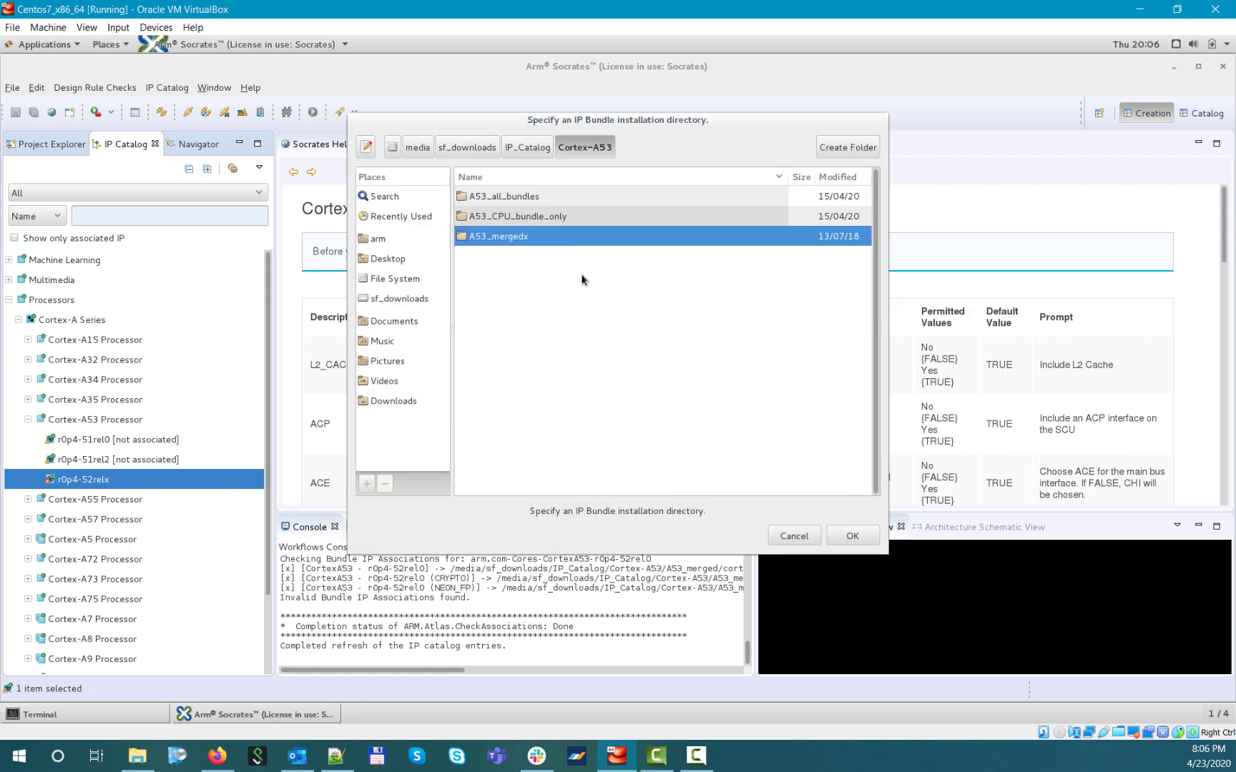
{"action": "left_click", "coordinate": [852, 536]}
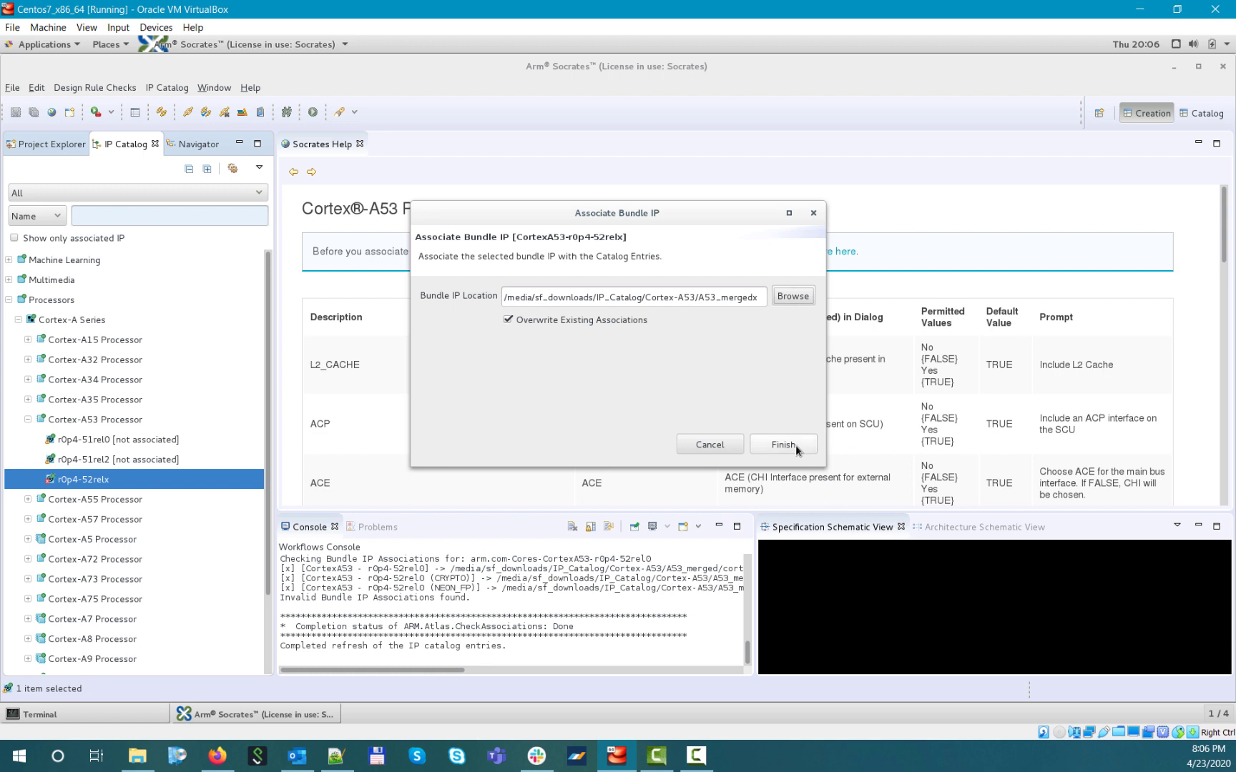
{"action": "left_click", "coordinate": [784, 444]}
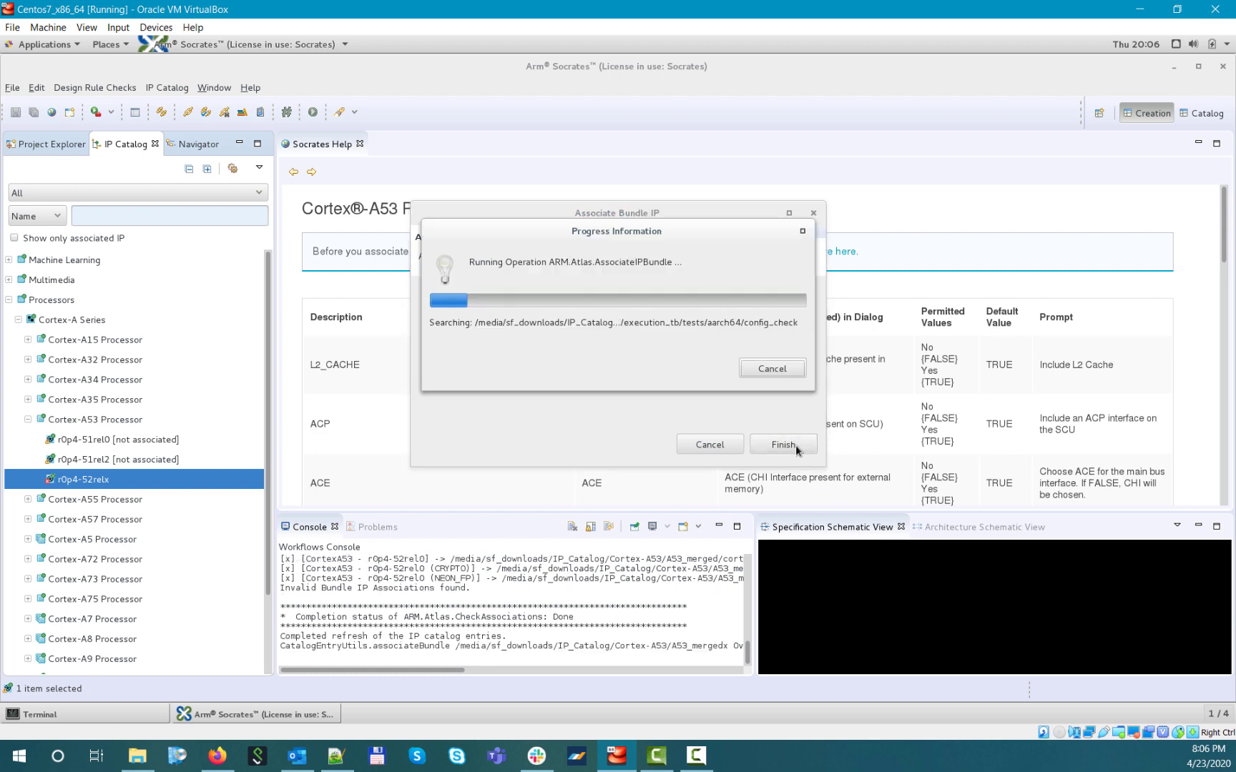
{"action": "left_click", "coordinate": [783, 443]}
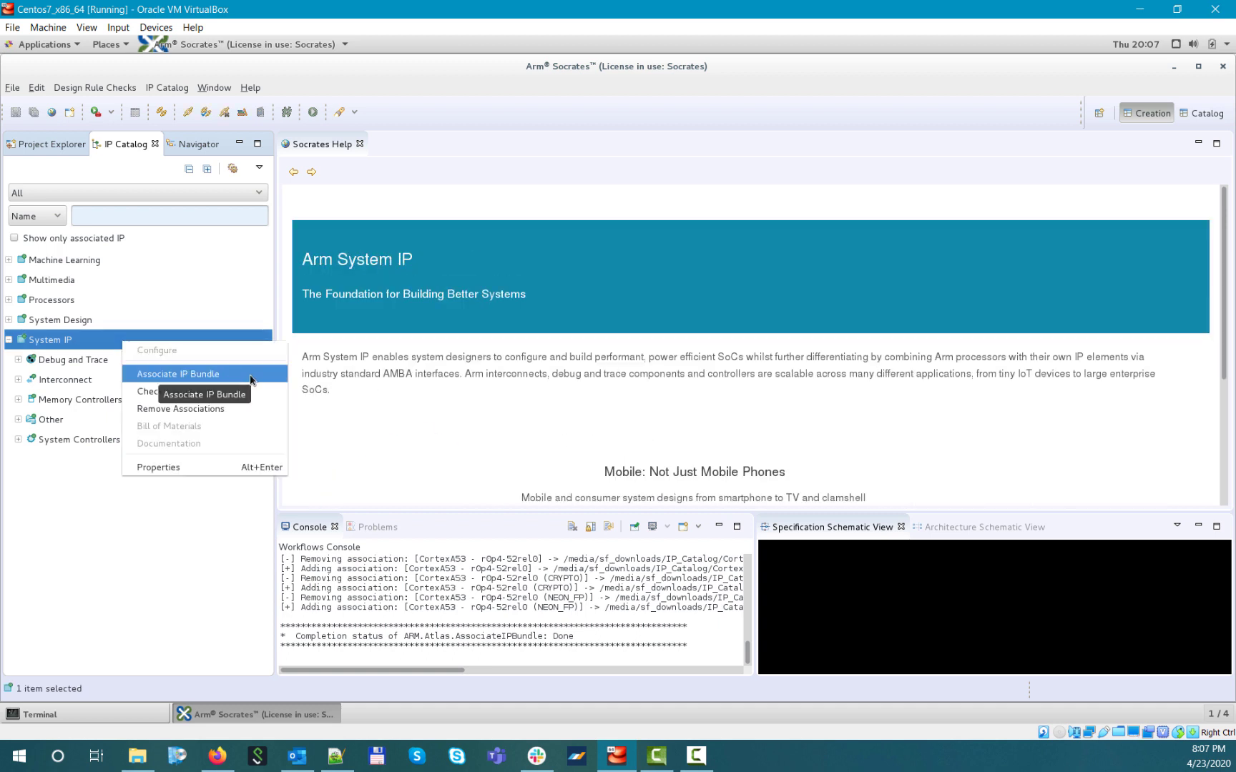
- Associate System IP with the bundles under the IP_Catalog folder and run the association
{"action": "left_click", "coordinate": [178, 375]}
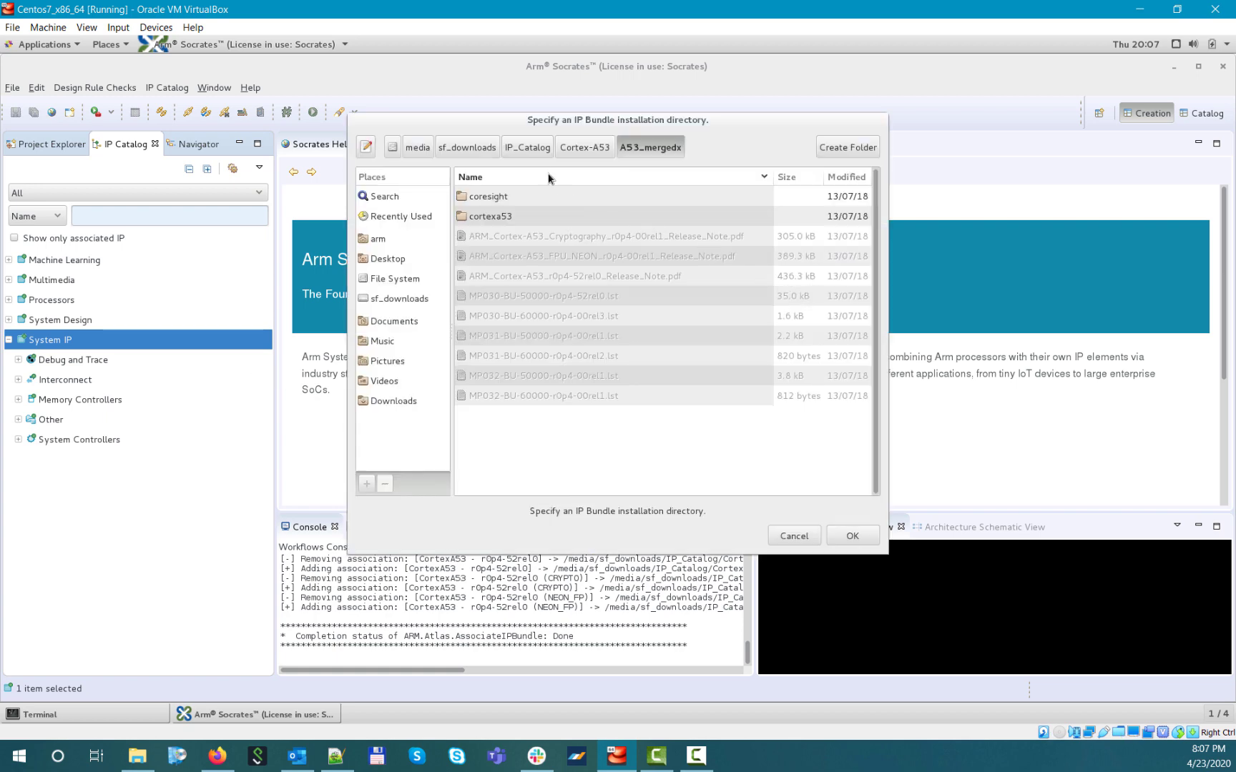
{"action": "left_click", "coordinate": [527, 146]}
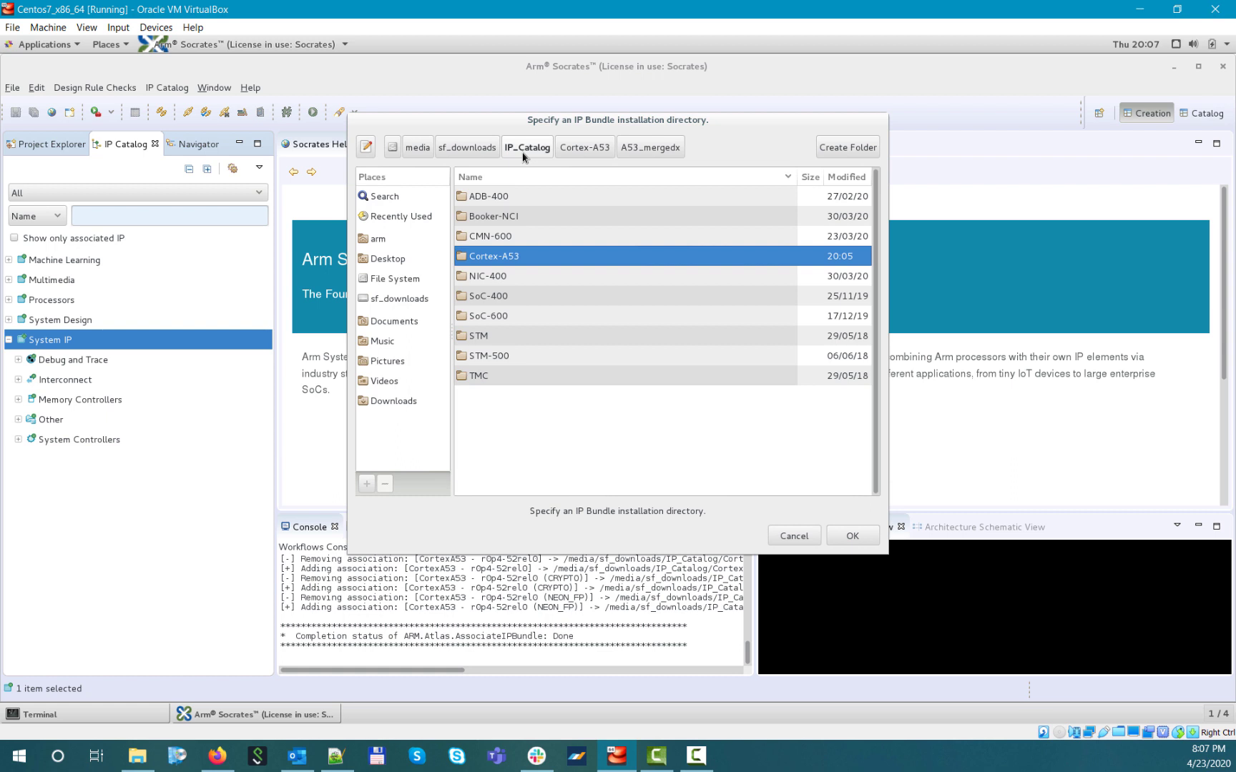
{"action": "mouse_move", "coordinate": [516, 156]}
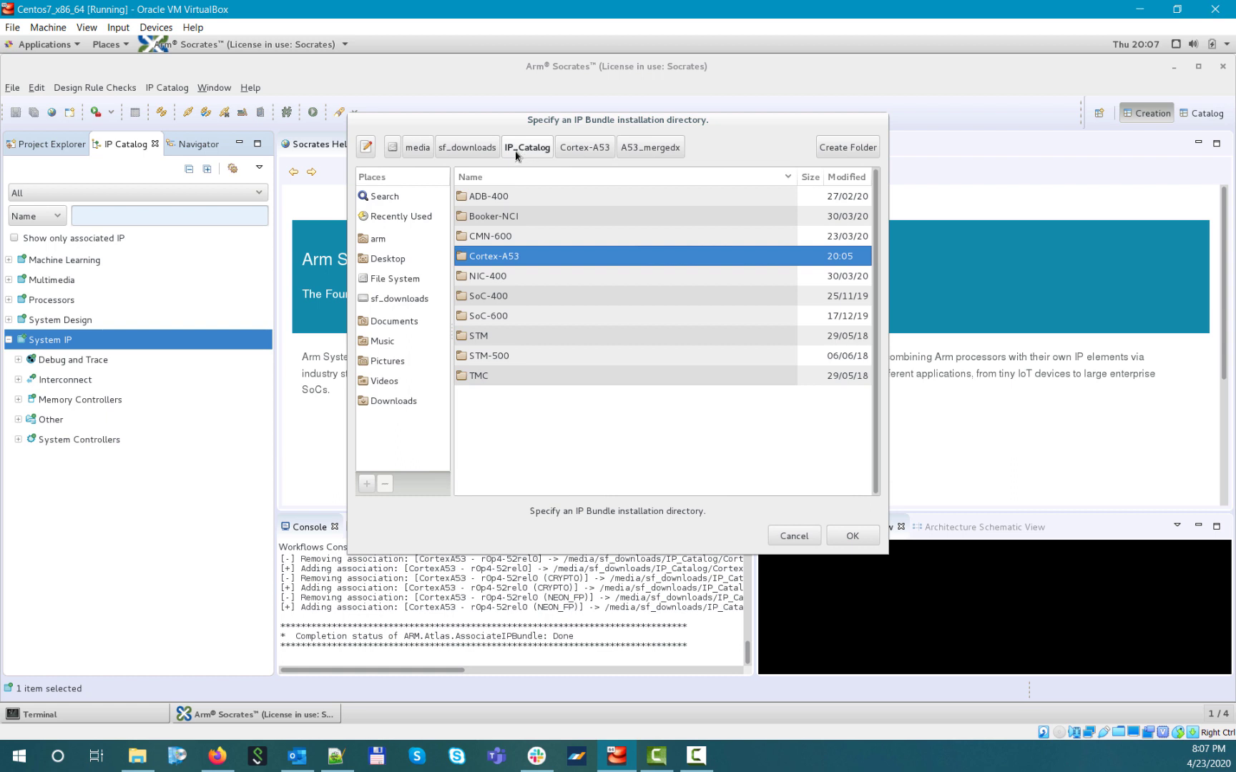
{"action": "left_click", "coordinate": [852, 536]}
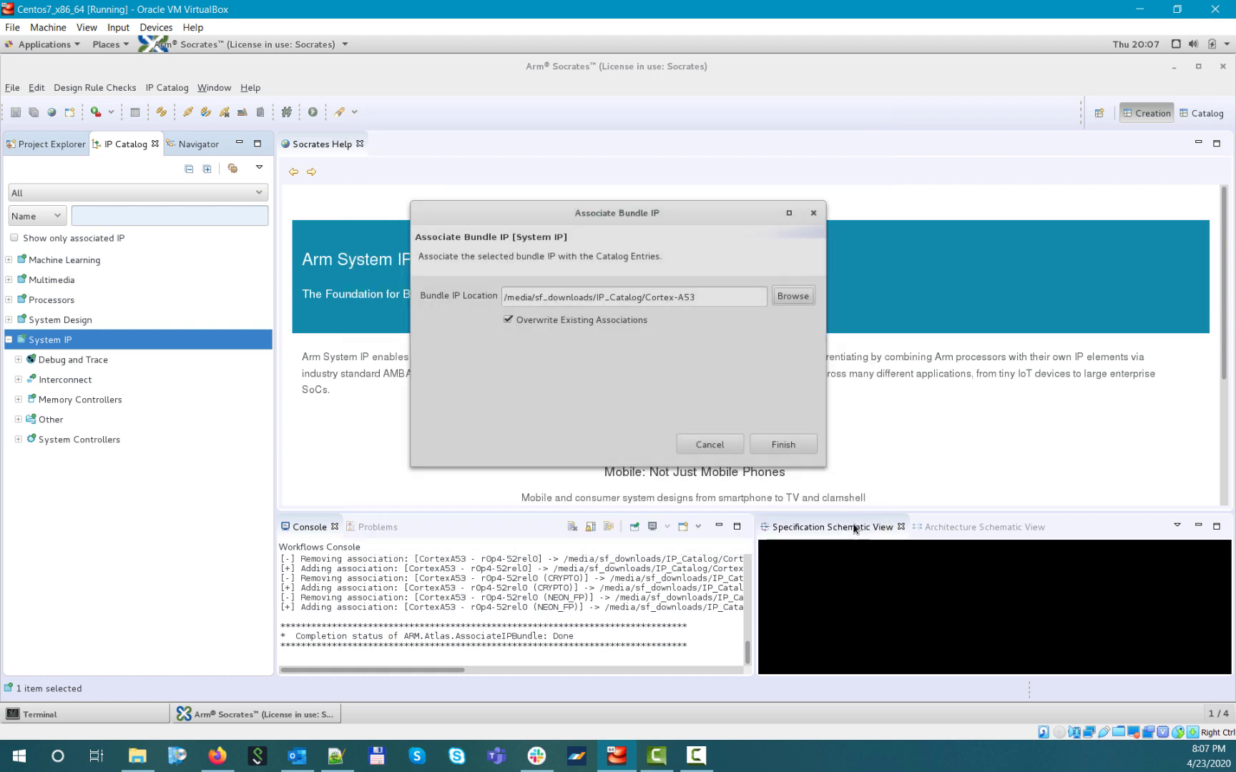
{"action": "left_click", "coordinate": [783, 443]}
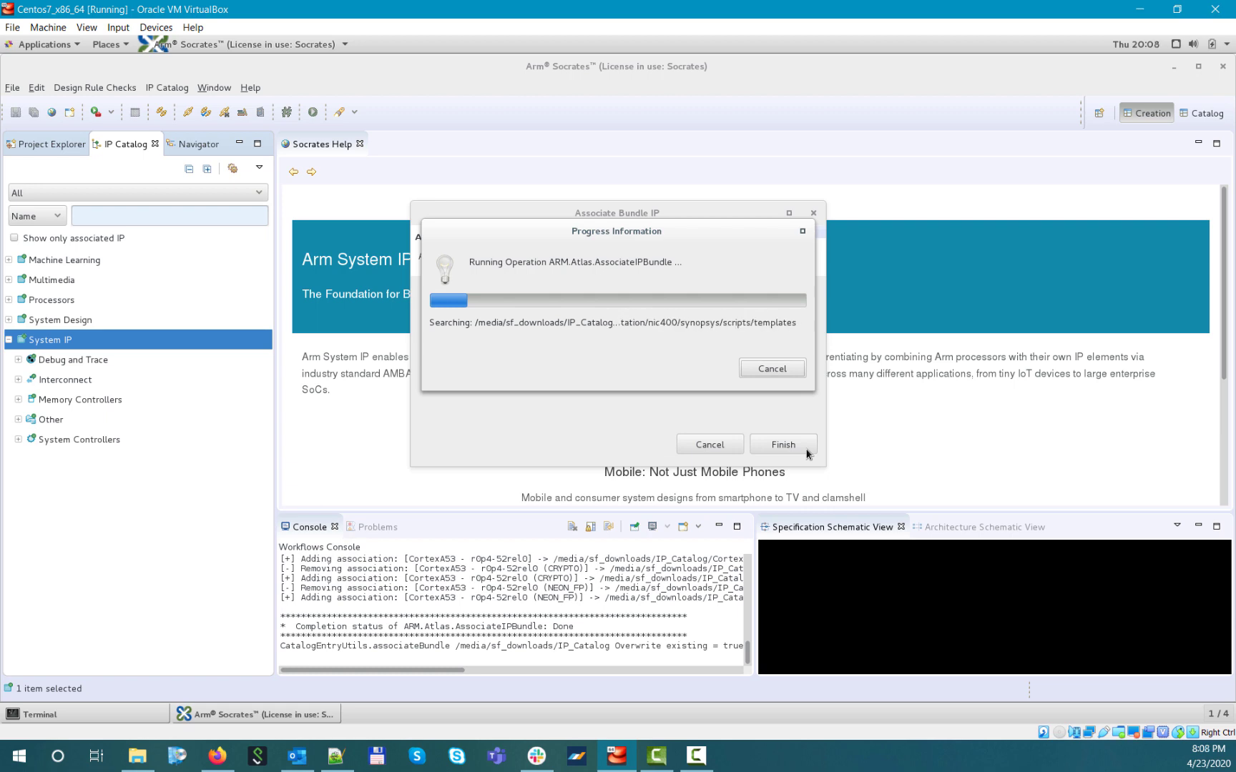
{"action": "left_click", "coordinate": [784, 443]}
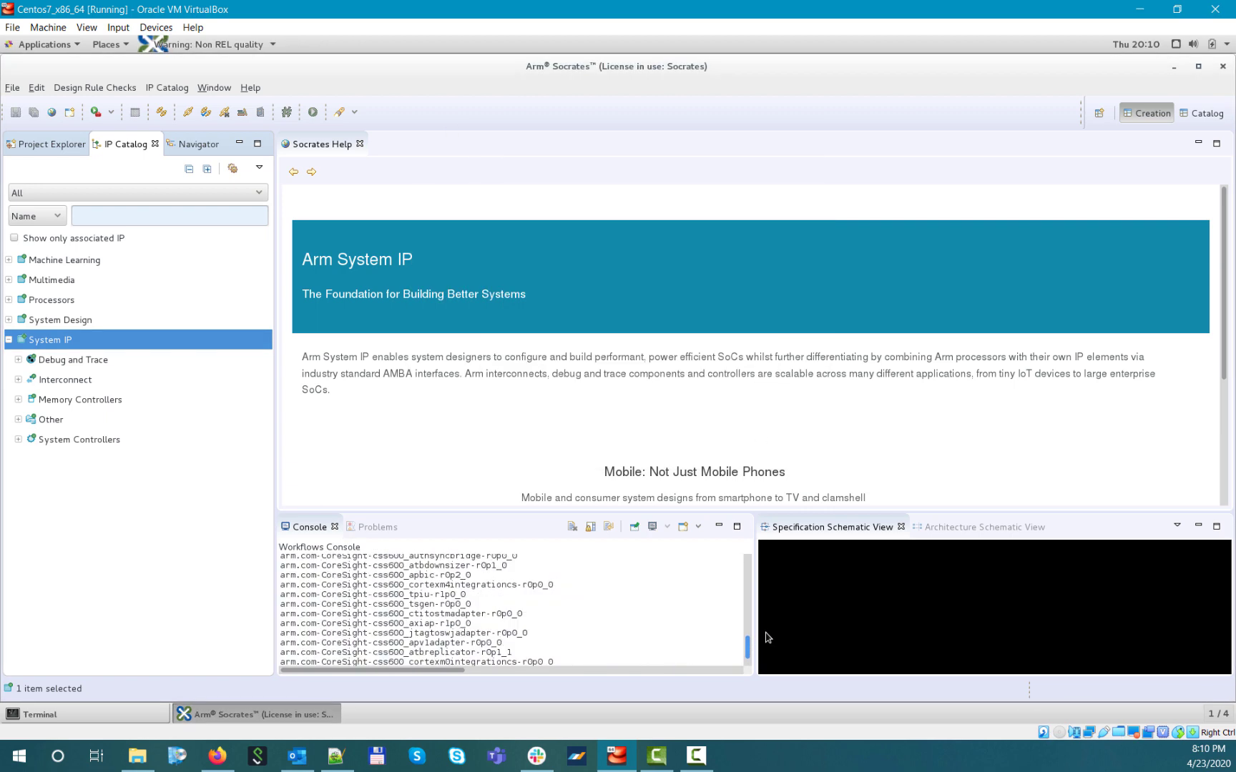
- Expand Debug and Trace to check the registered CoreSight System IP entries
{"action": "left_click", "coordinate": [19, 360]}
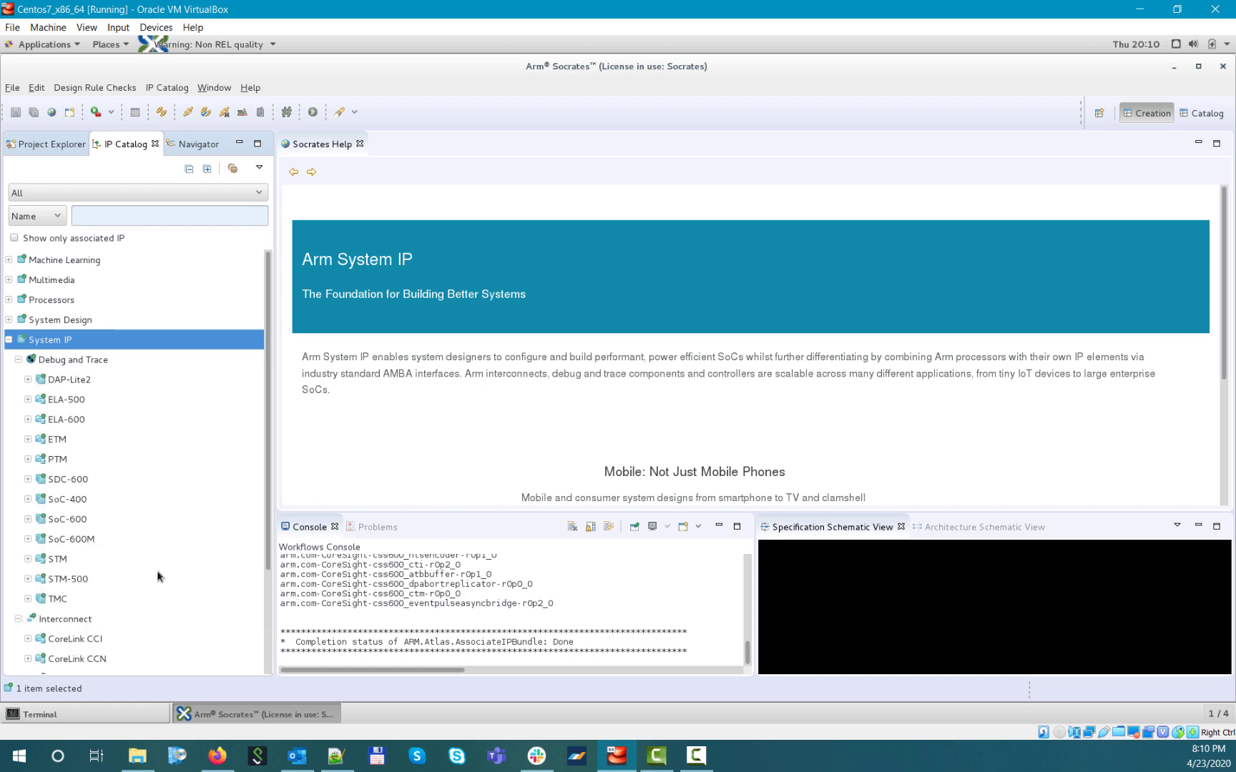
{"action": "left_click", "coordinate": [8, 340]}
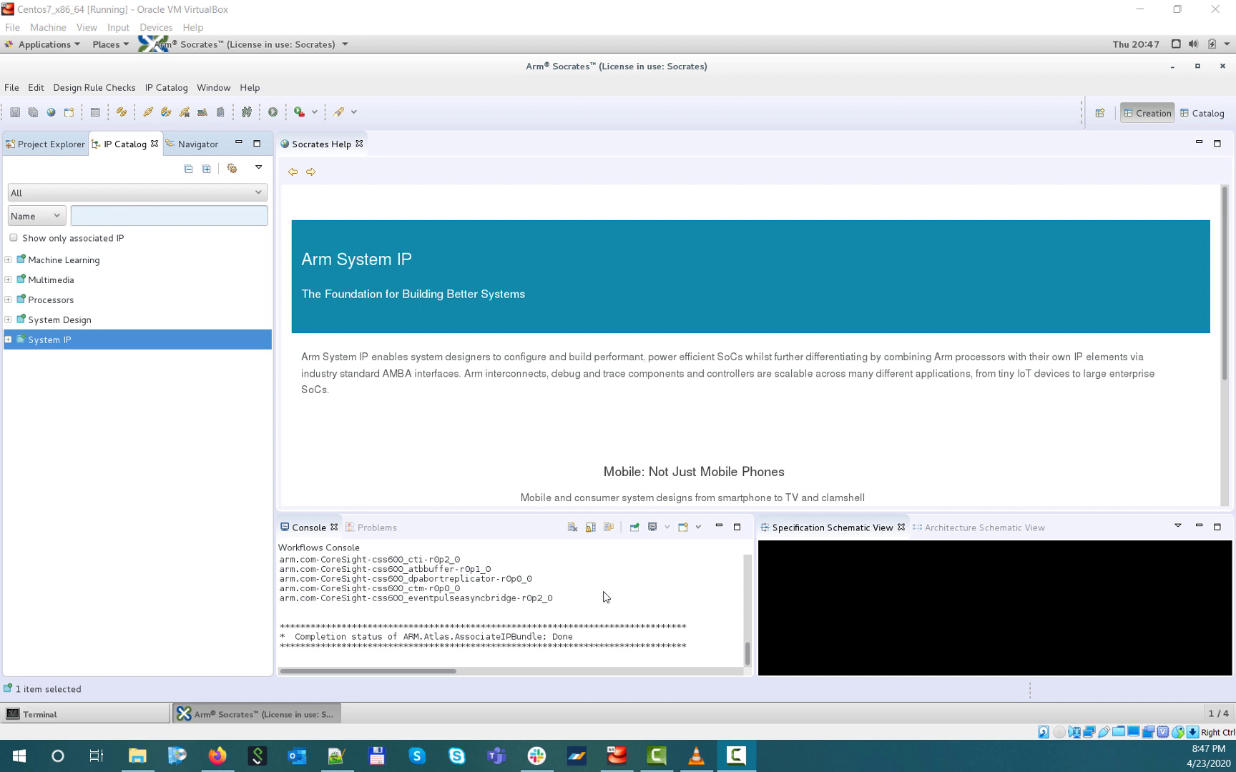
{"action": "mouse_move", "coordinate": [604, 592]}
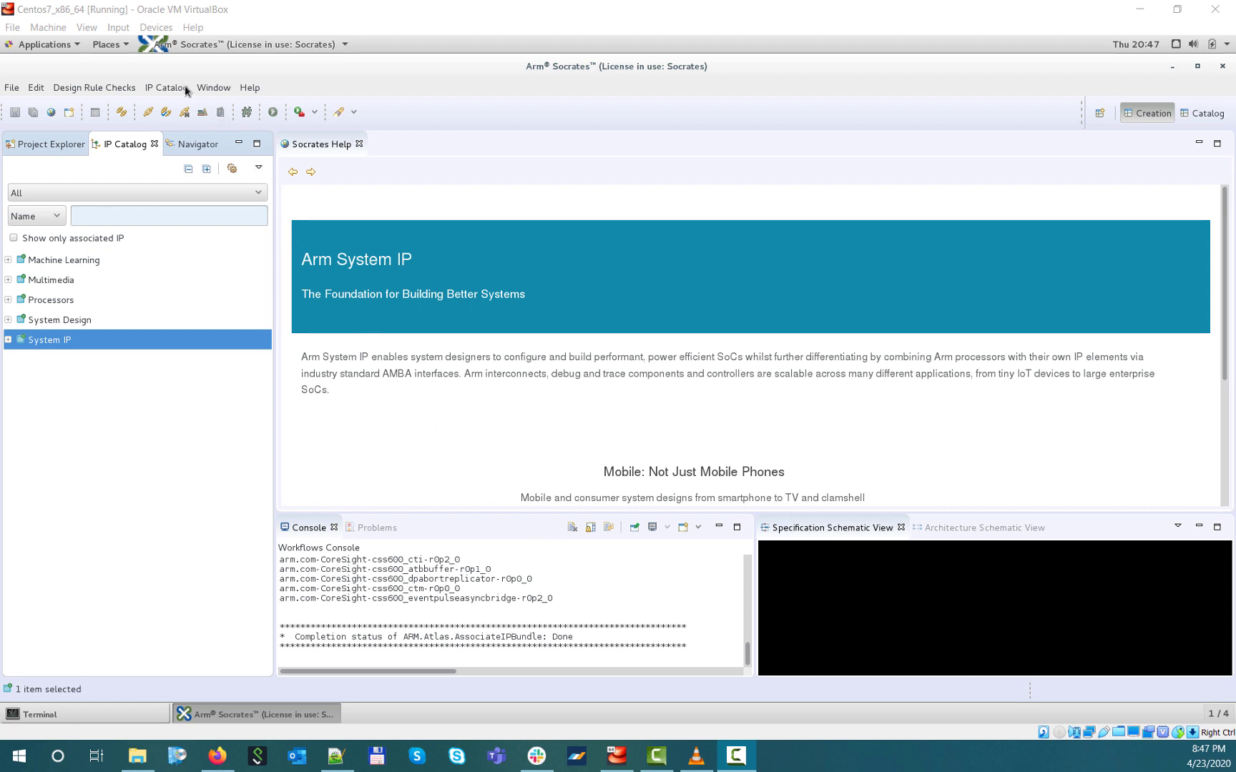
- Enable refreshing and overwriting existing associations on startup in IP Library Path Settings and confirm with OK
{"action": "left_click", "coordinate": [166, 87]}
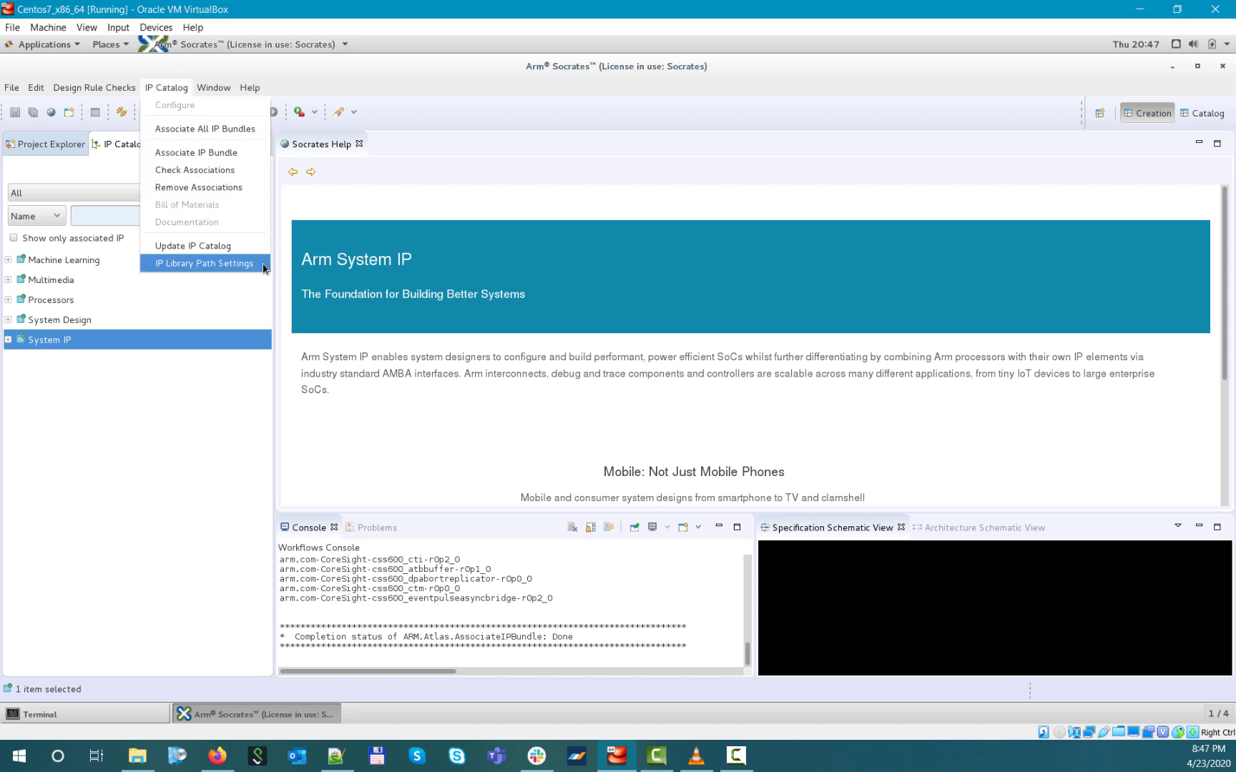
{"action": "left_click", "coordinate": [204, 263]}
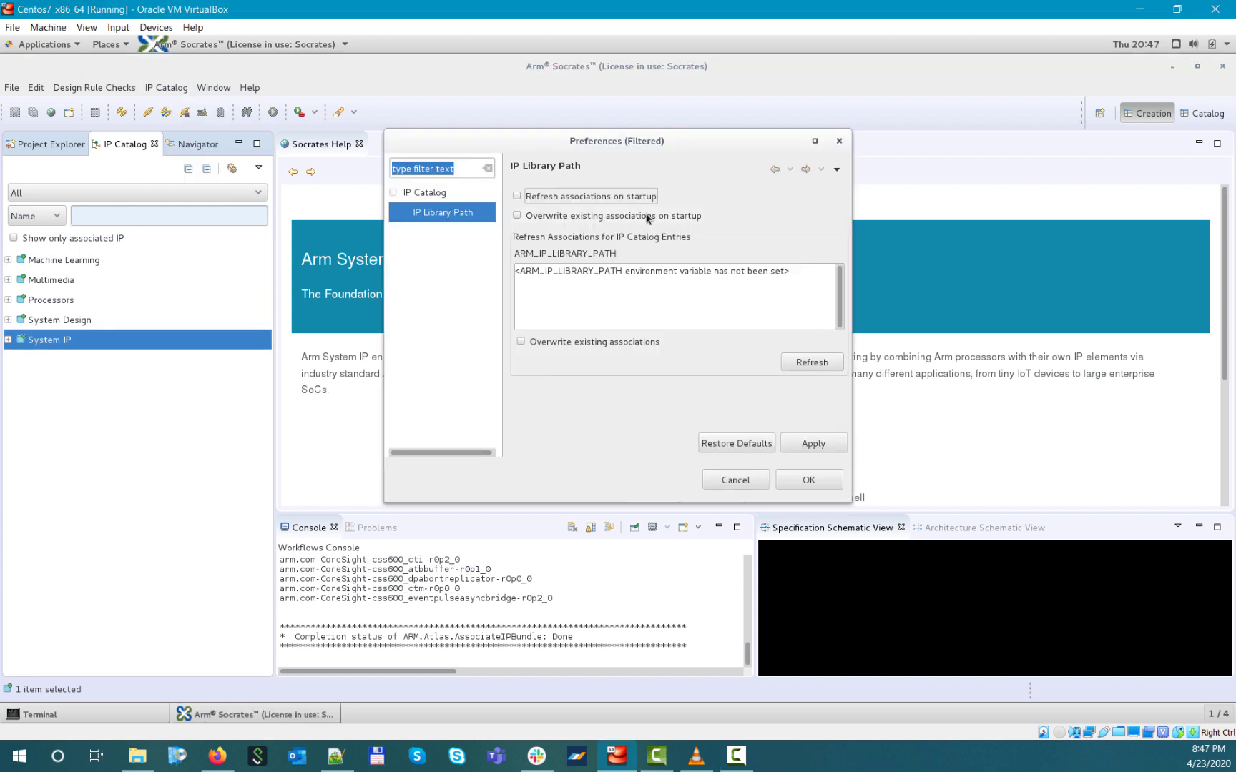
{"action": "mouse_move", "coordinate": [755, 213]}
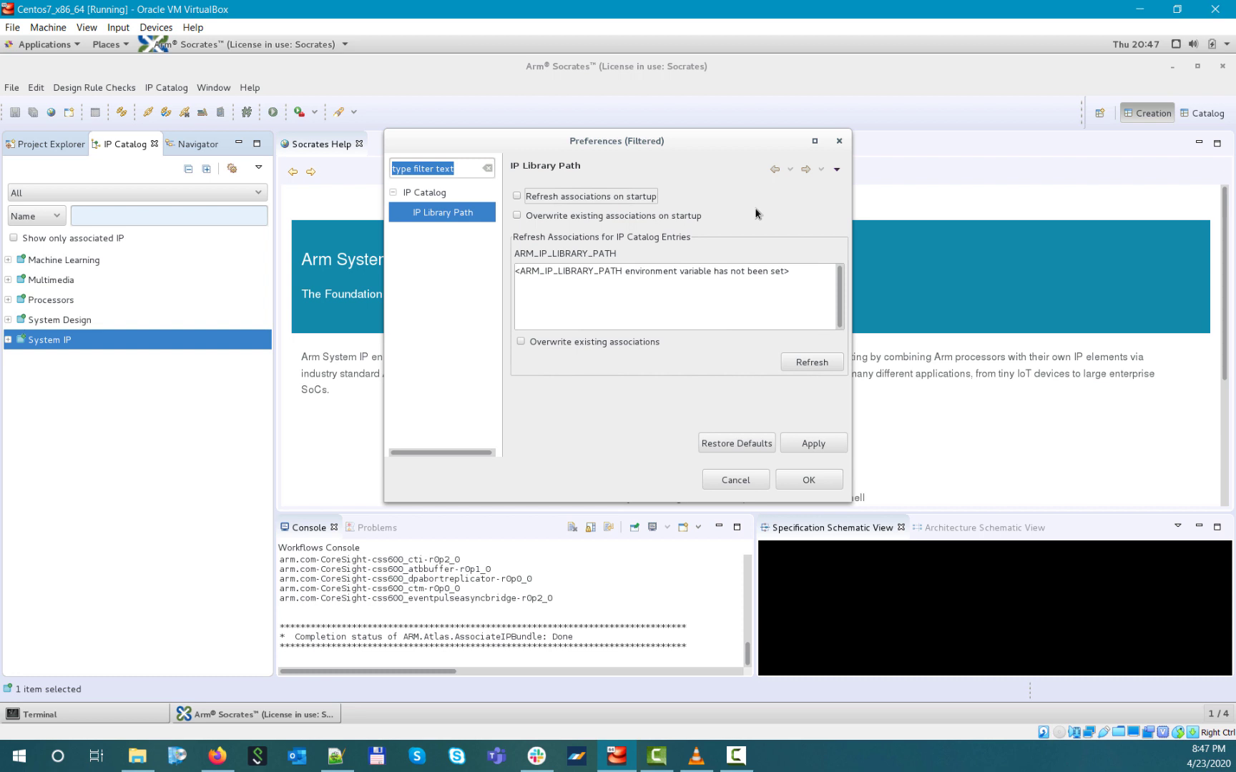
{"action": "left_click", "coordinate": [518, 196]}
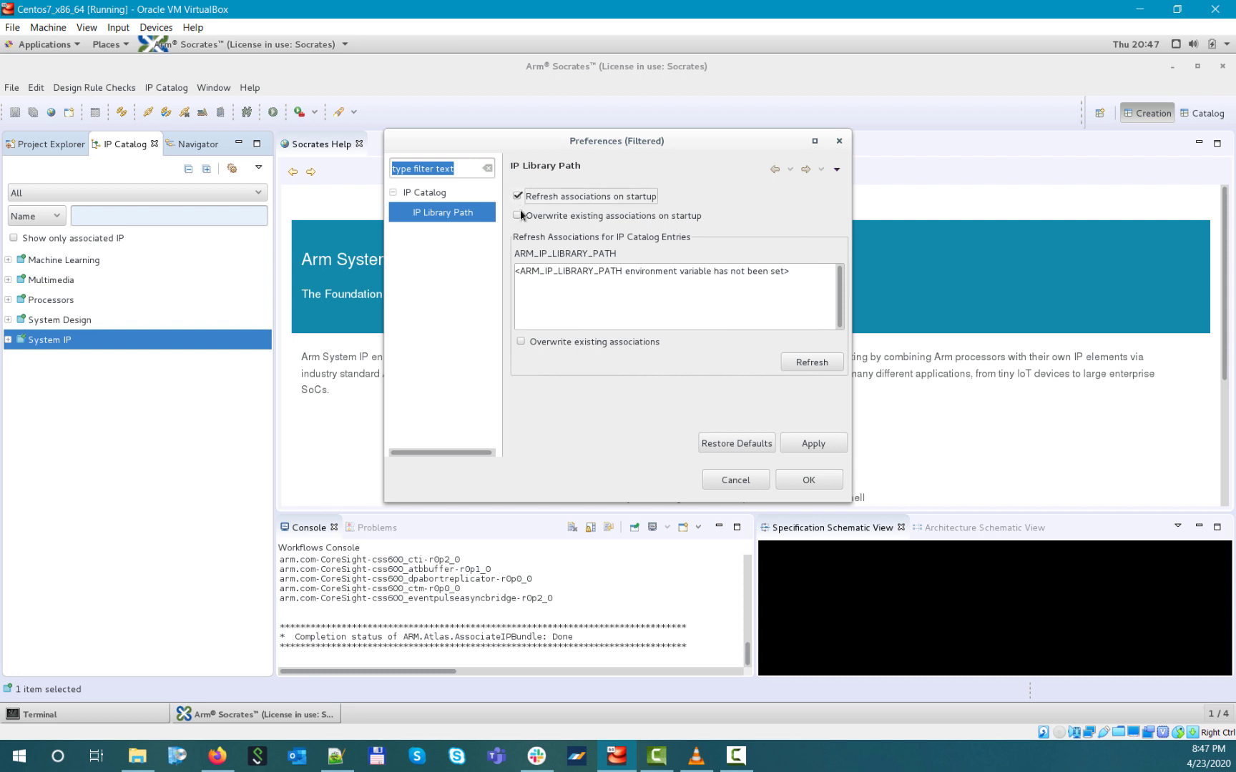
{"action": "left_click", "coordinate": [518, 216]}
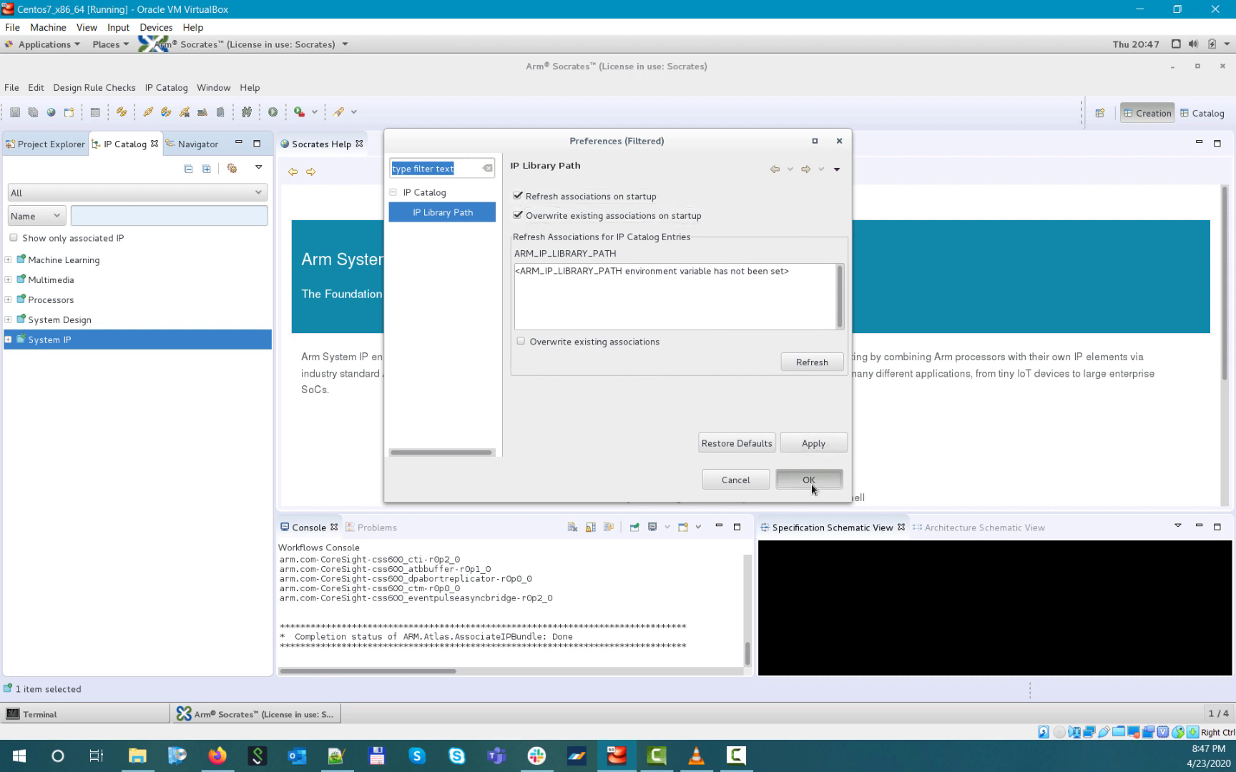
{"action": "left_click", "coordinate": [808, 480]}
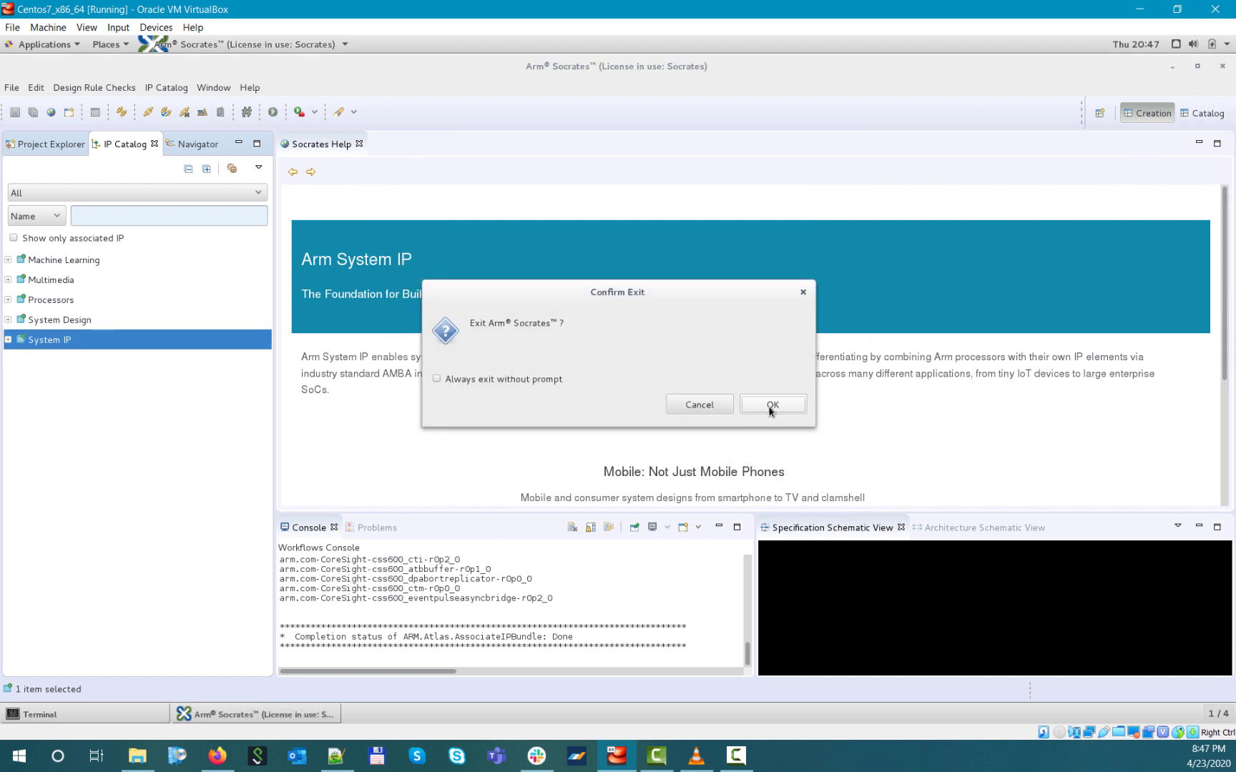
- Confirm exit, setenv ARM_IP_LIBRARY_PATH to /media/sf_downloads/IP_Catalog, echo it, and relaunch with soc
{"action": "left_click", "coordinate": [772, 403]}
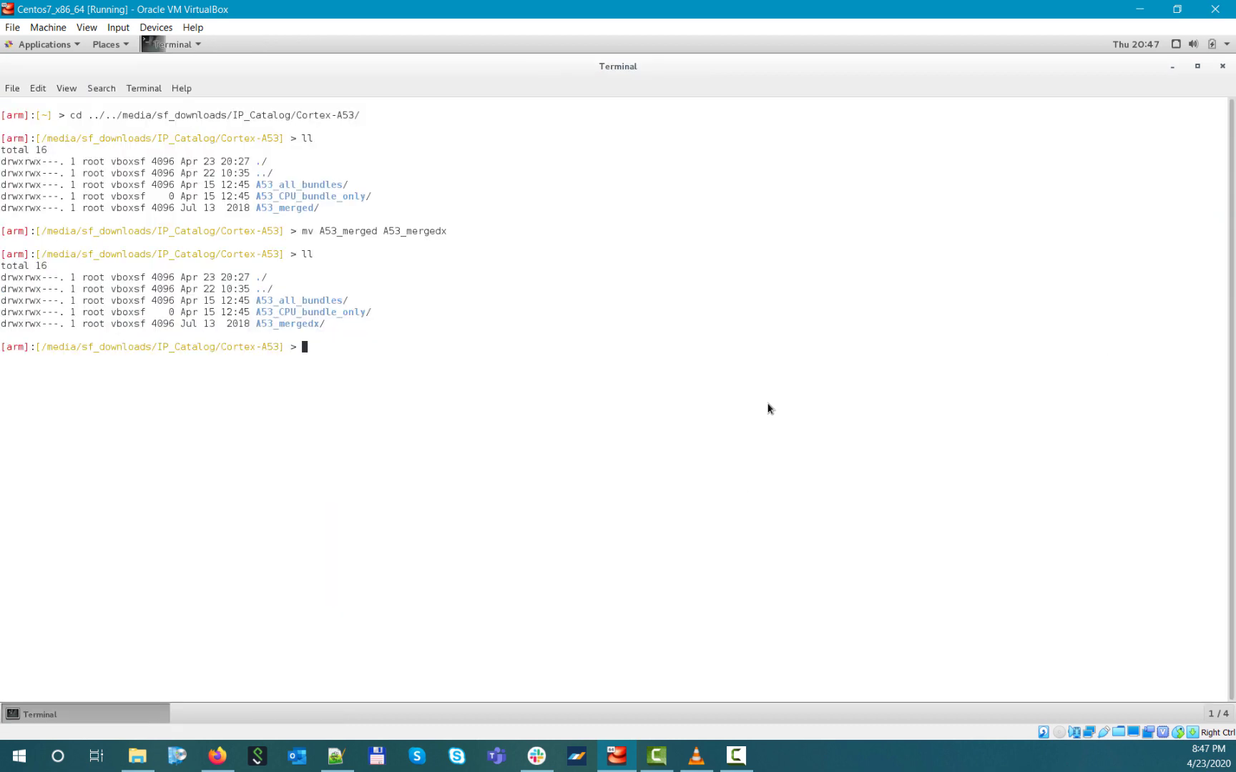
{"action": "type", "text": "setenv A"}
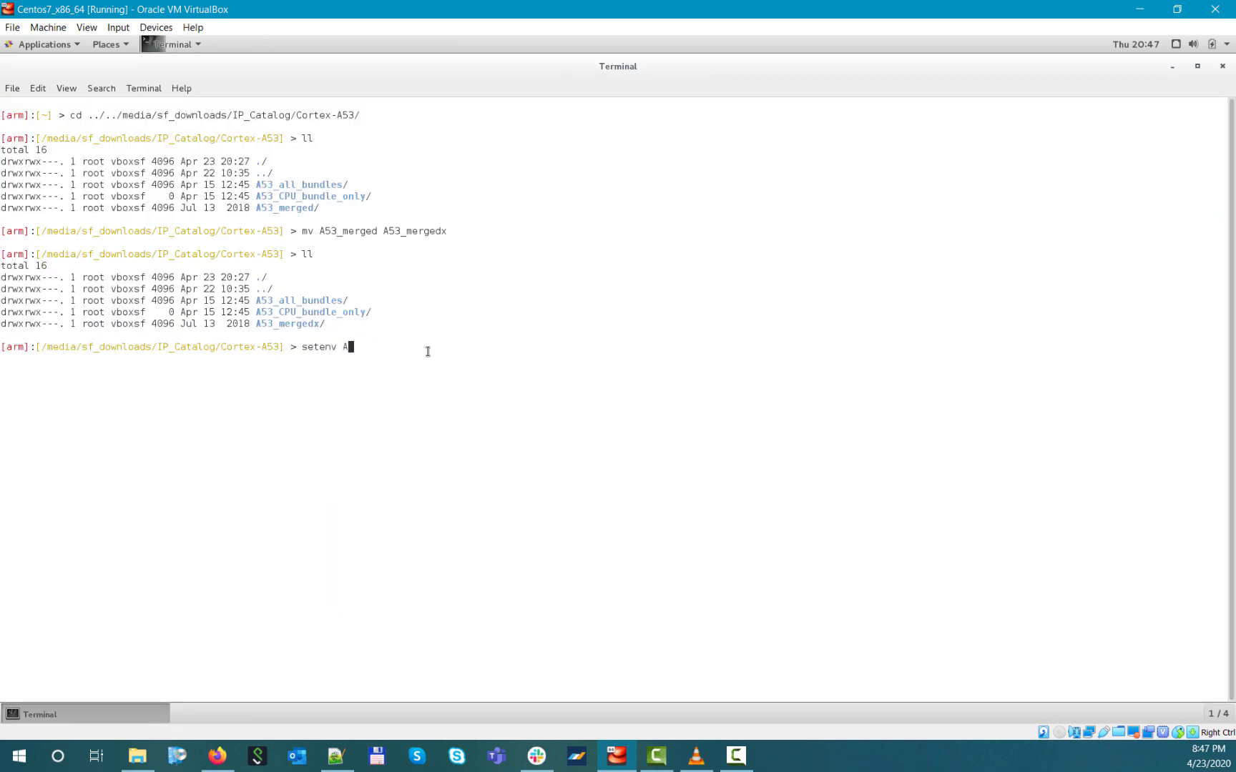
{"action": "type", "text": "RM_IP_LIBRARY_PATH /media/sf_downloads/IP_Catalog"}
{"action": "type", "text": "echo"}
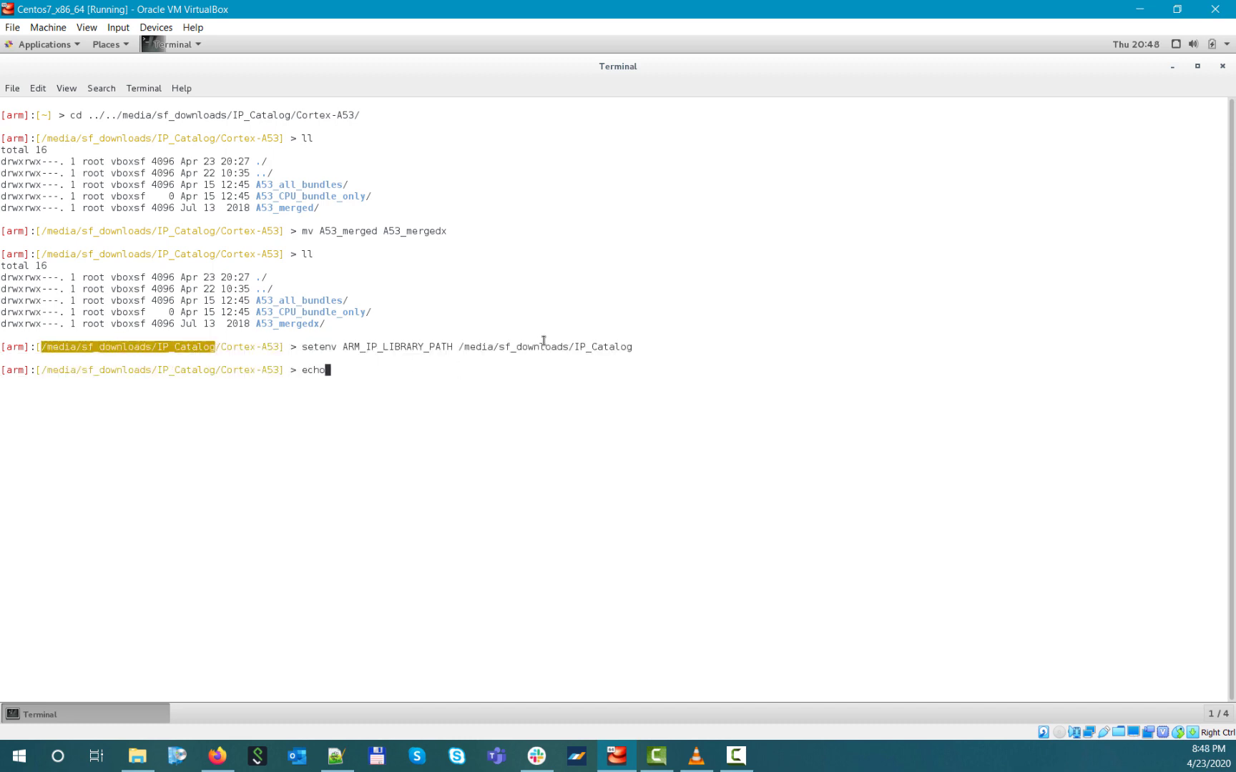
{"action": "type", "text": "$ARM_IP_LIBRARY_PATH/"}
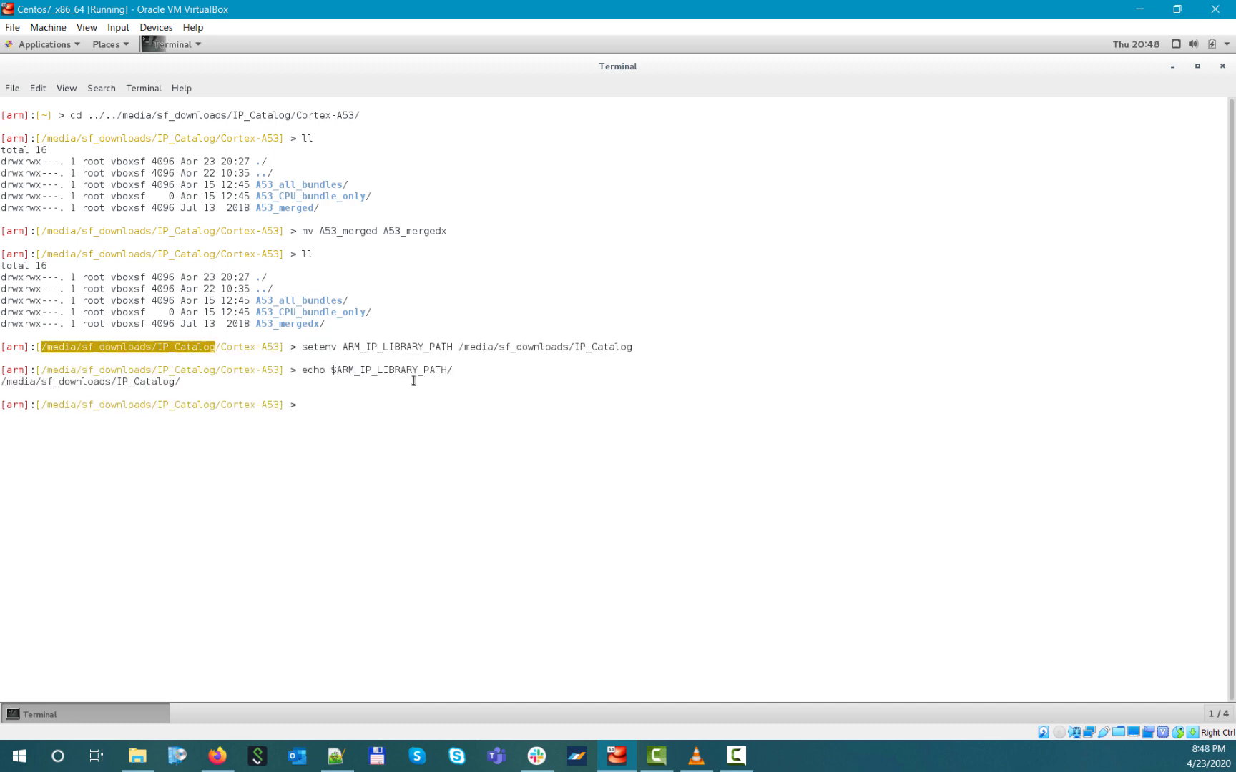
{"action": "type", "text": "soc"}
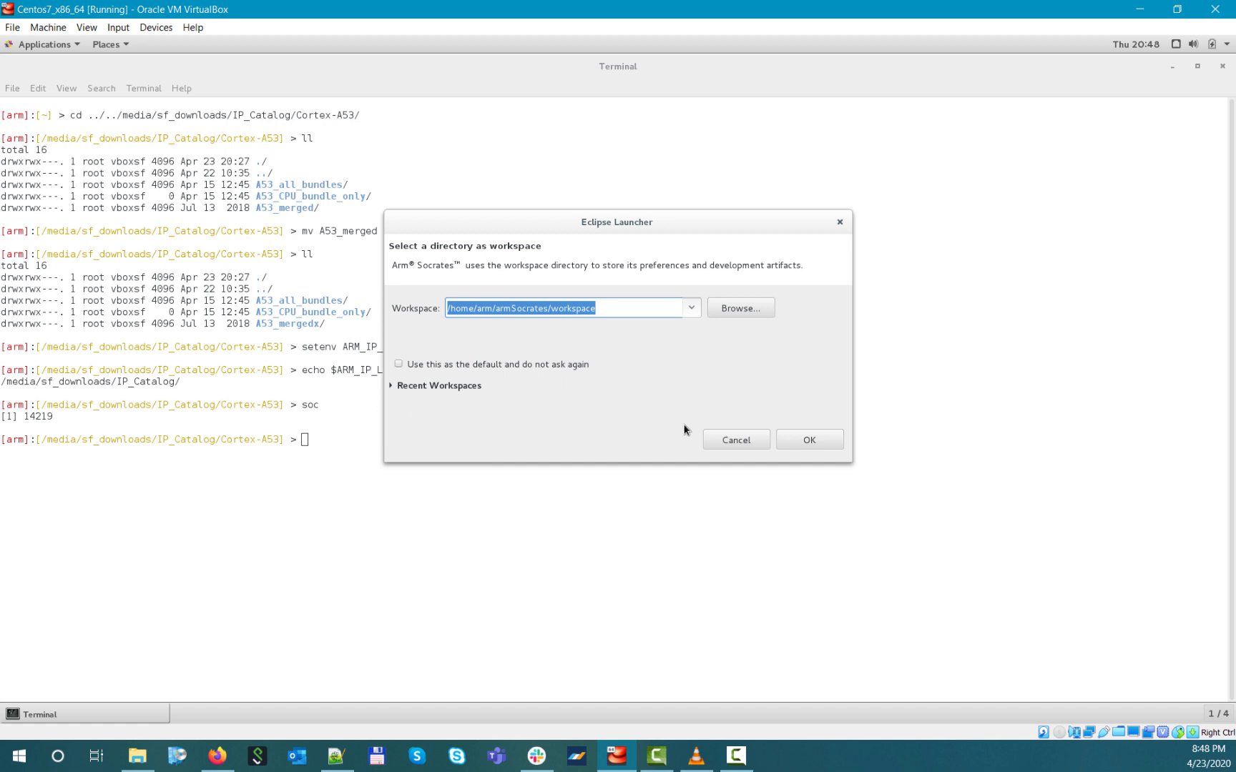
- Accept the default workspace, dismiss the Non REL warning, and view library path settings showing /media/sf_downloads/IP_Catalog
{"action": "left_click", "coordinate": [809, 439]}
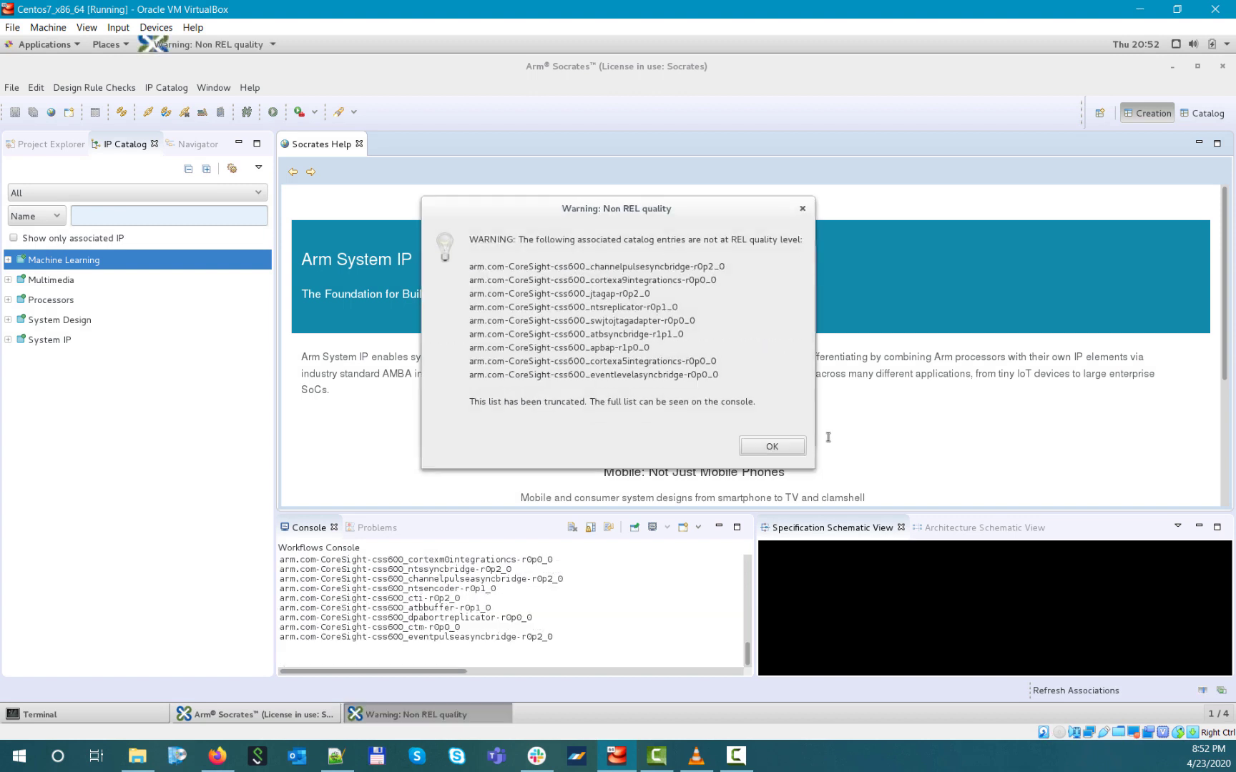
{"action": "left_click", "coordinate": [772, 446]}
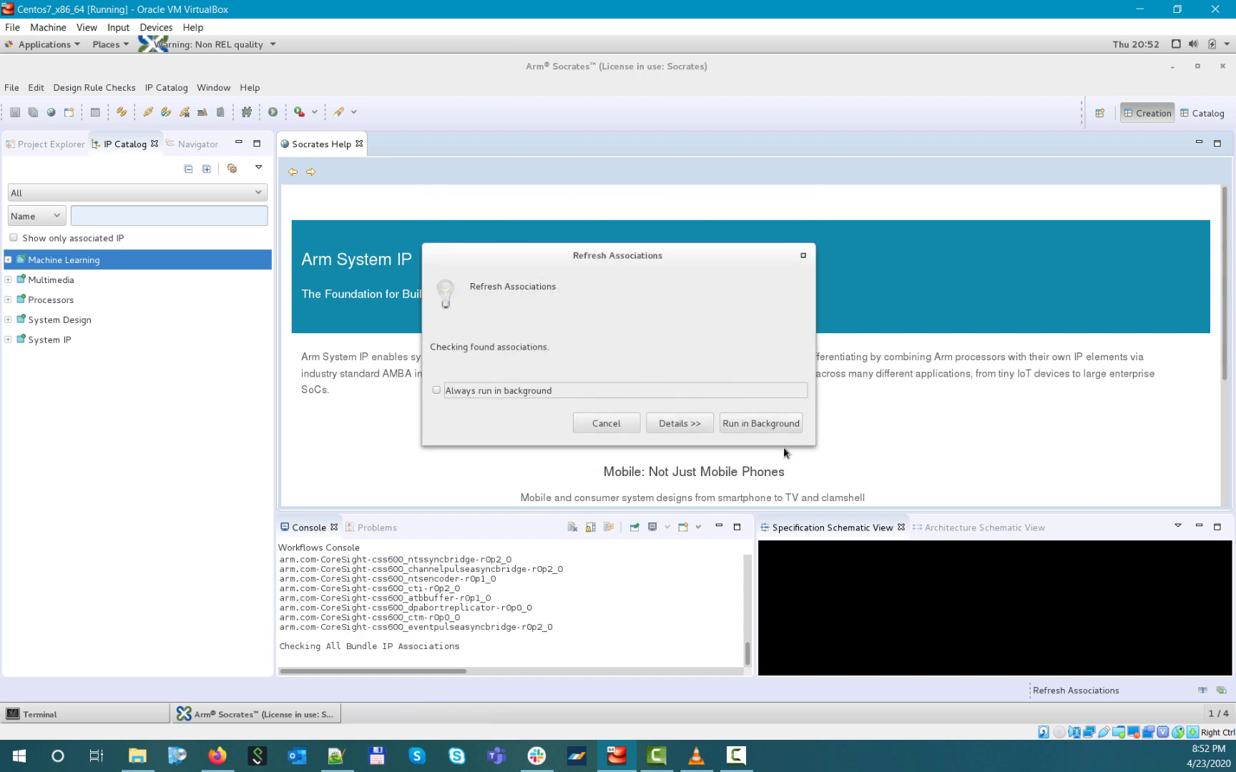
{"action": "left_click", "coordinate": [166, 88]}
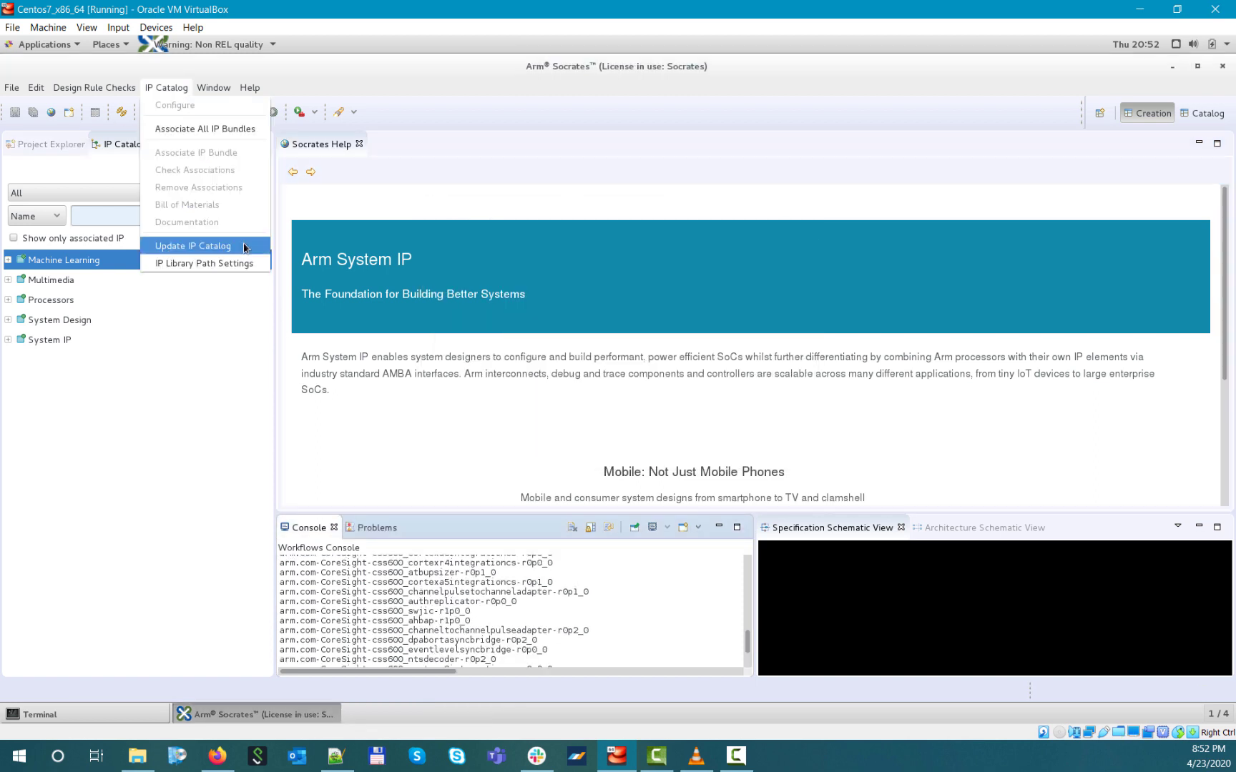
{"action": "left_click", "coordinate": [206, 263]}
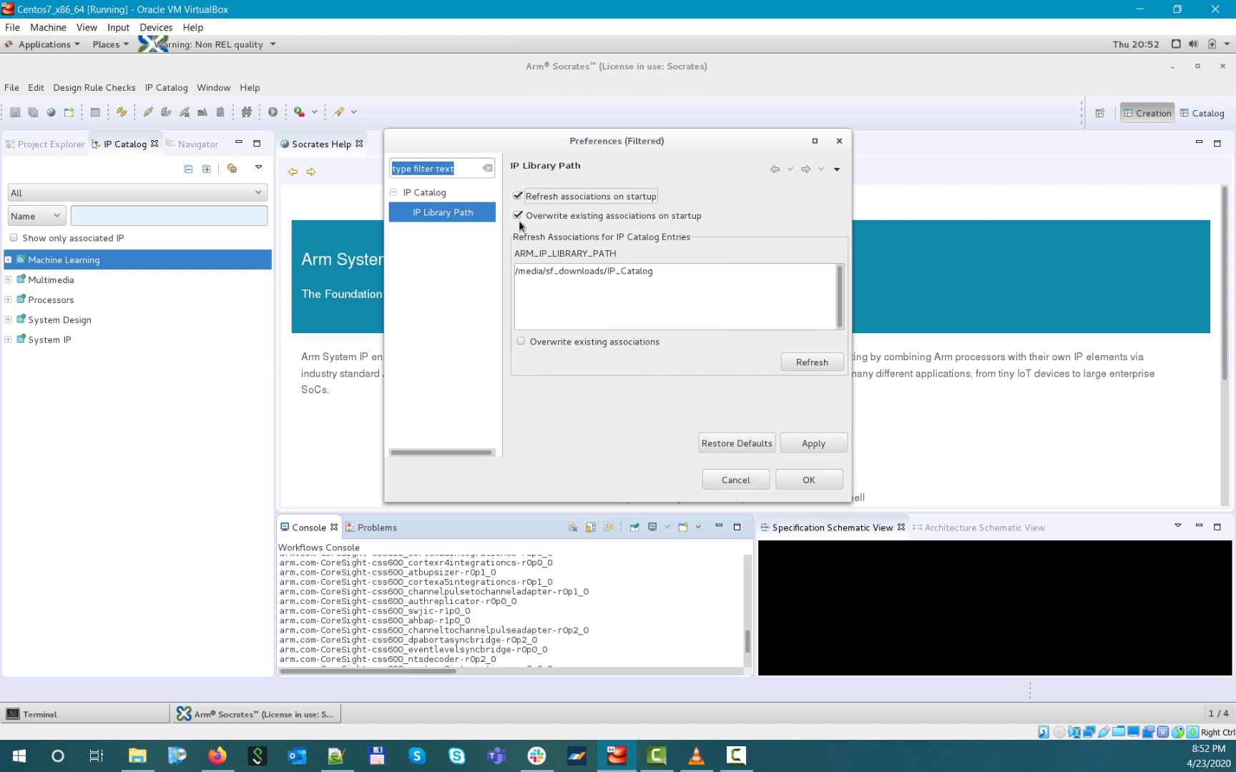